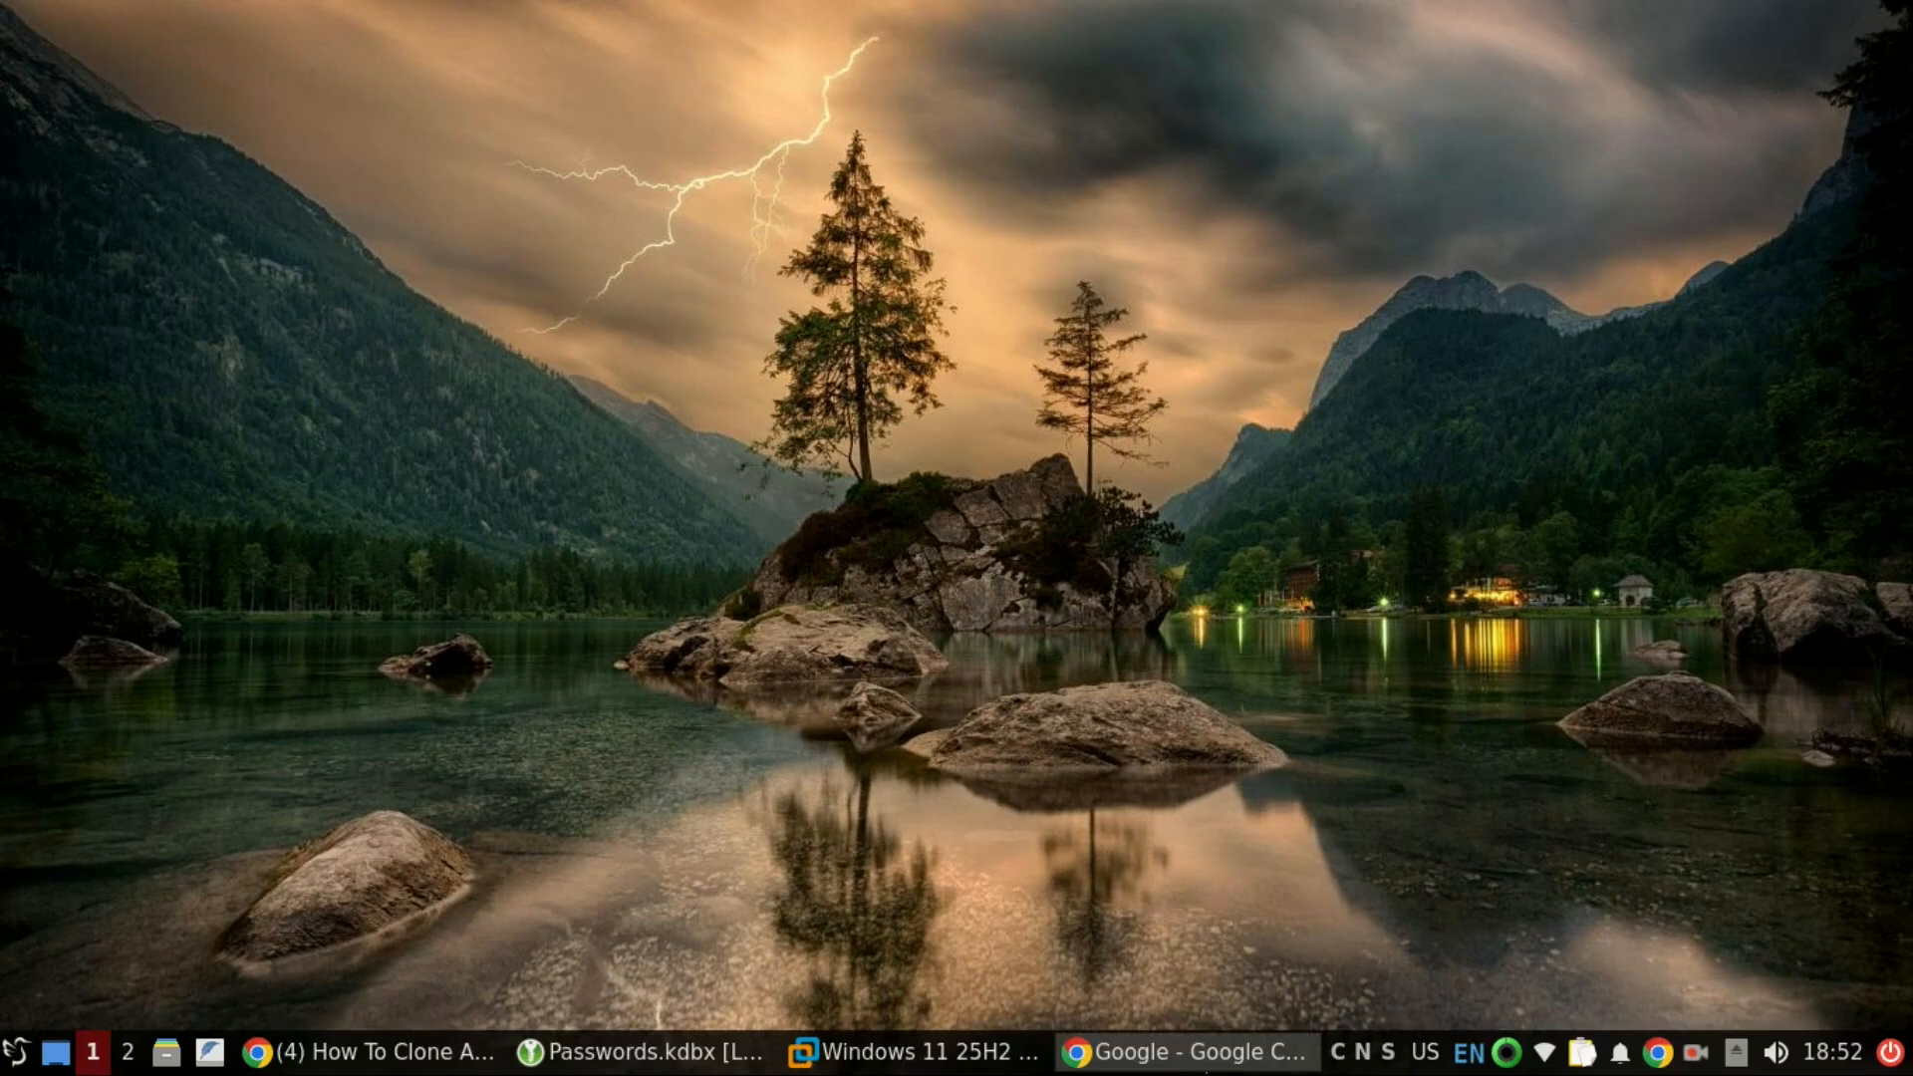
Step: Search Google for 'clonezilla download' so the official Clonezilla Downloads page tops the results
click(1175, 1050)
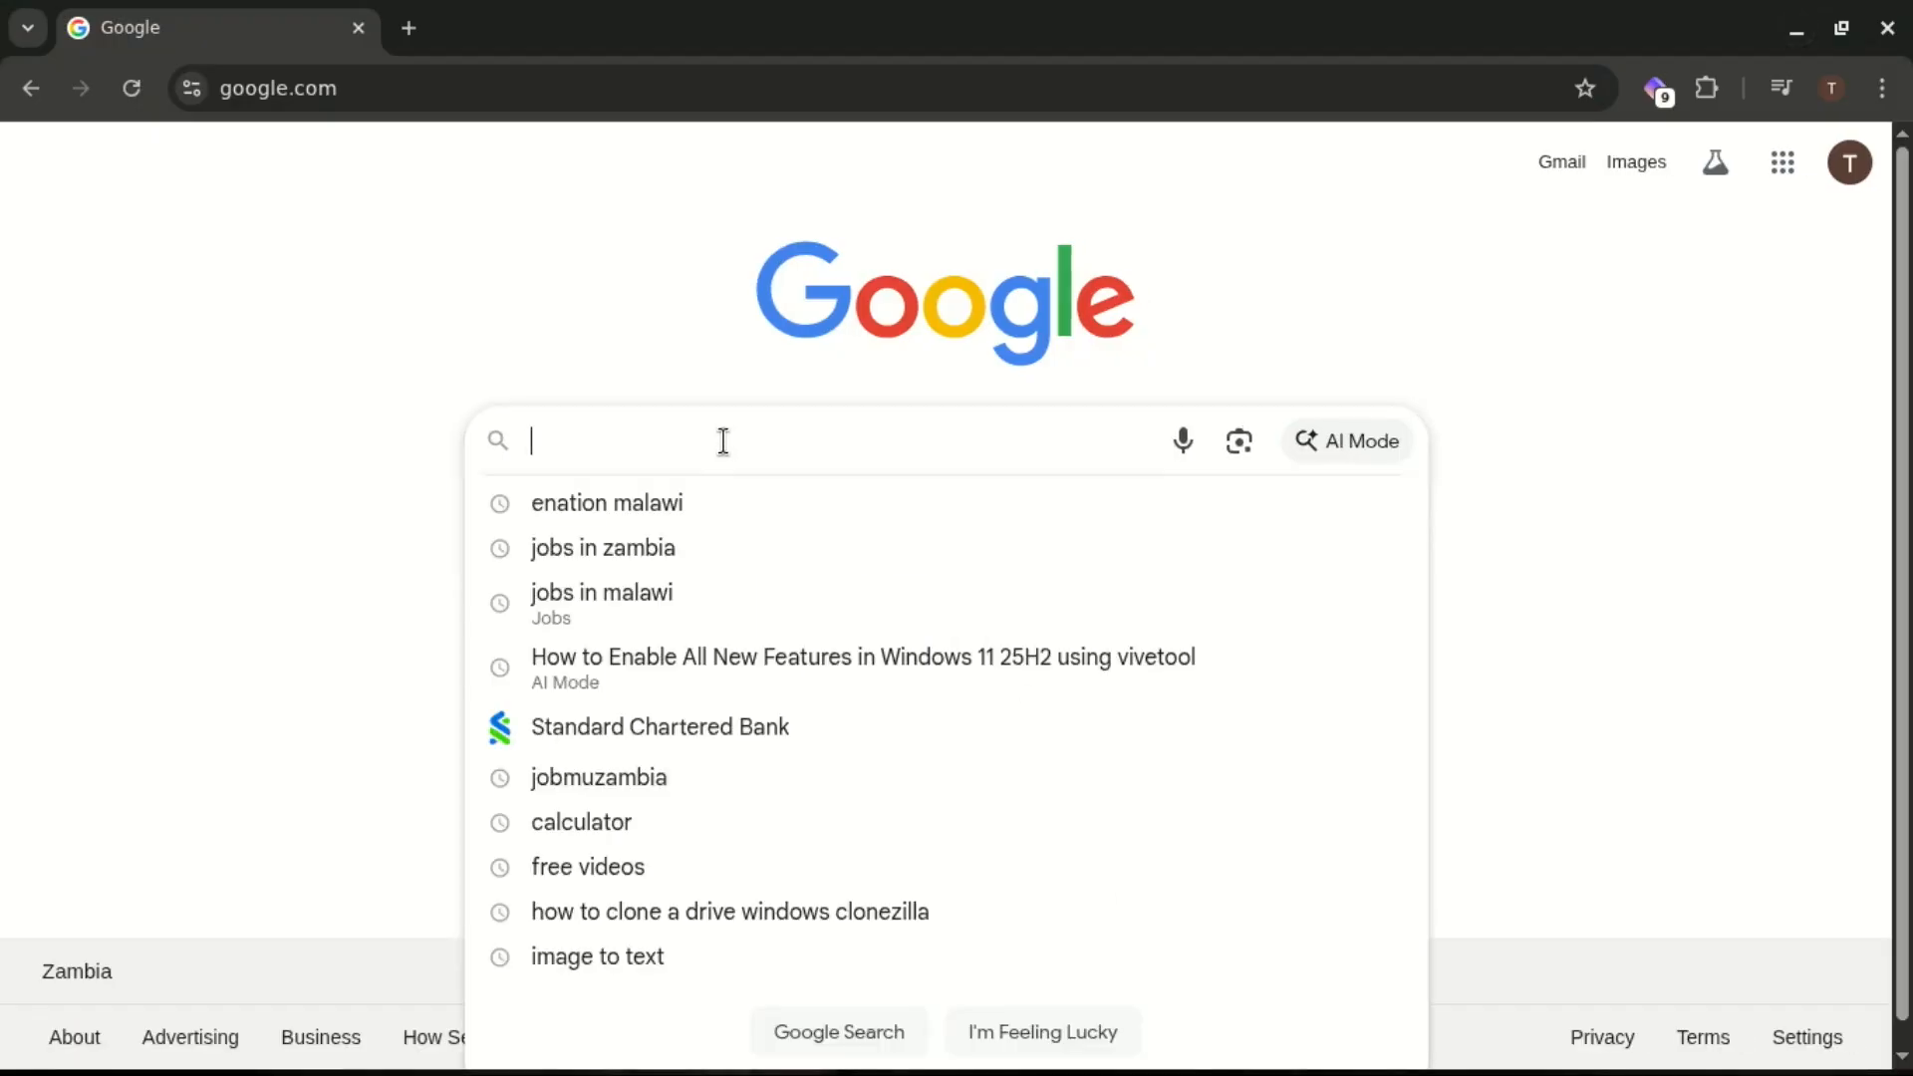
text(clonezilla download)
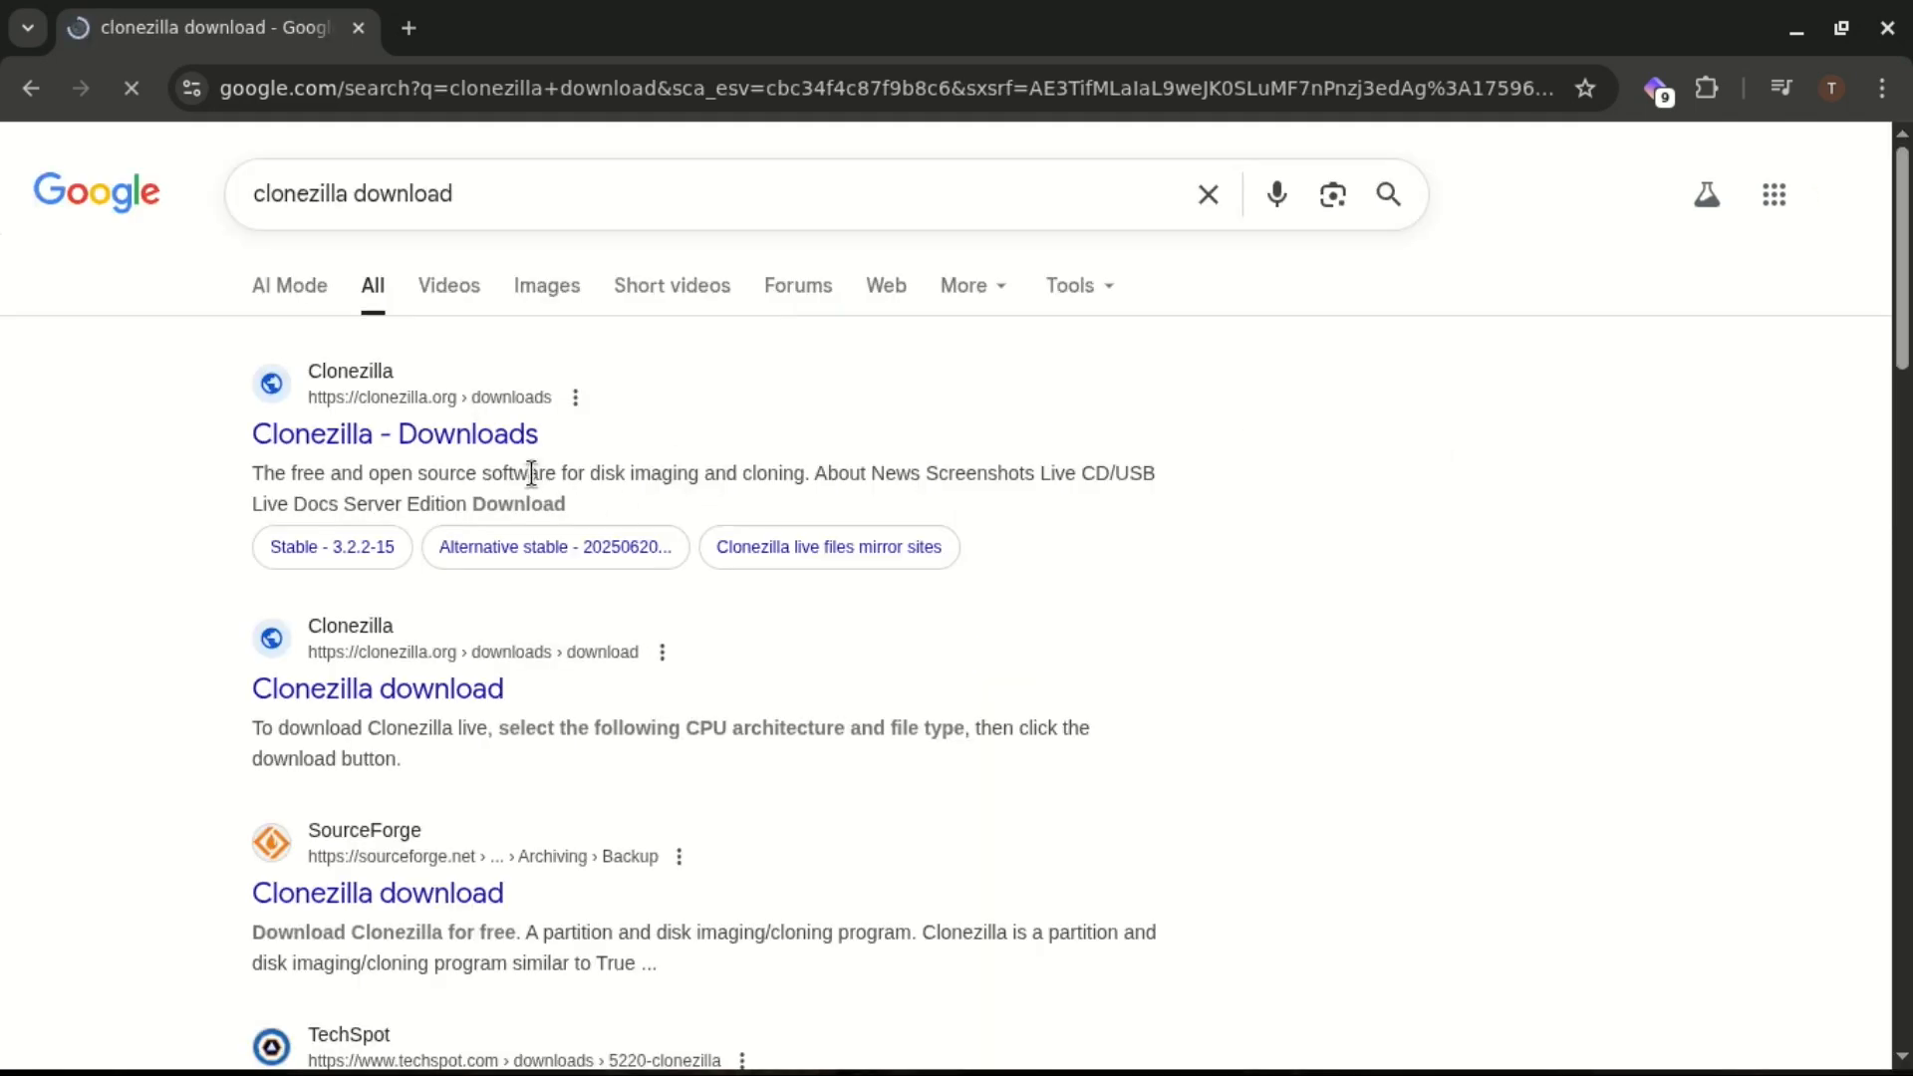
click(394, 433)
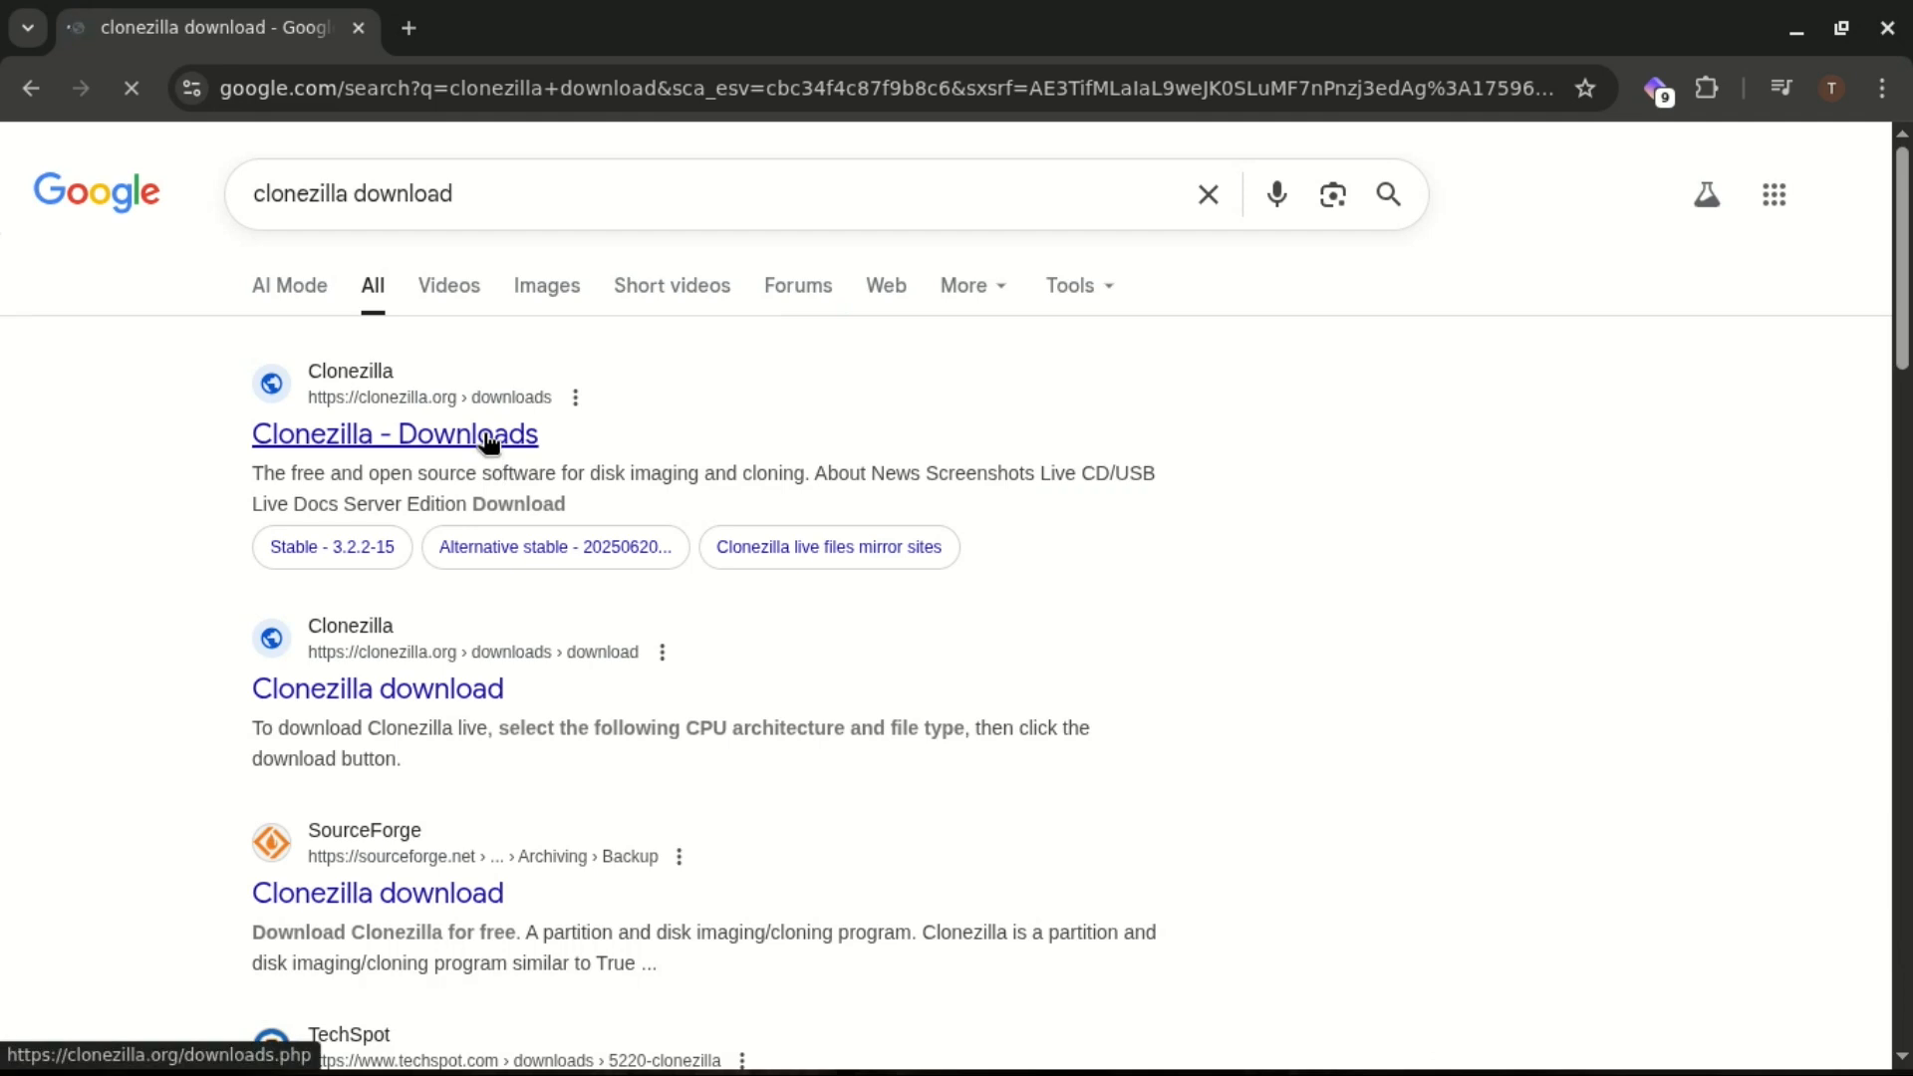
click(394, 433)
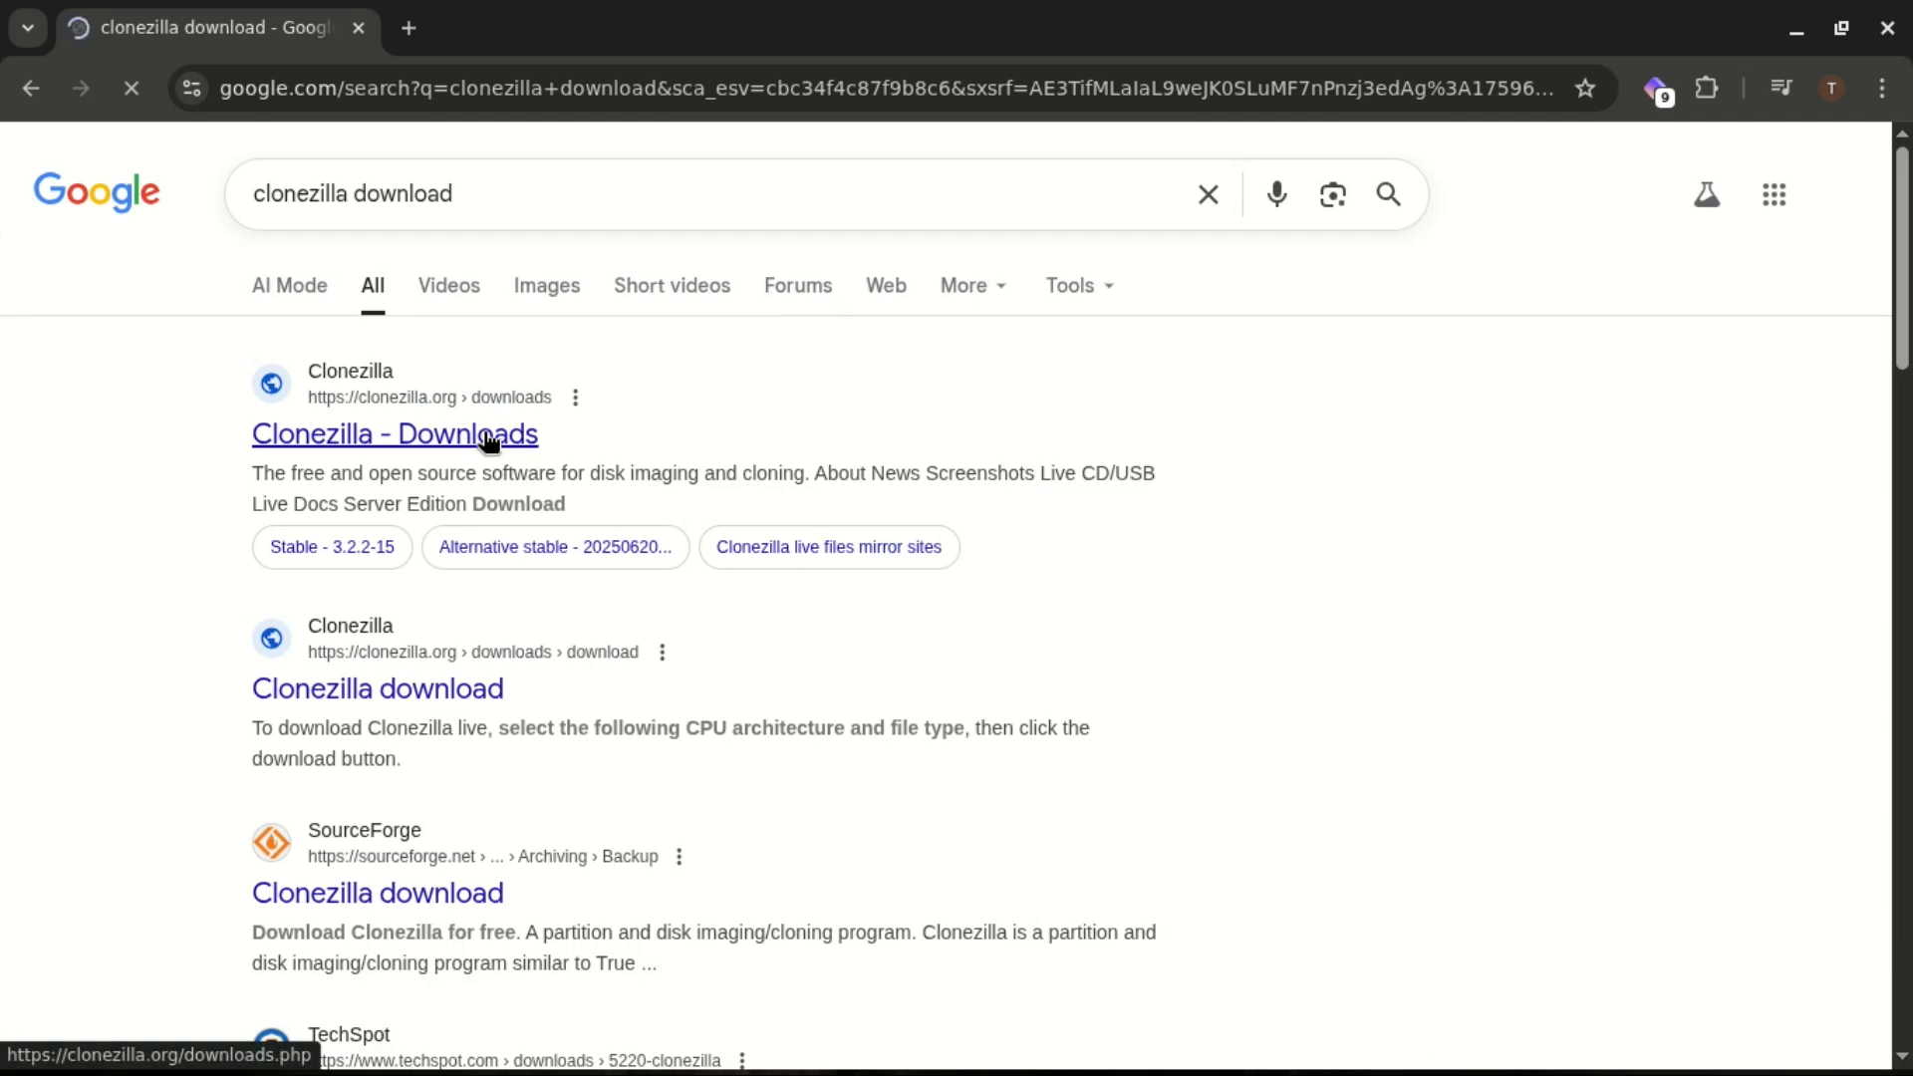
click(394, 434)
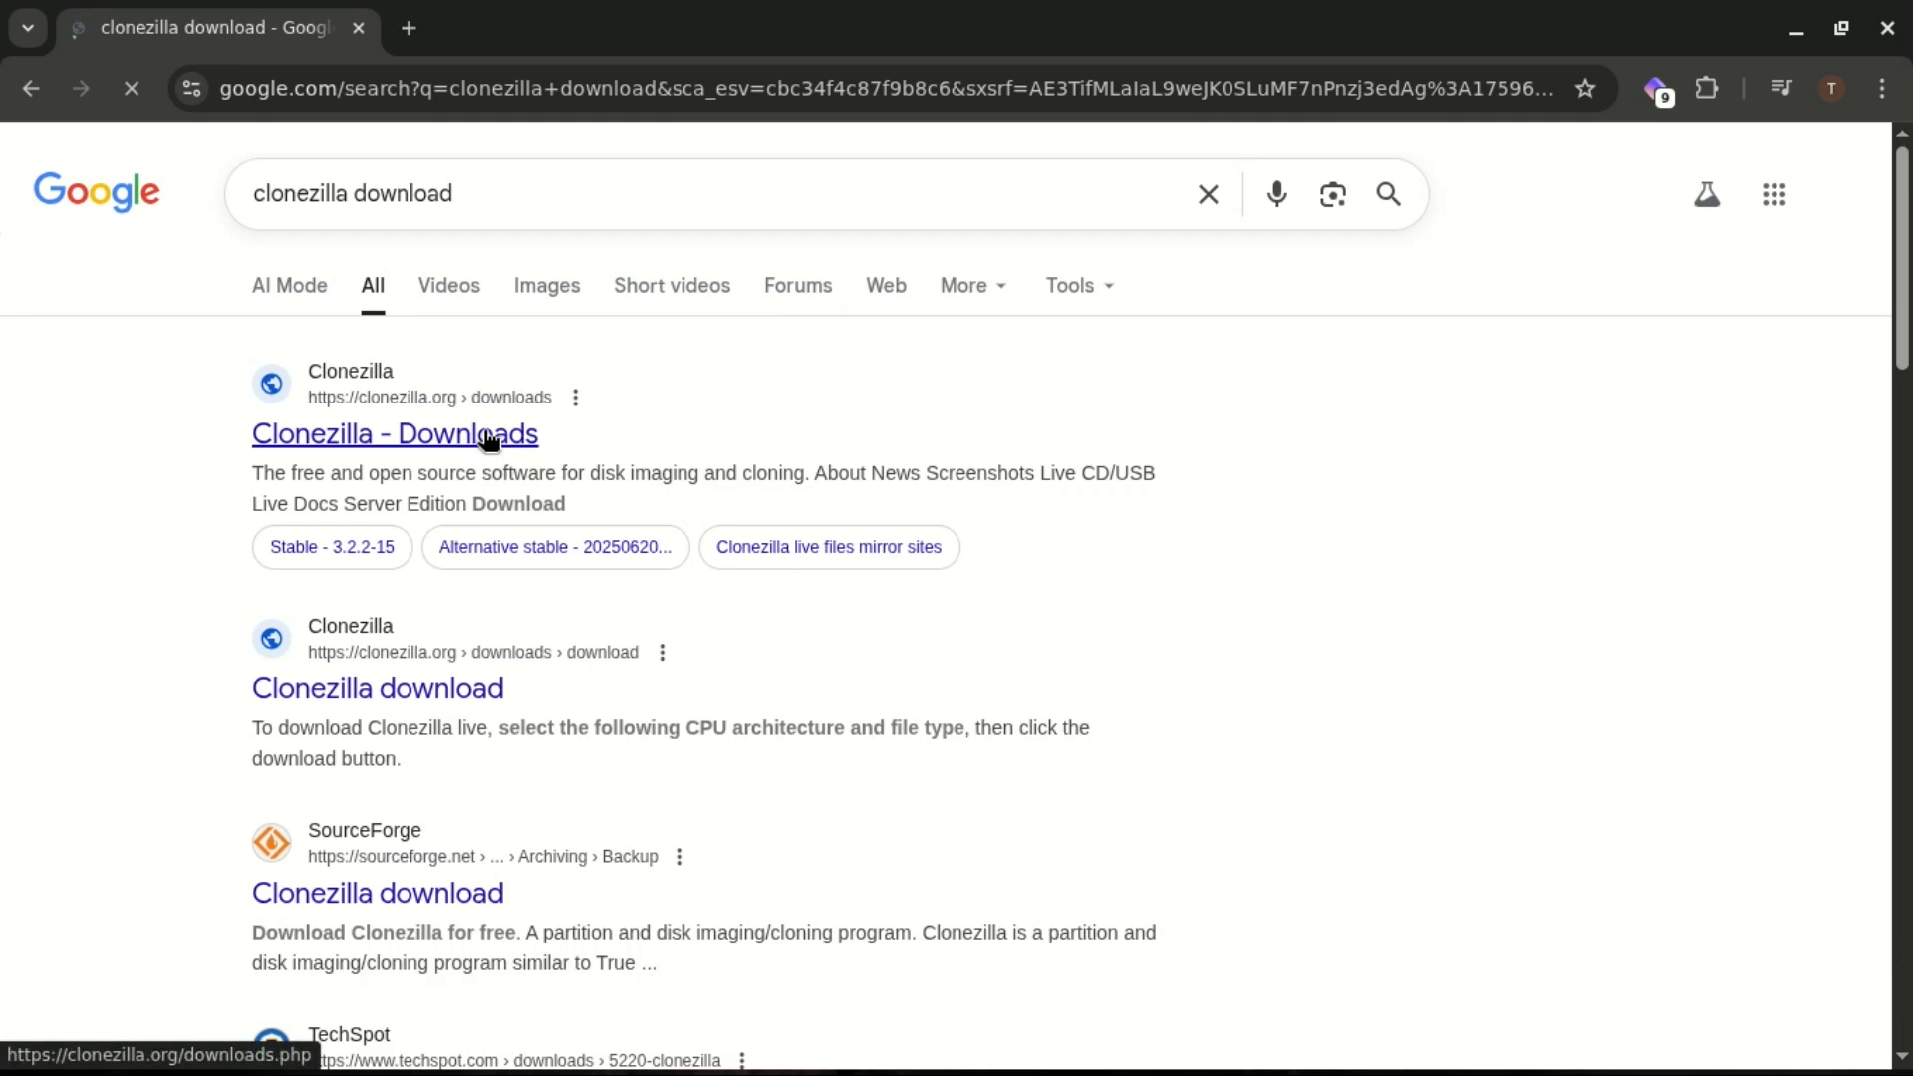
click(394, 435)
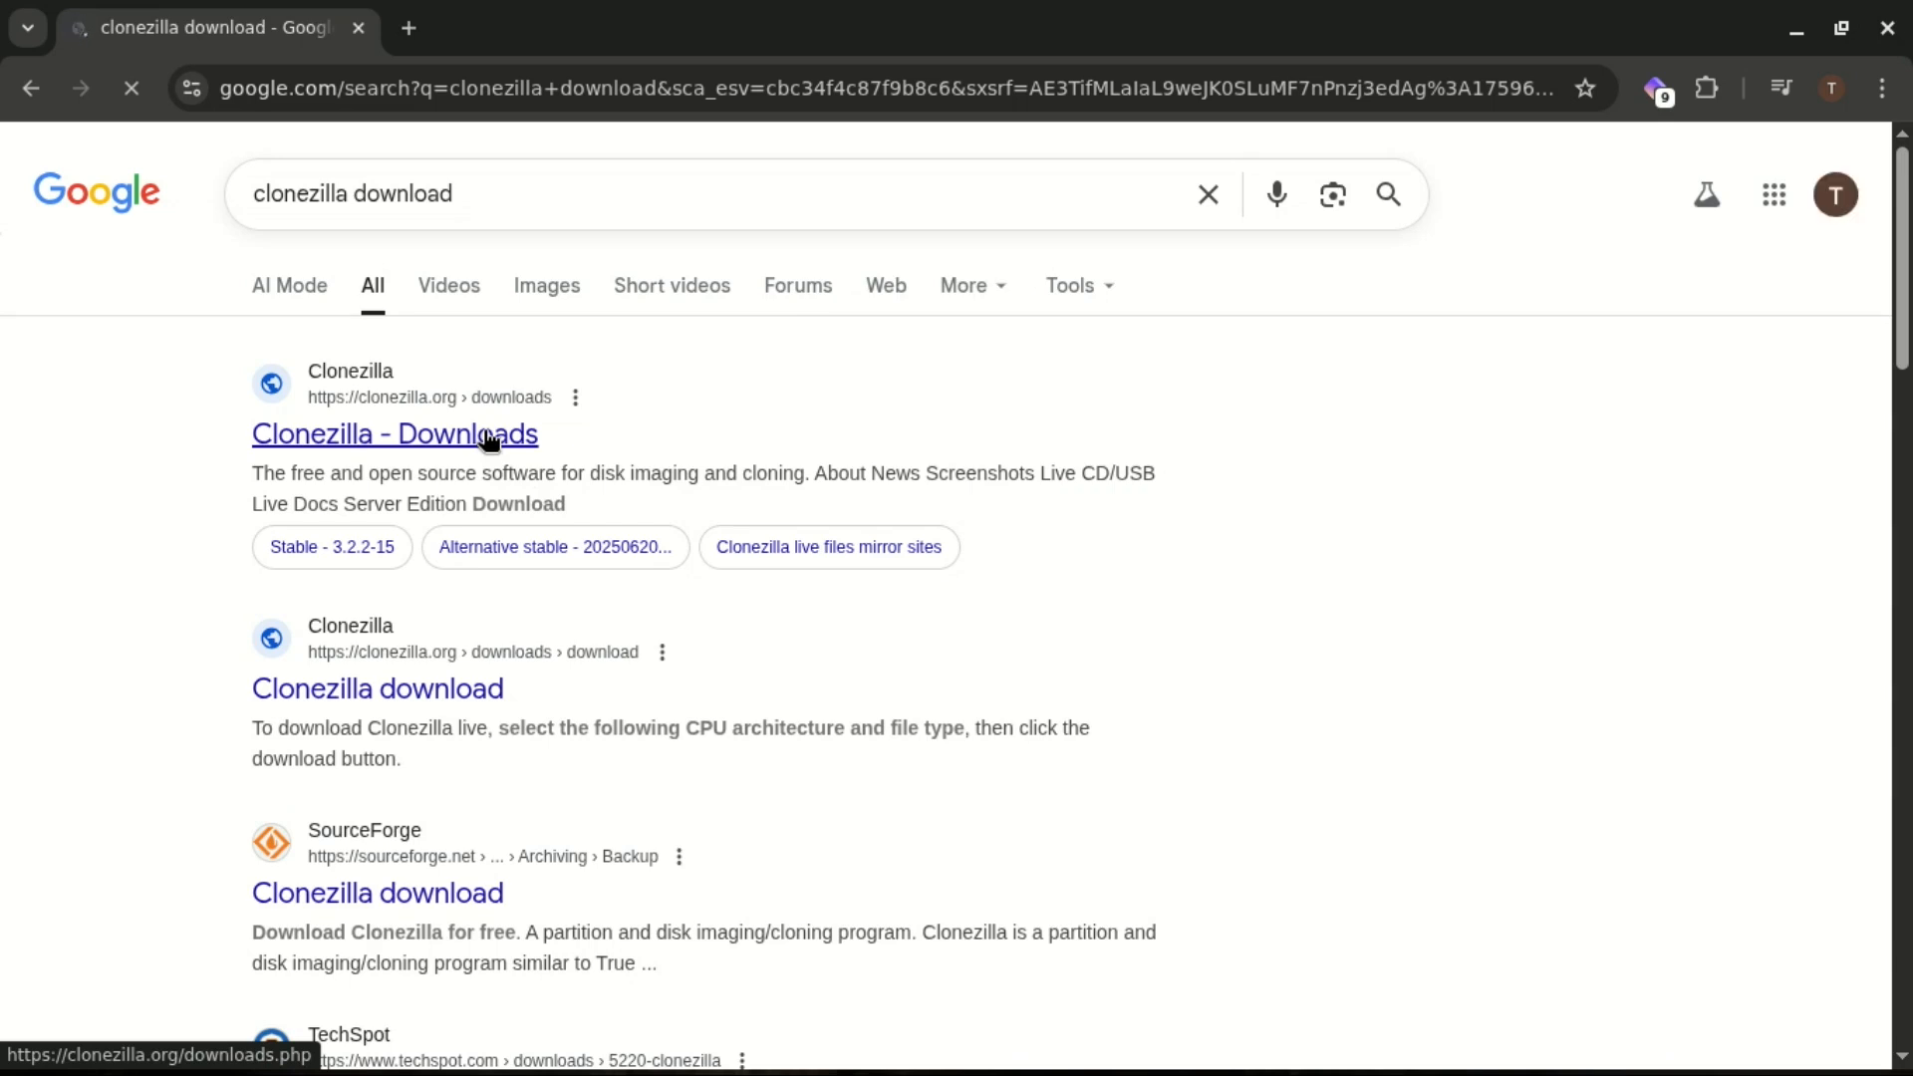
click(394, 435)
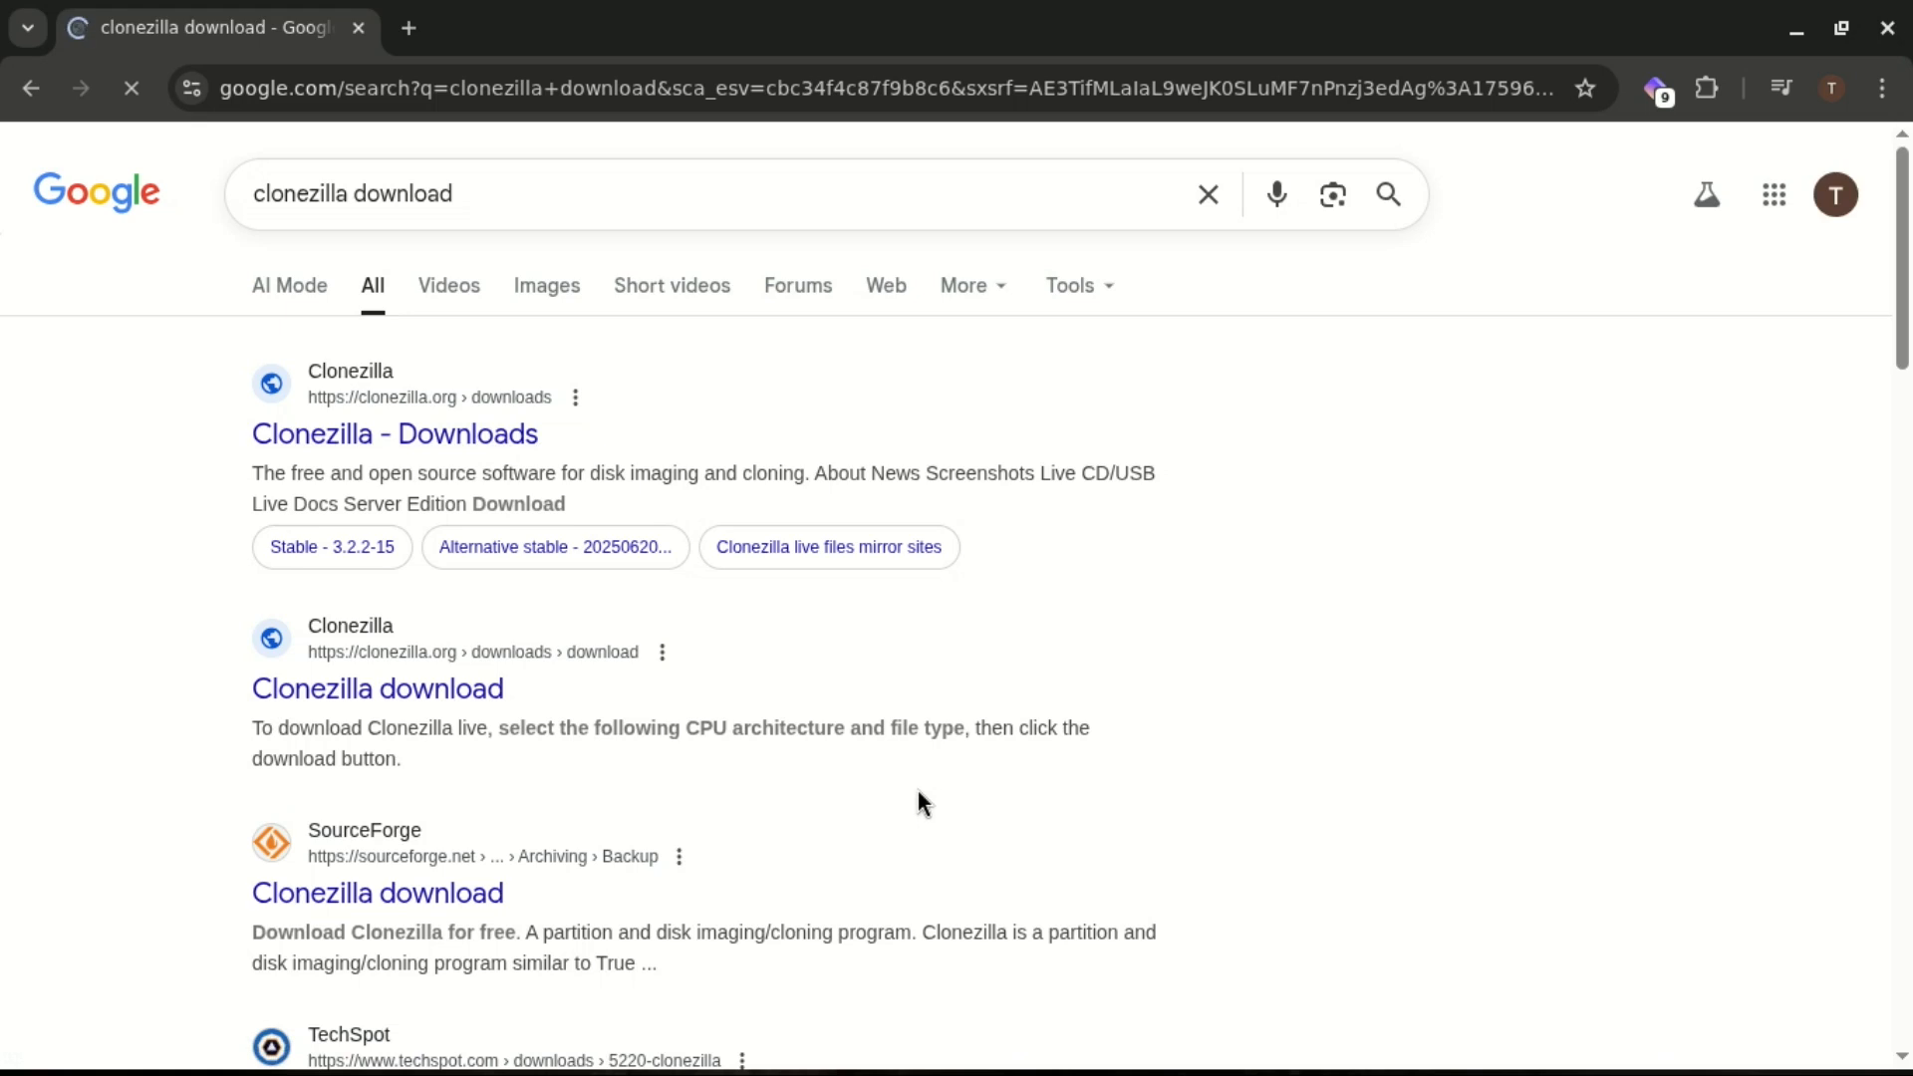
Step: Reach the stable 3.2.2-15 Clonezilla live release page from the Downloads result, closing the duplicate tab
click(394, 433)
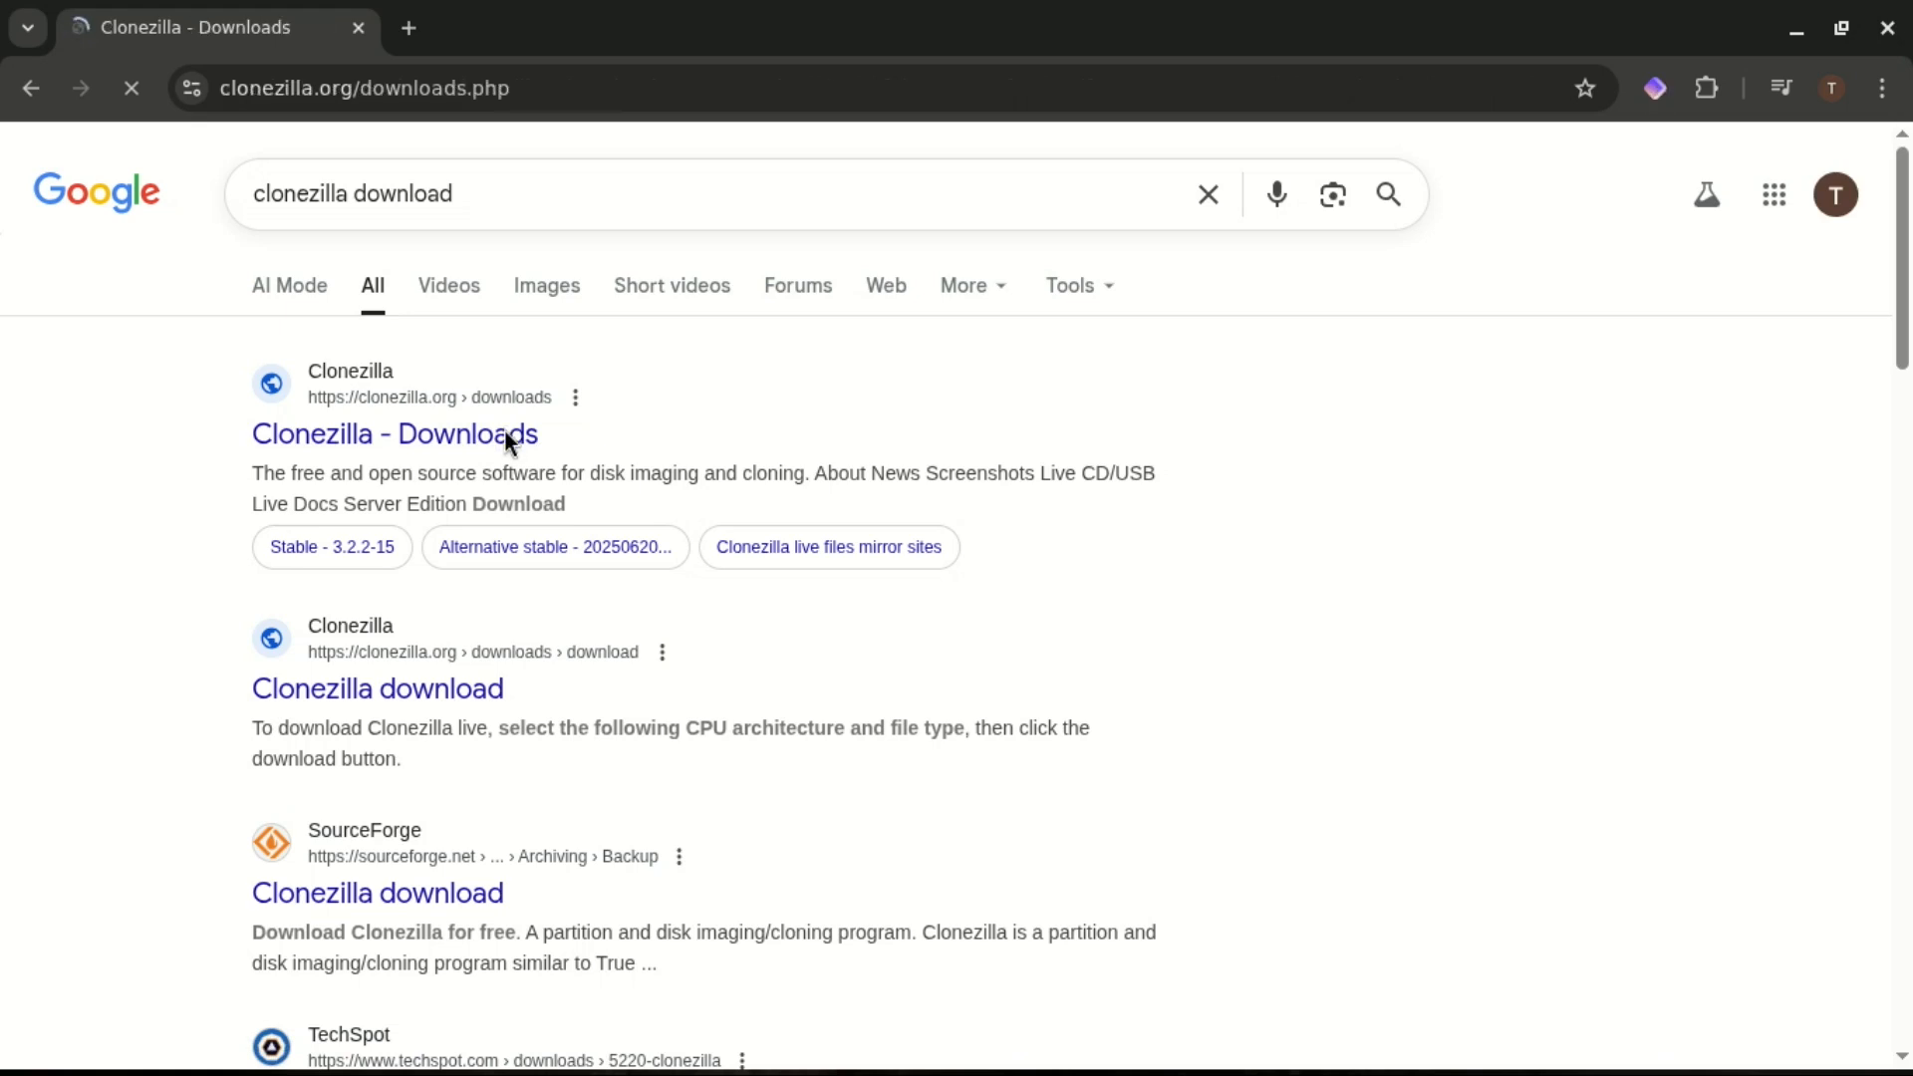
click(394, 435)
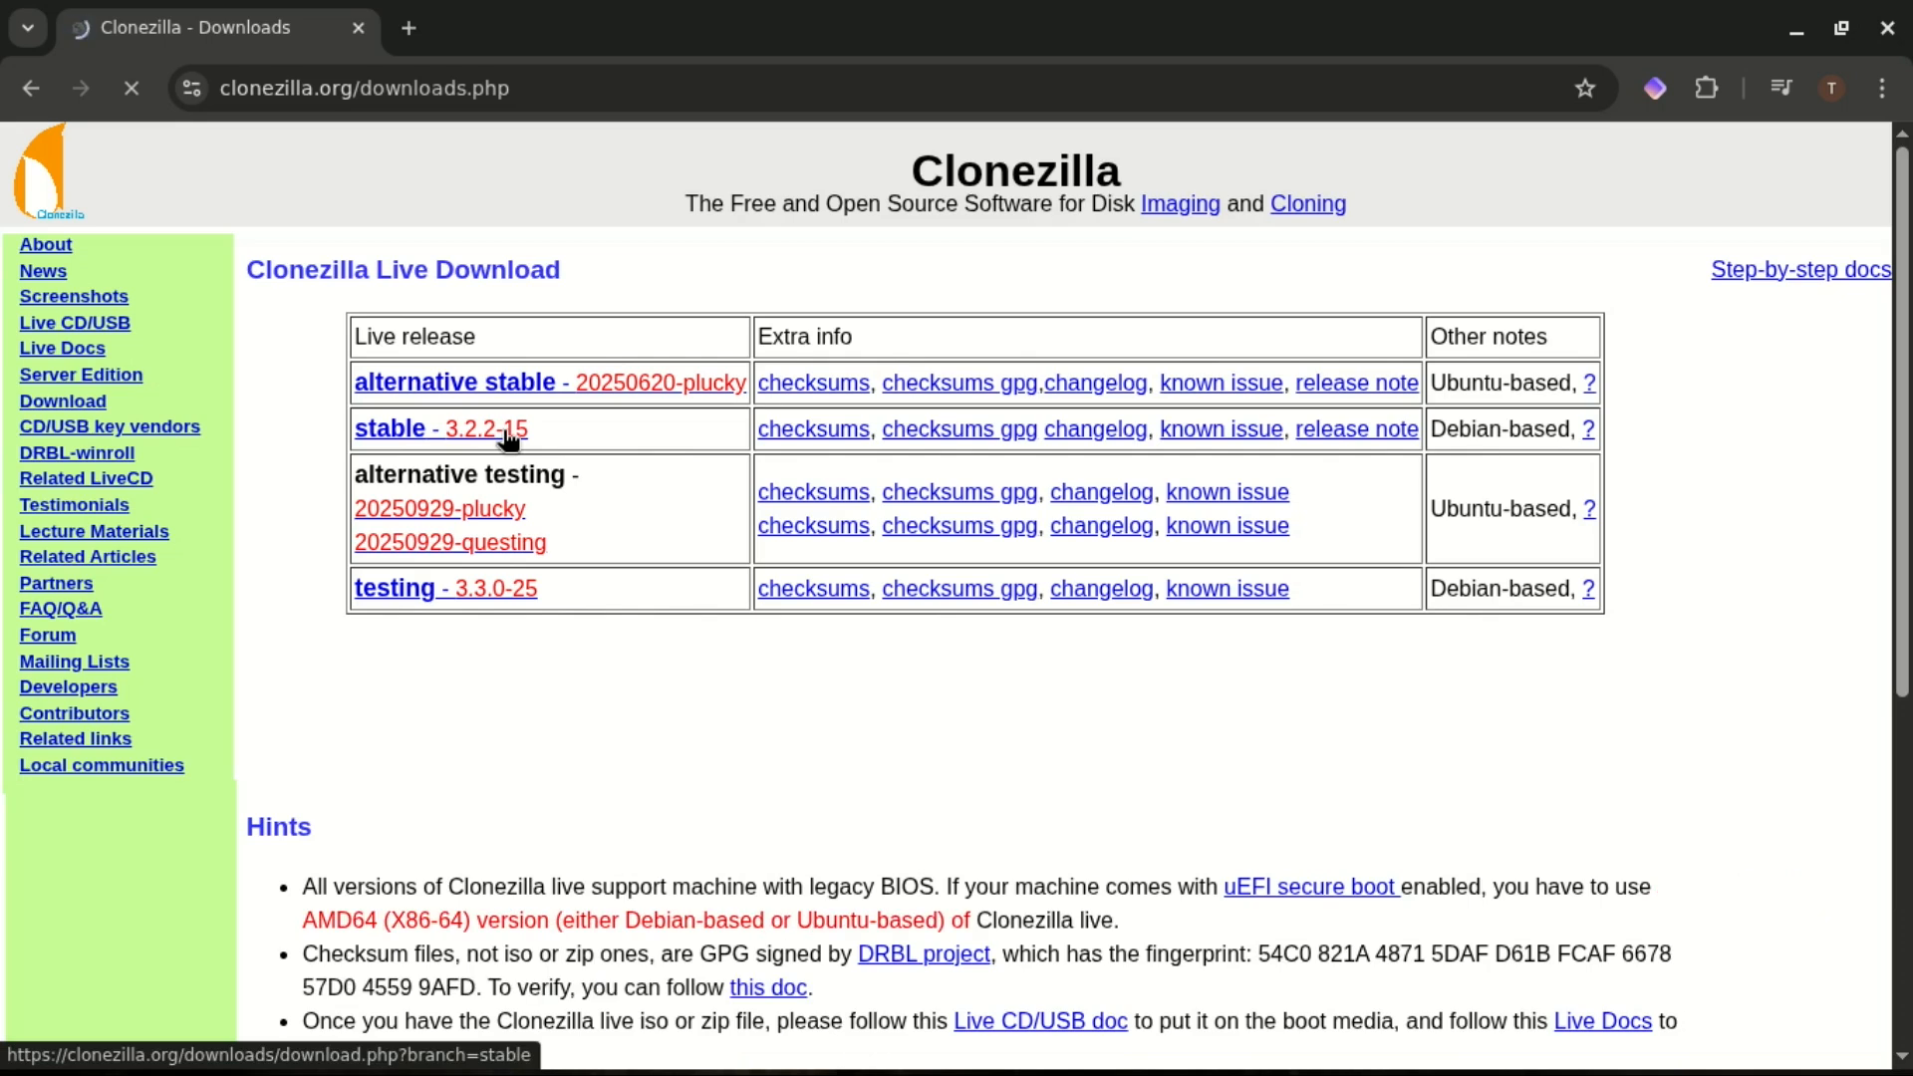
click(388, 428)
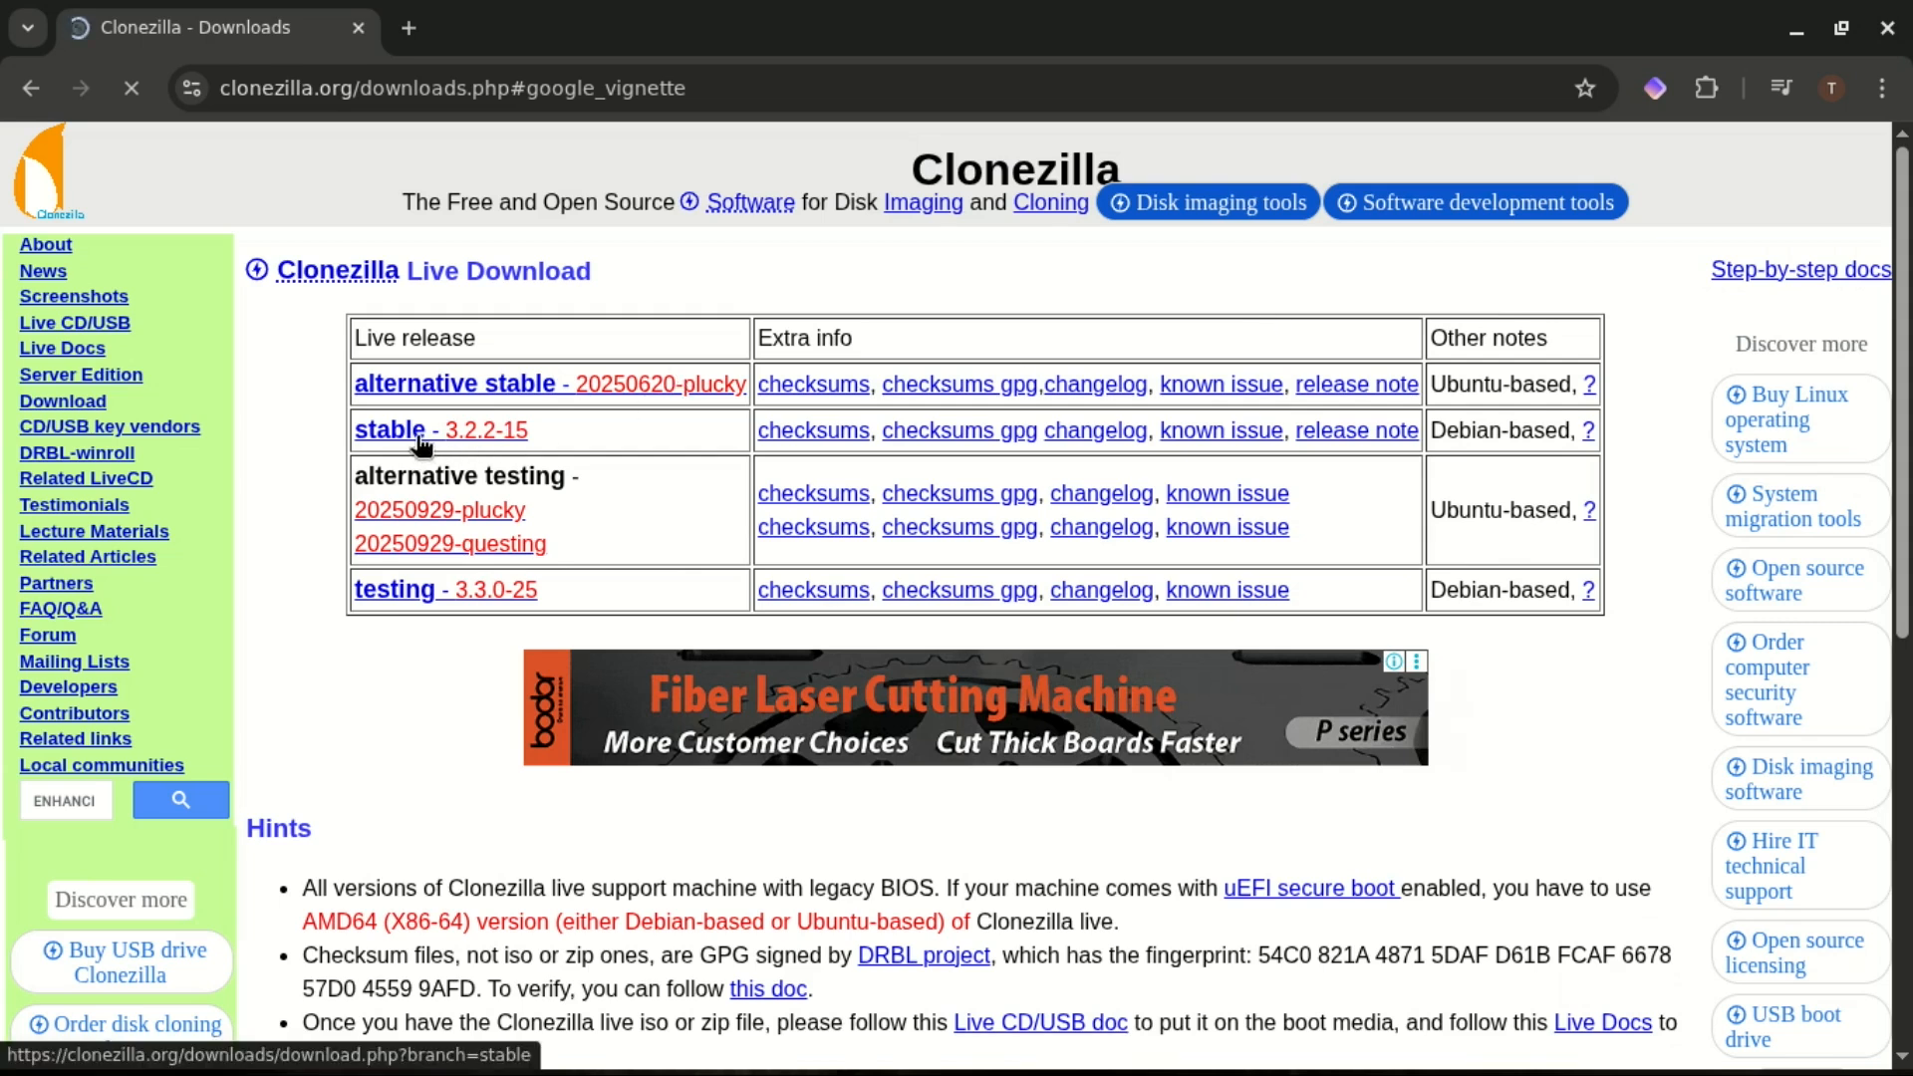
click(389, 430)
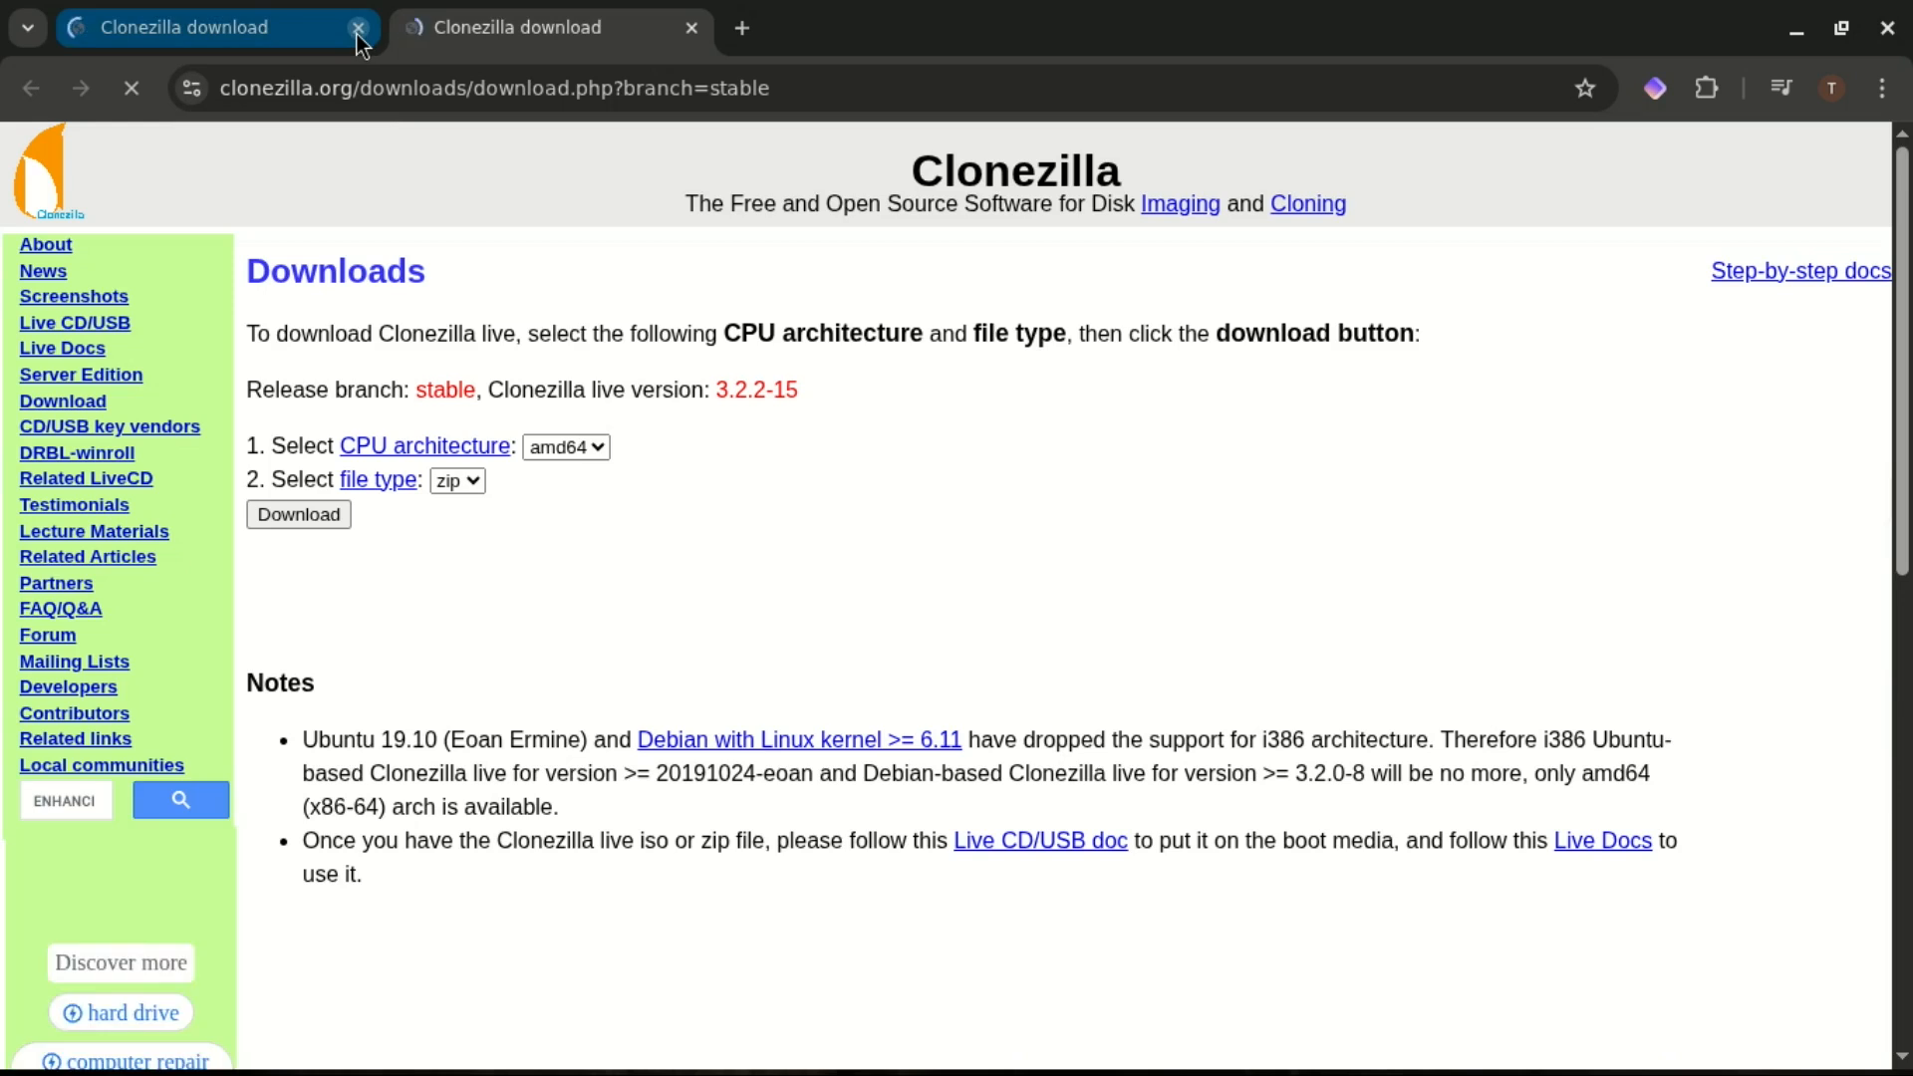
click(356, 26)
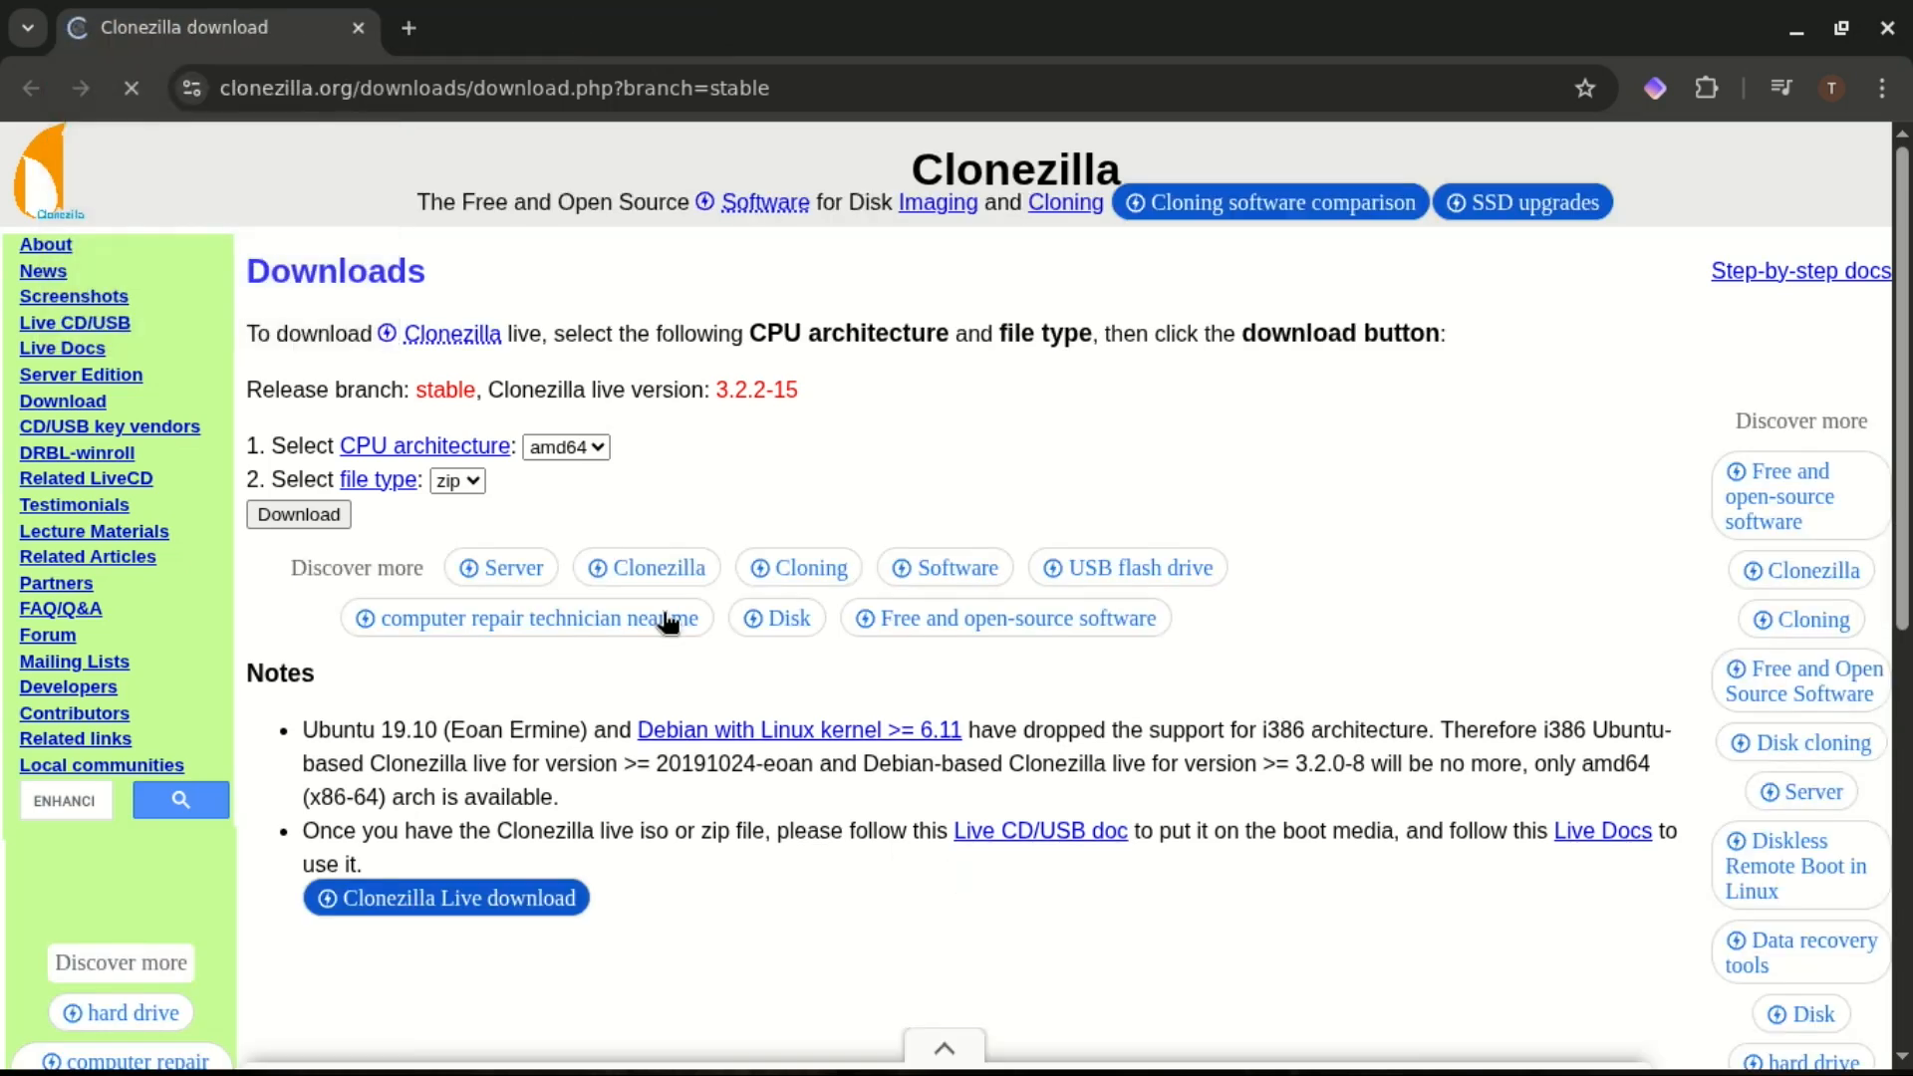
Step: Download Clonezilla live 3.2.2-15 as the amd64 ISO image
click(564, 447)
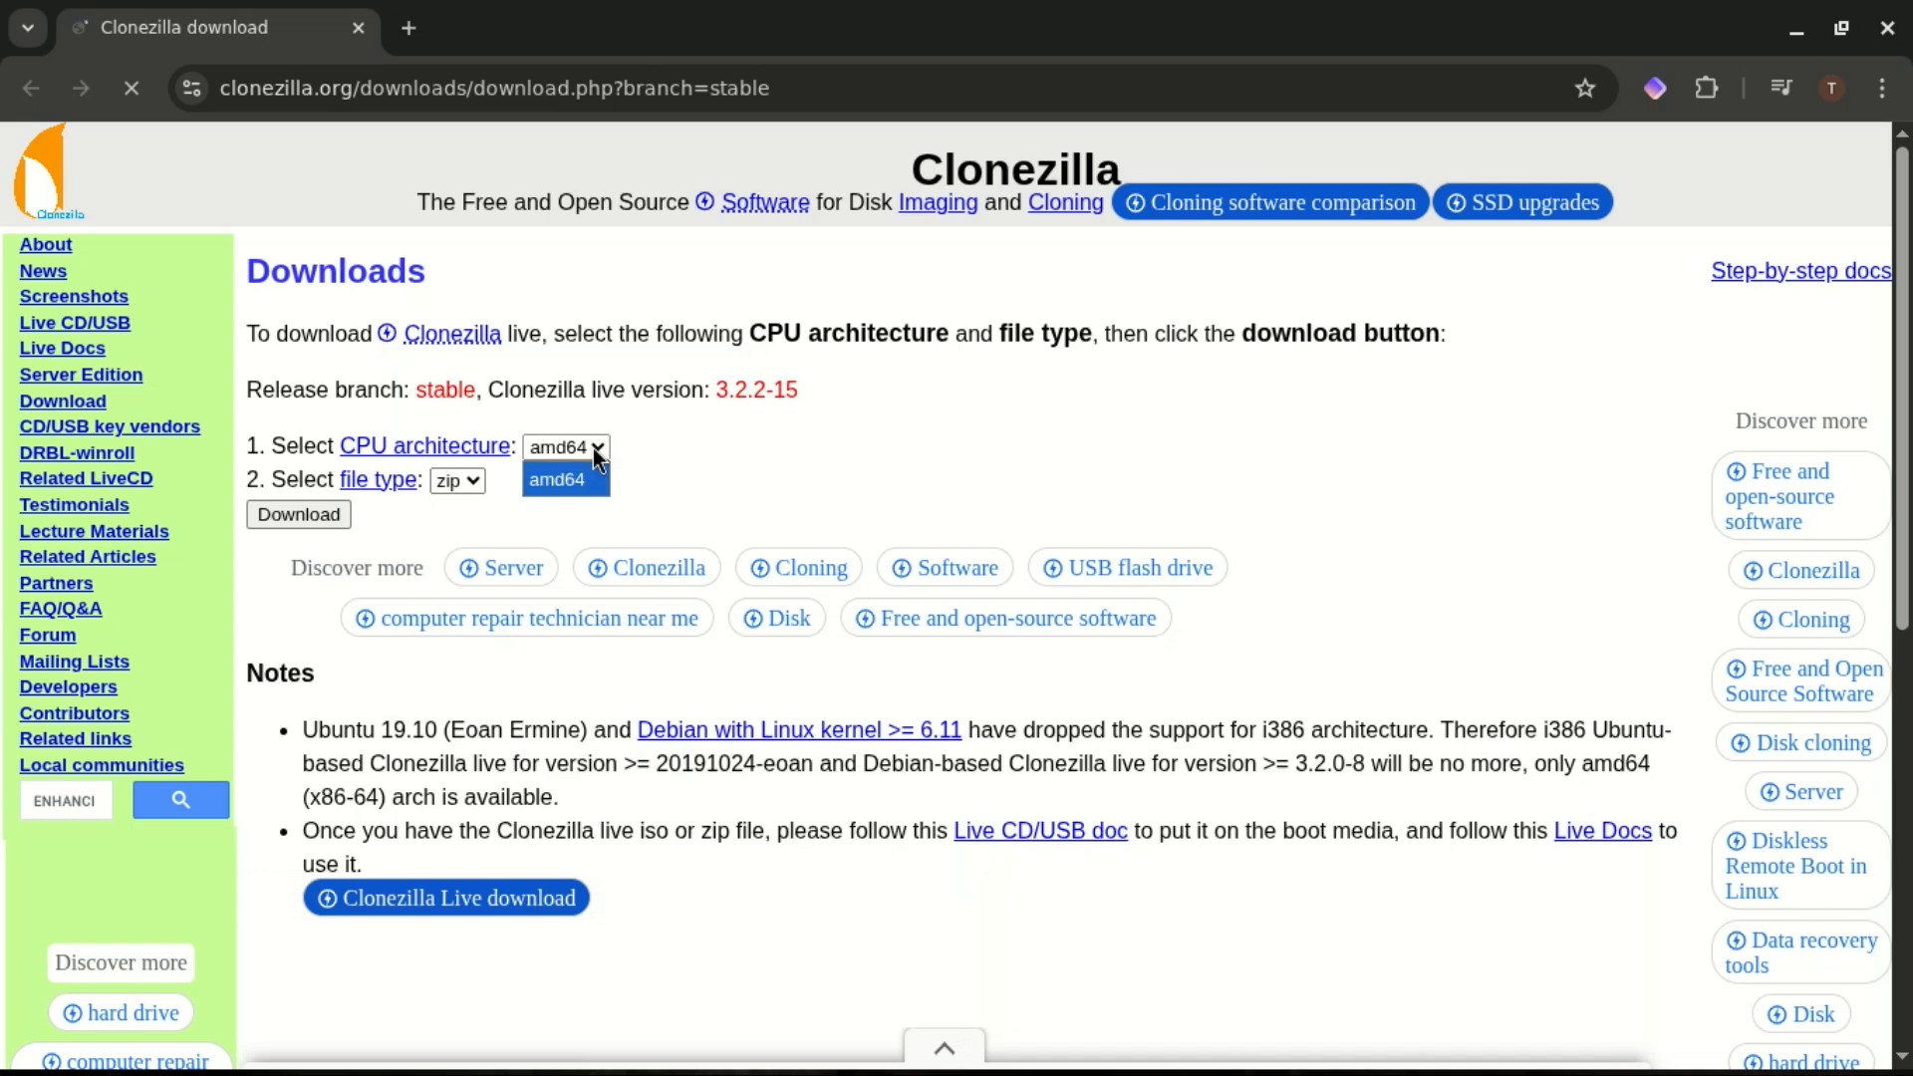
click(564, 447)
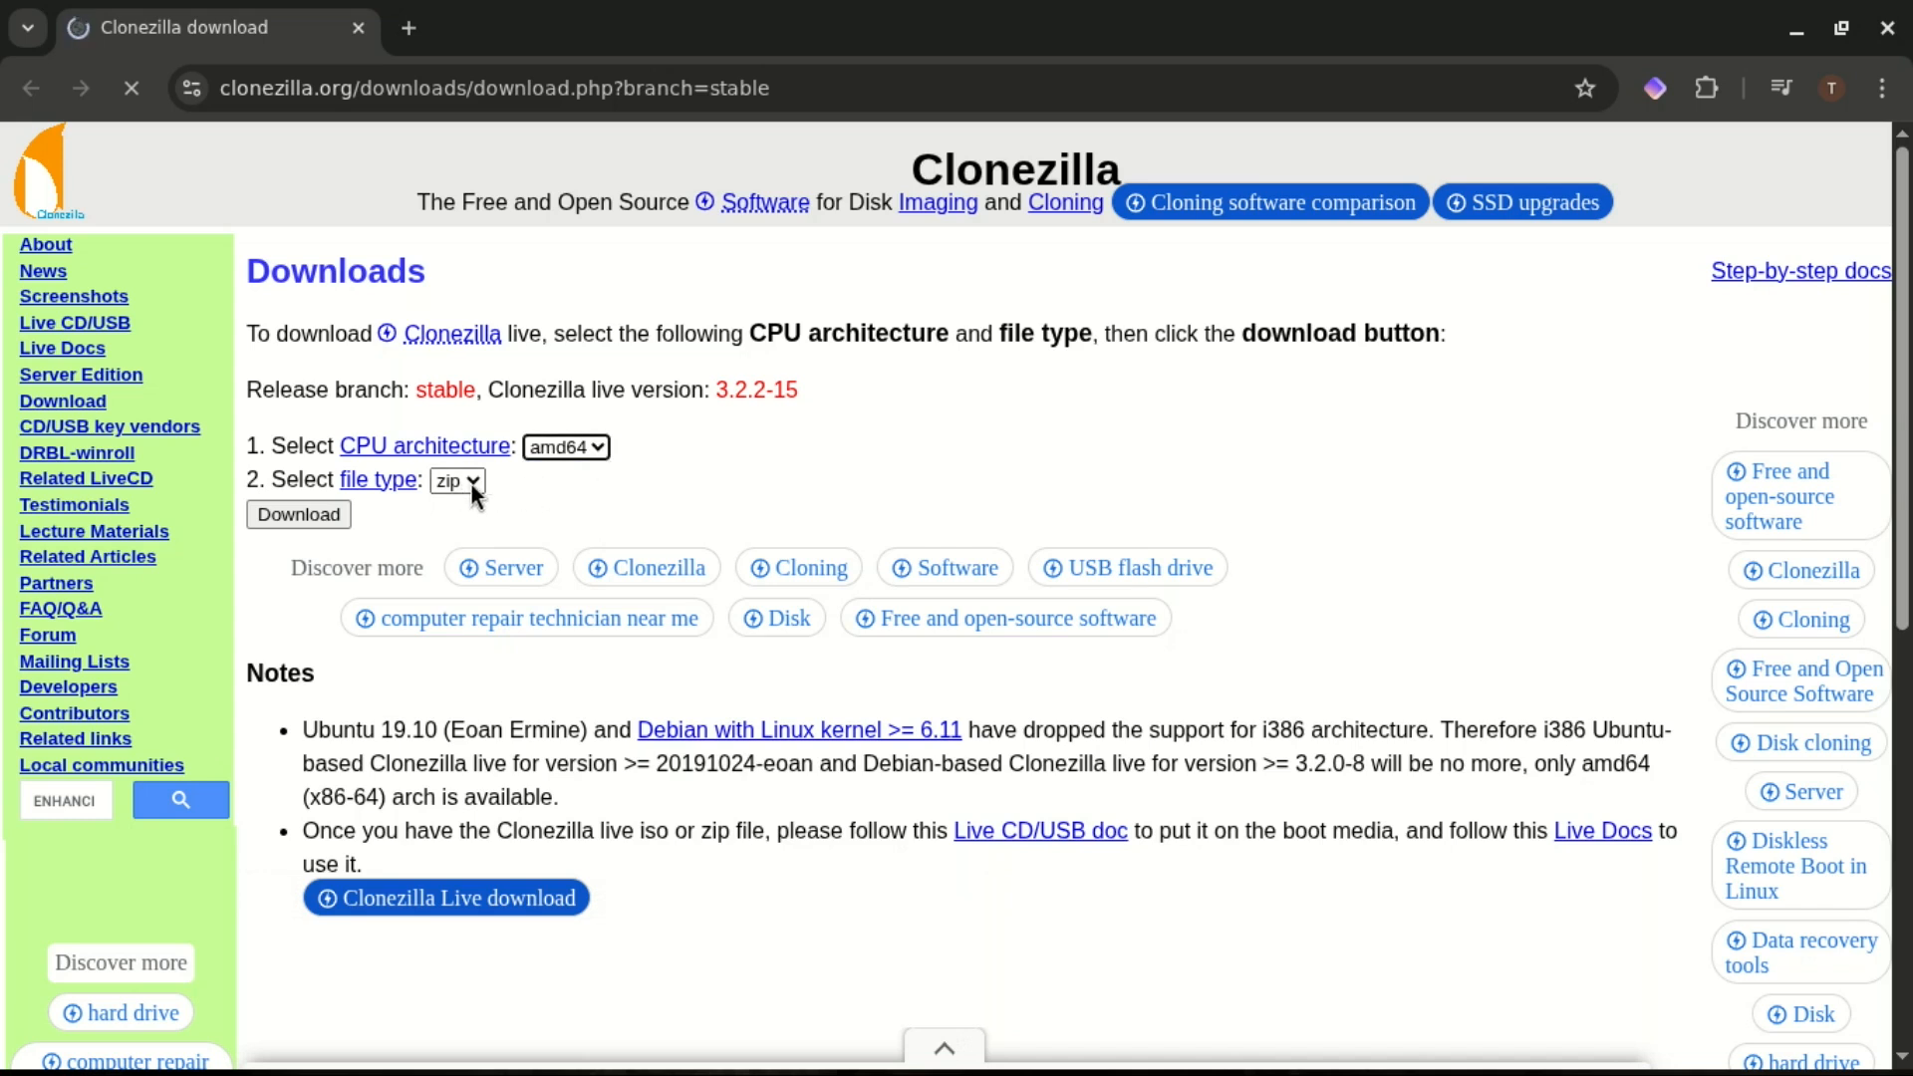
click(456, 480)
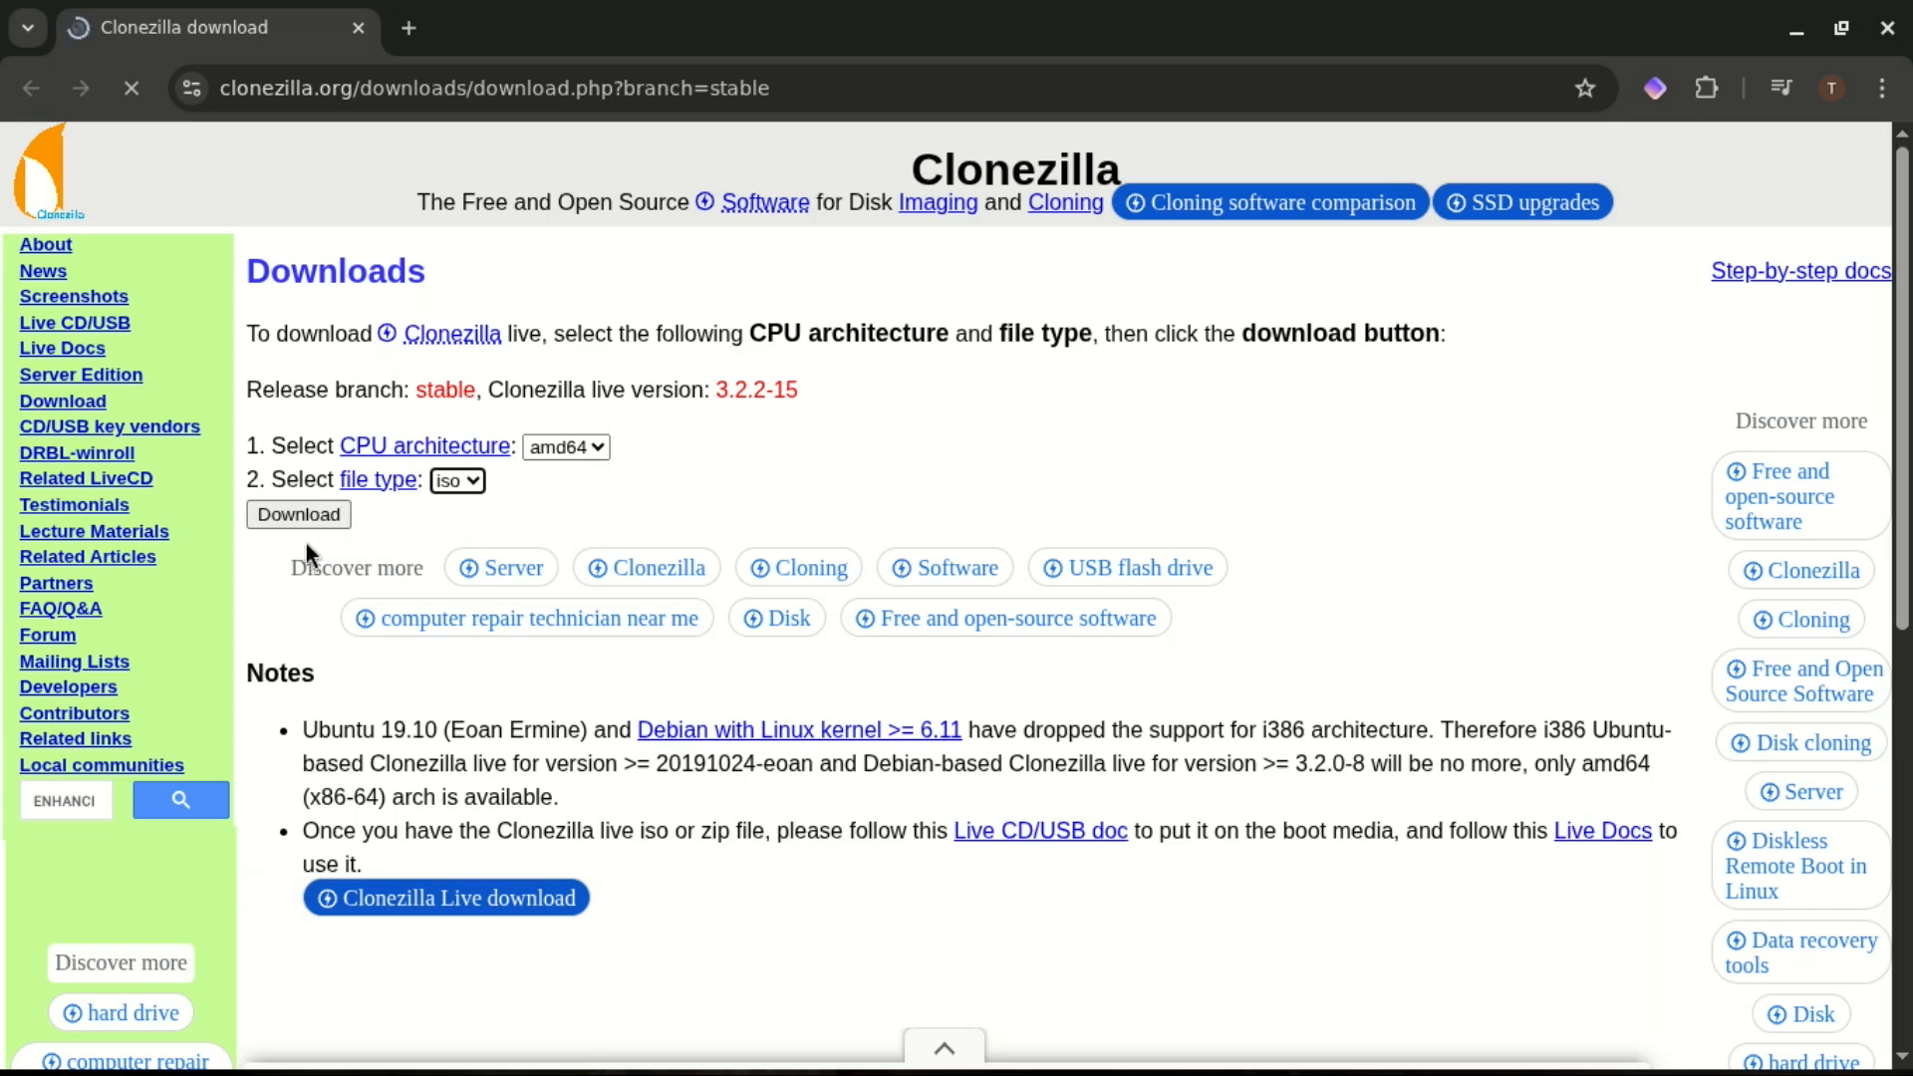
click(297, 514)
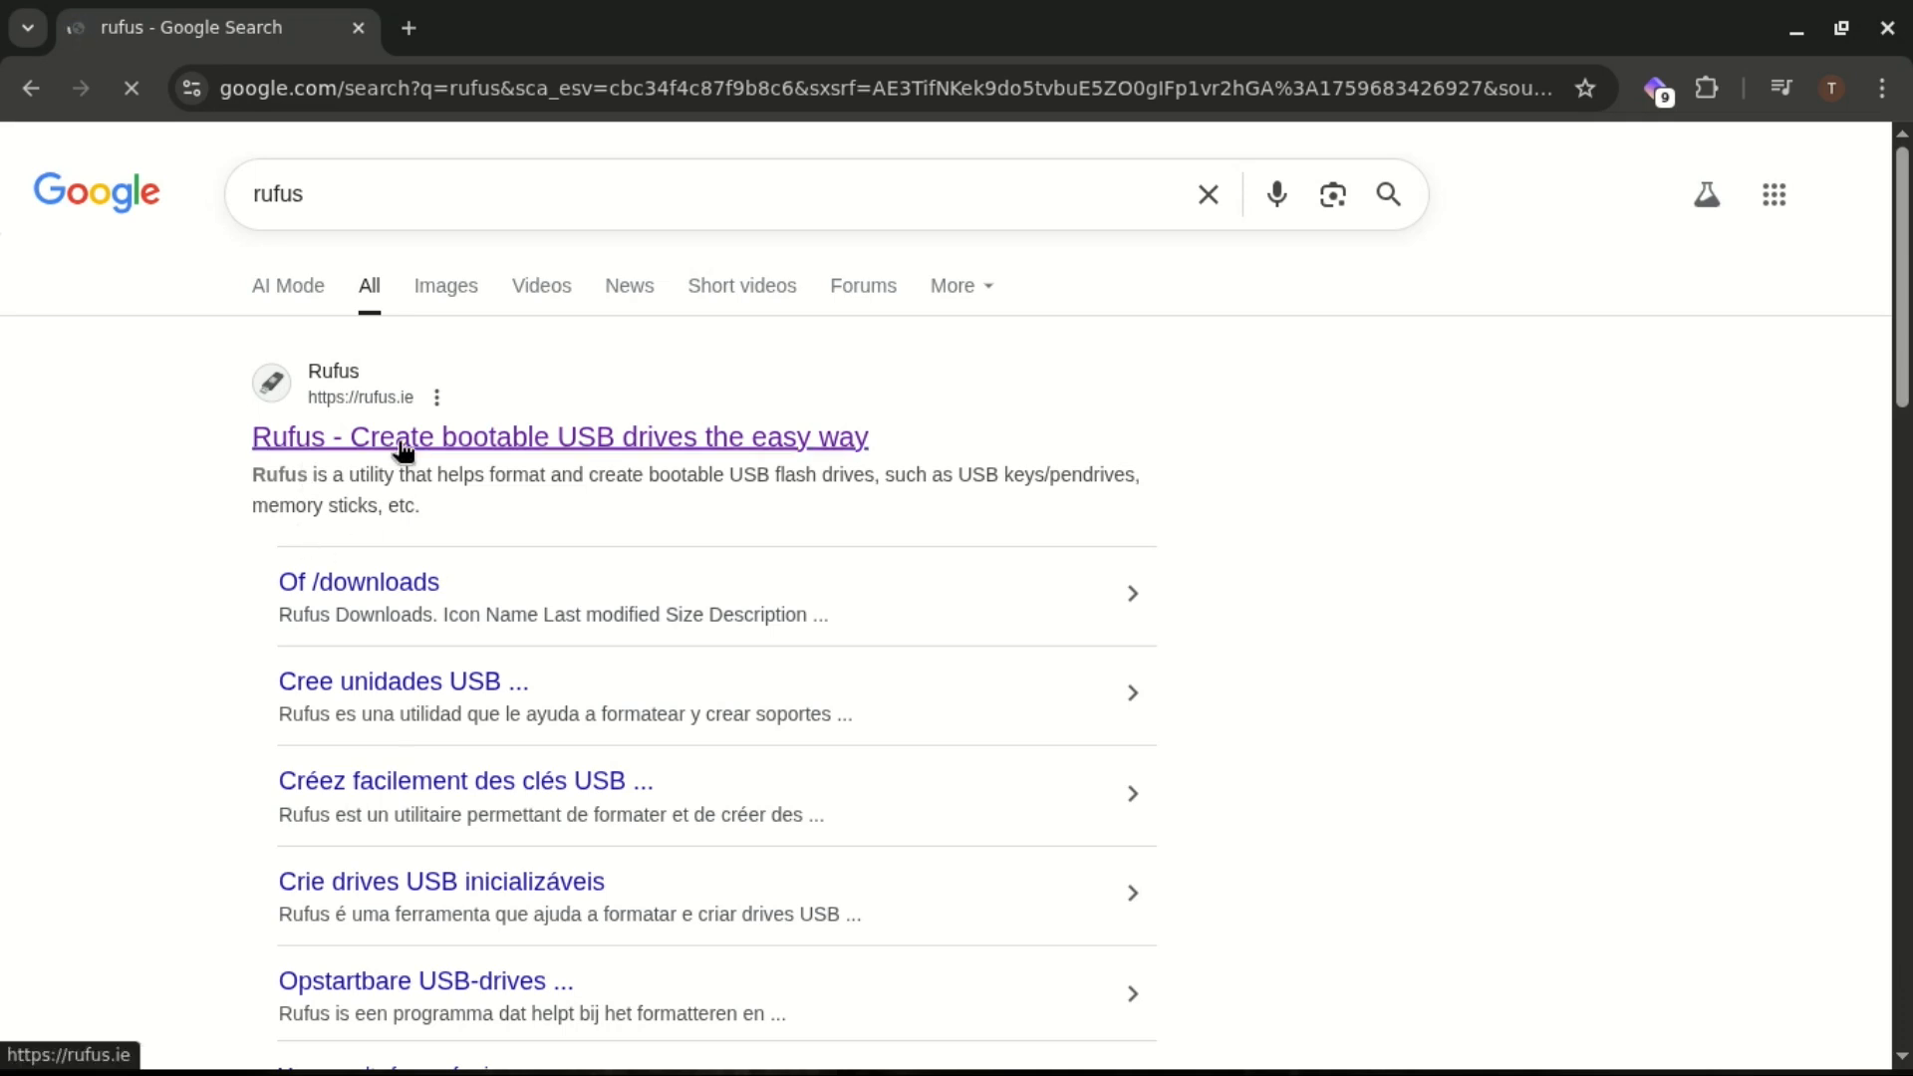
Step: Download the standard Windows x64 rufus-4.11.exe from the official rufus.ie site
click(560, 437)
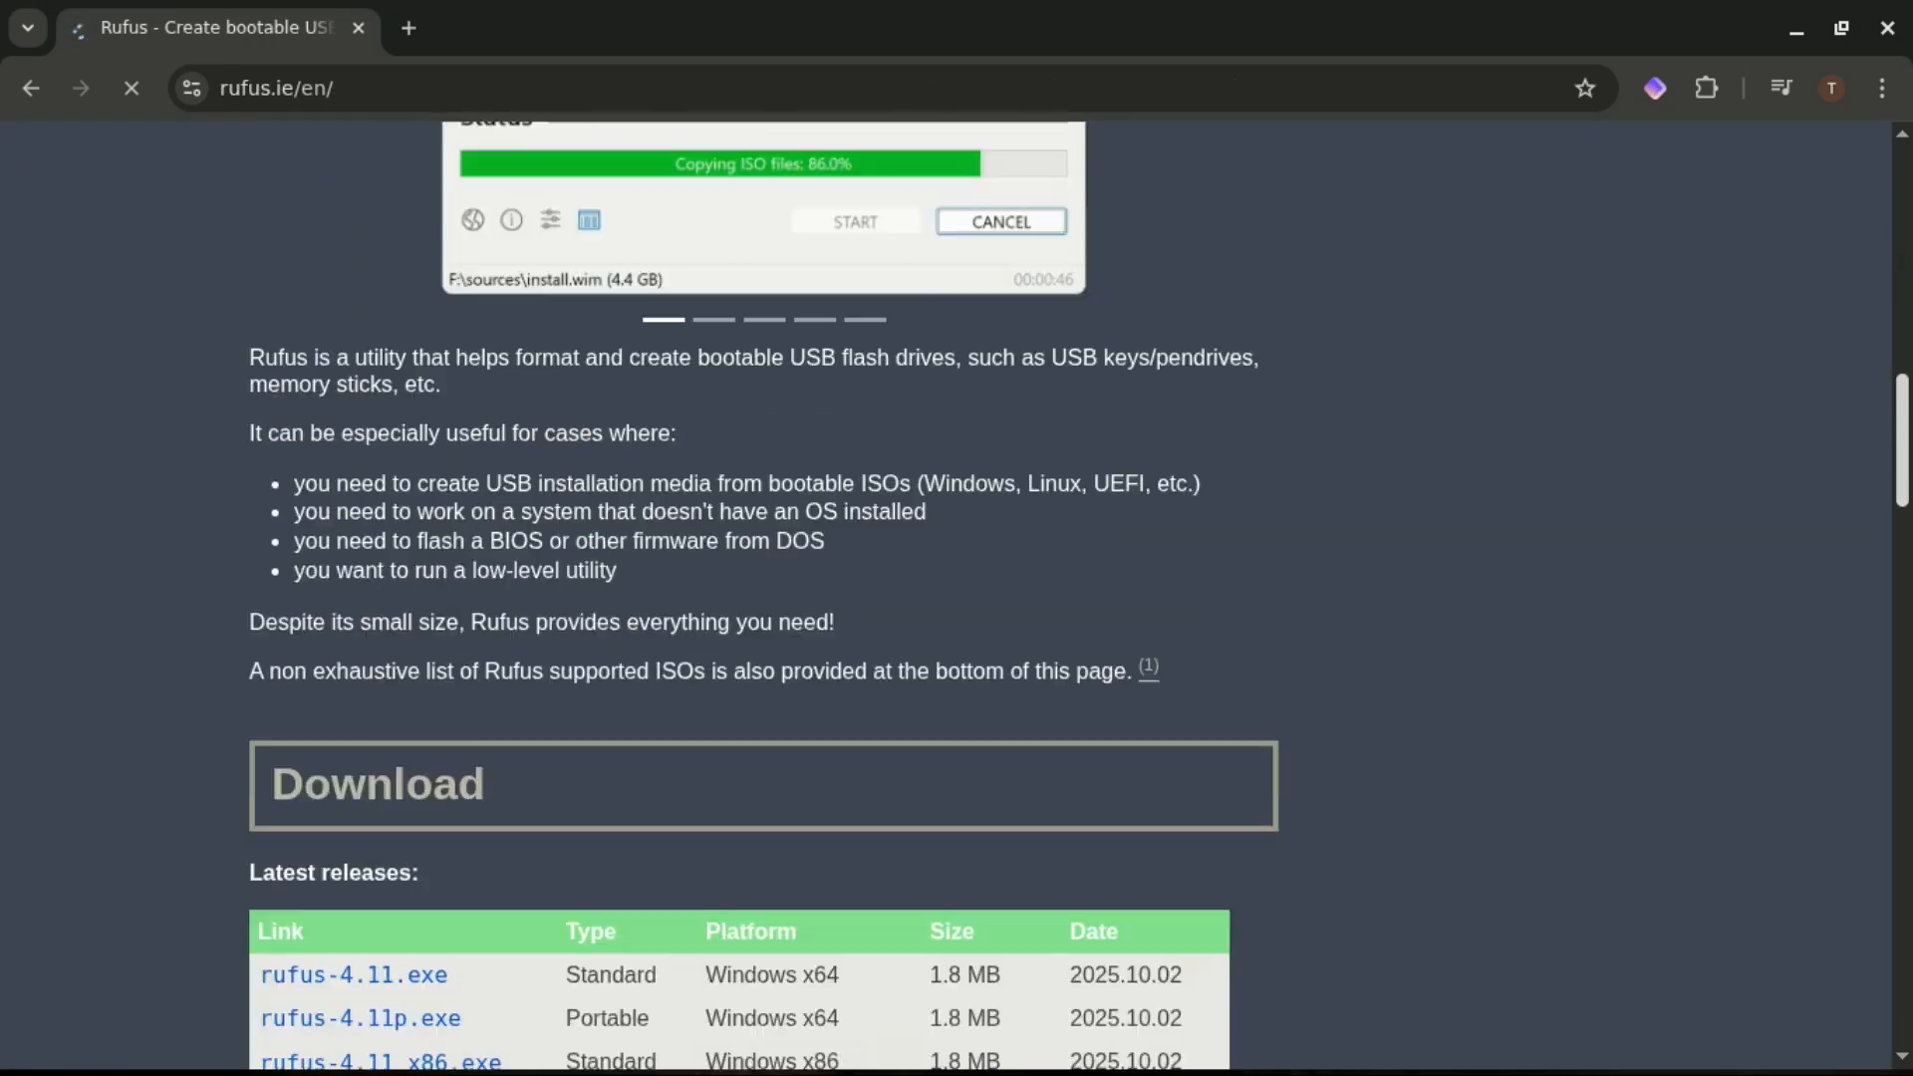
scroll(down, 3)
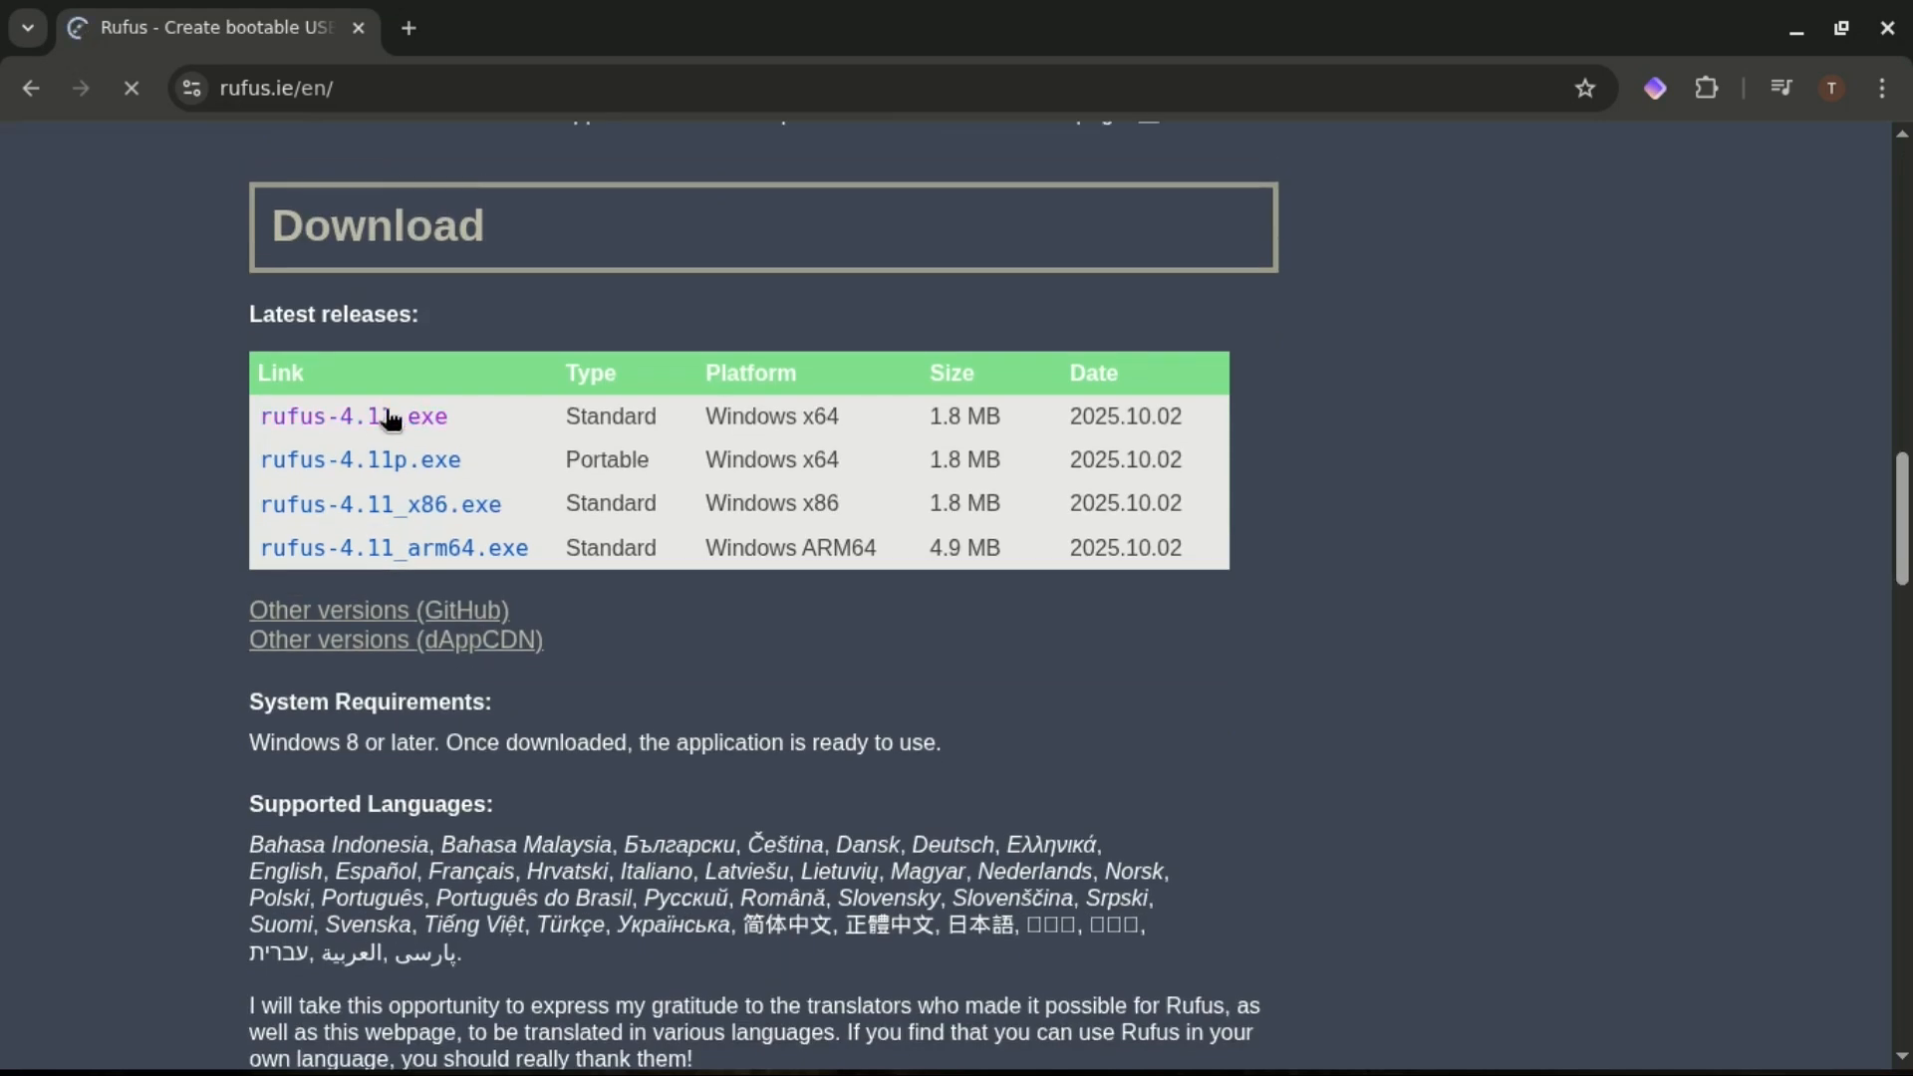
click(352, 416)
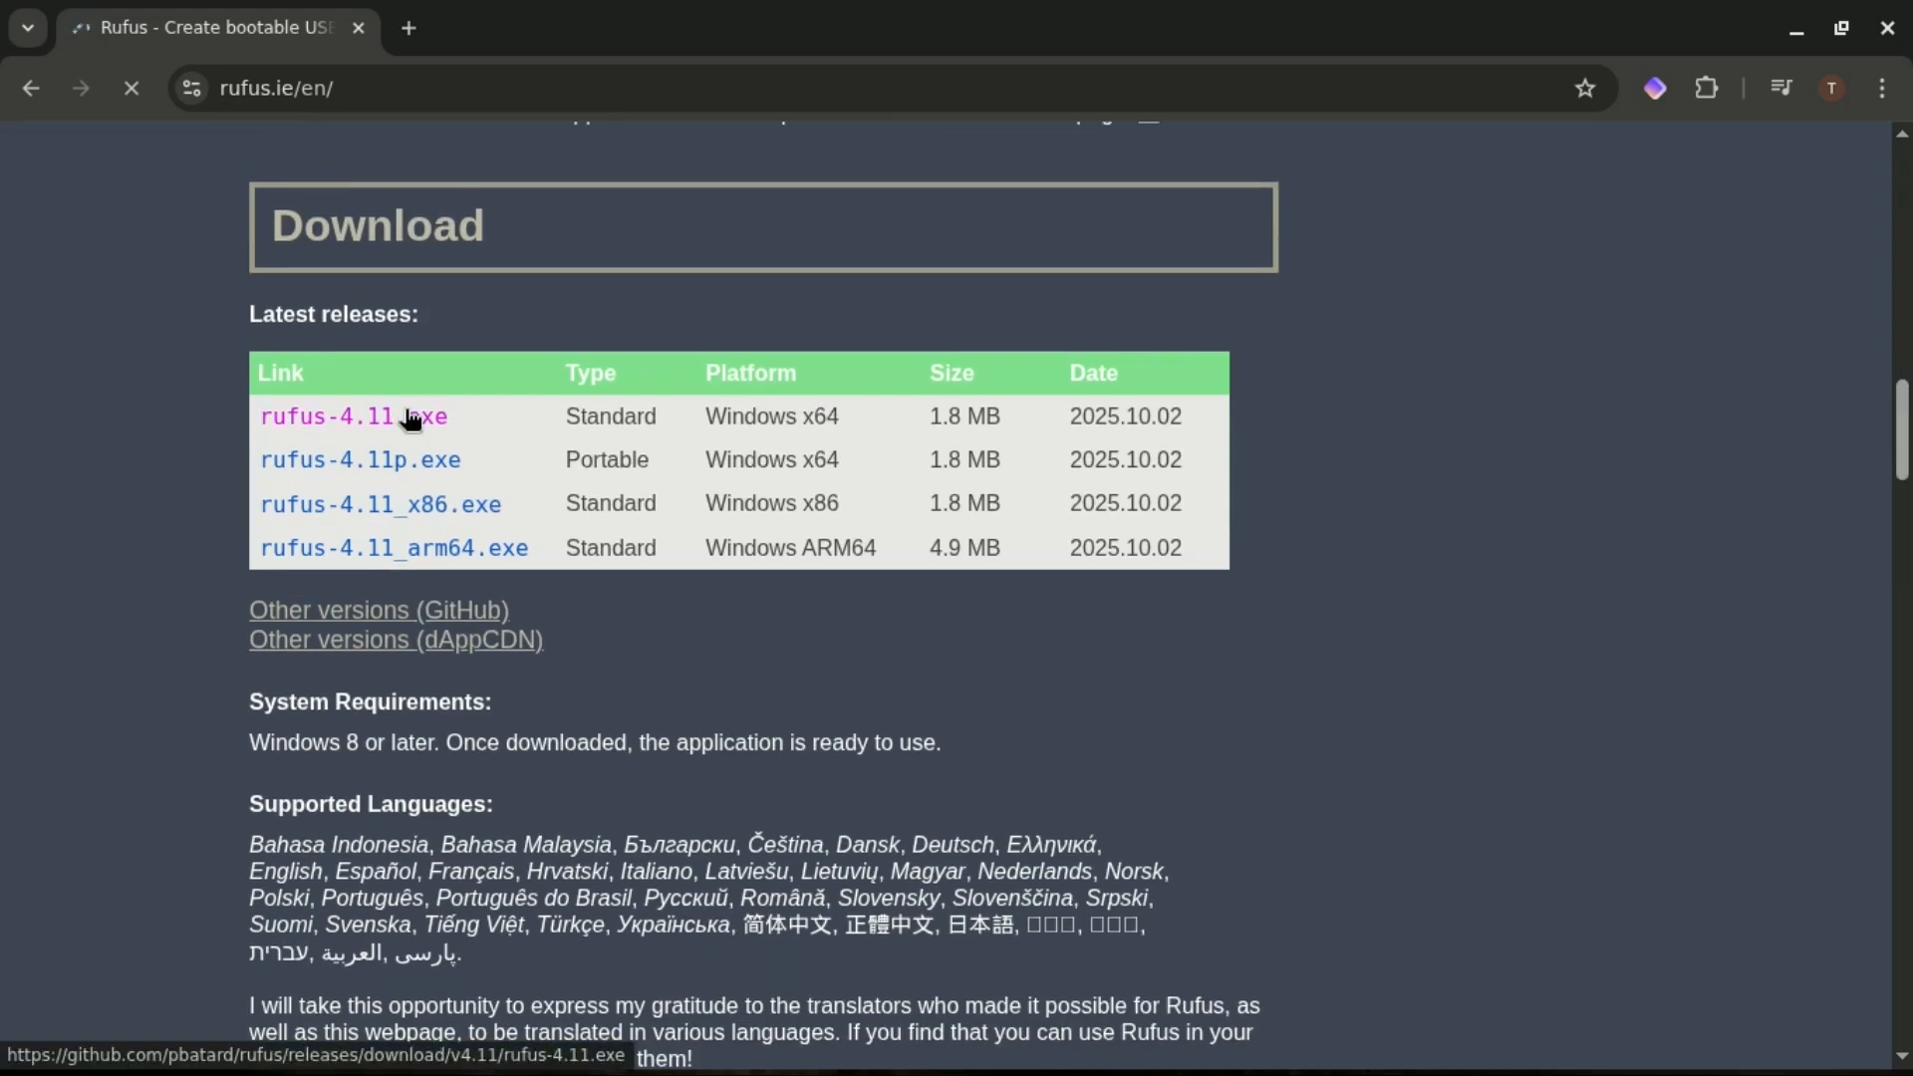
click(352, 417)
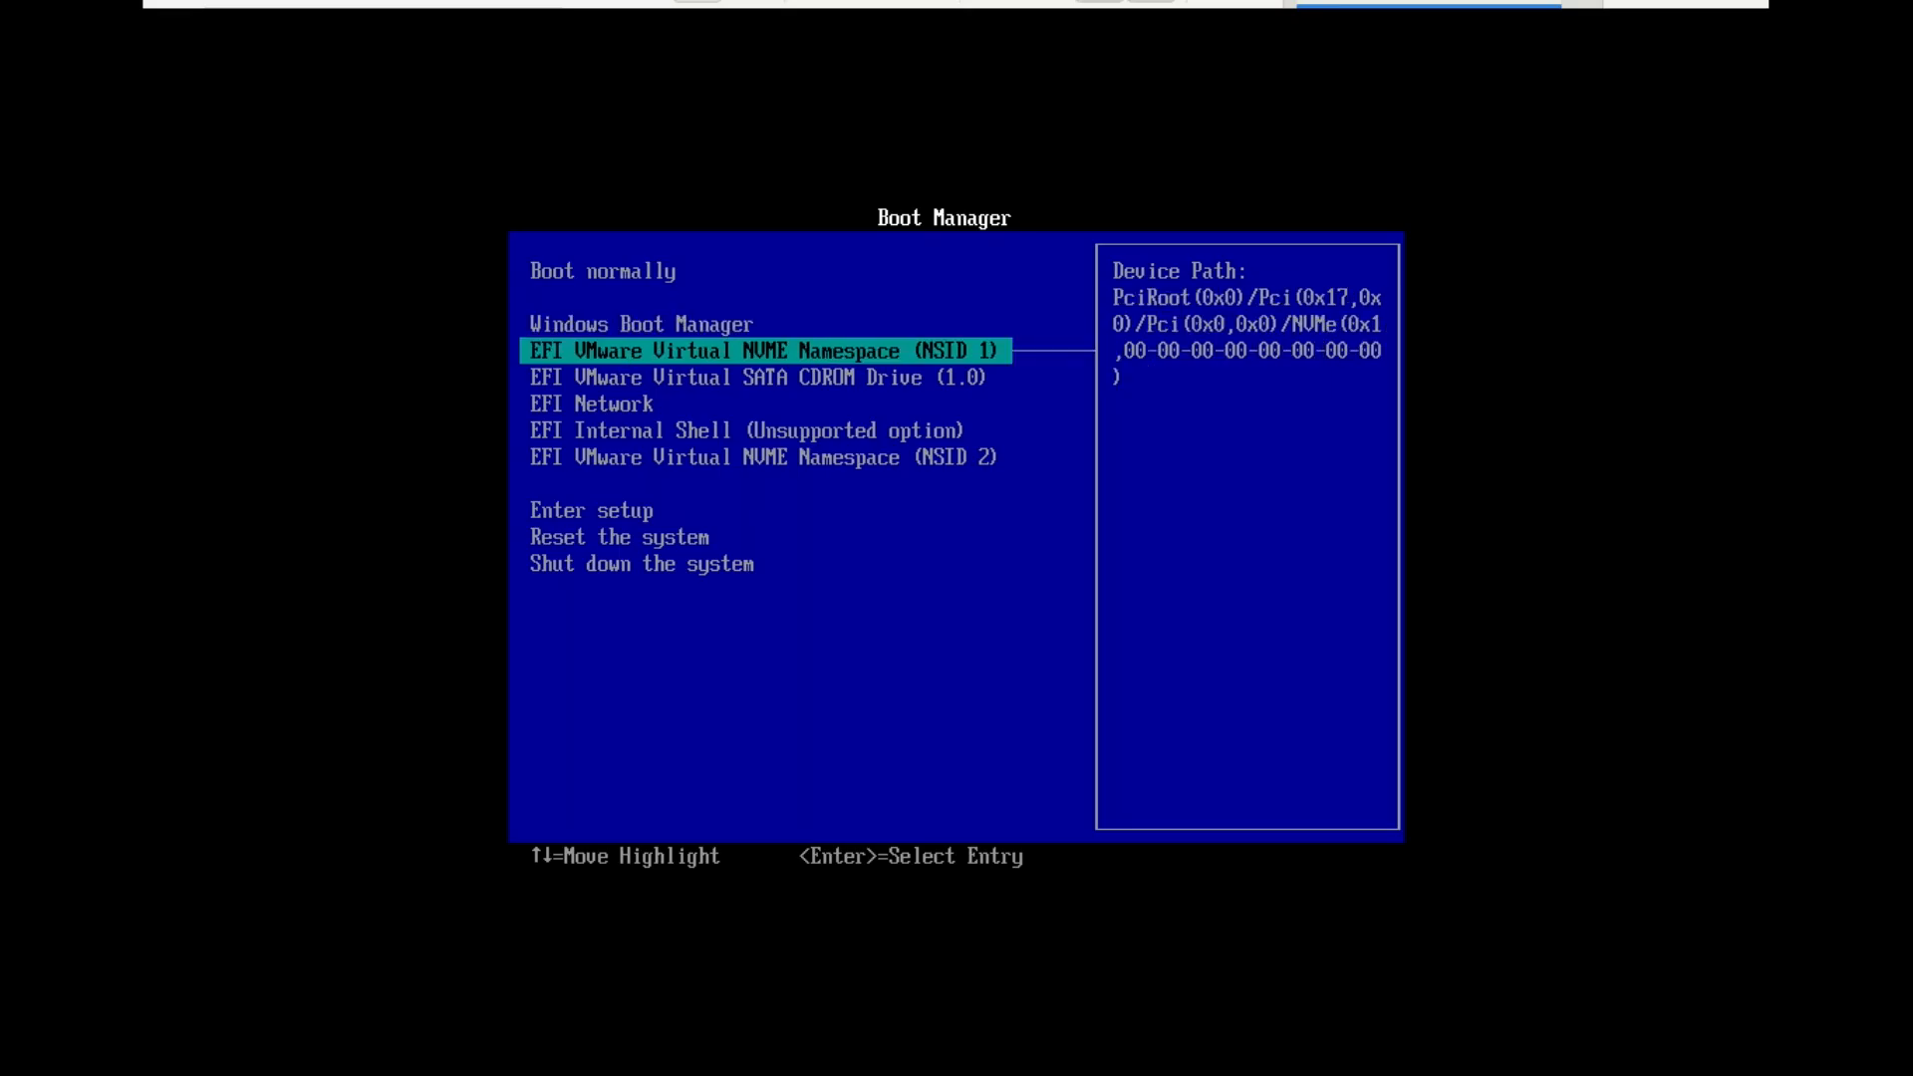
Step: Boot the VM from the EFI VMware Virtual SATA CDROM drive holding Clonezilla
key(Down)
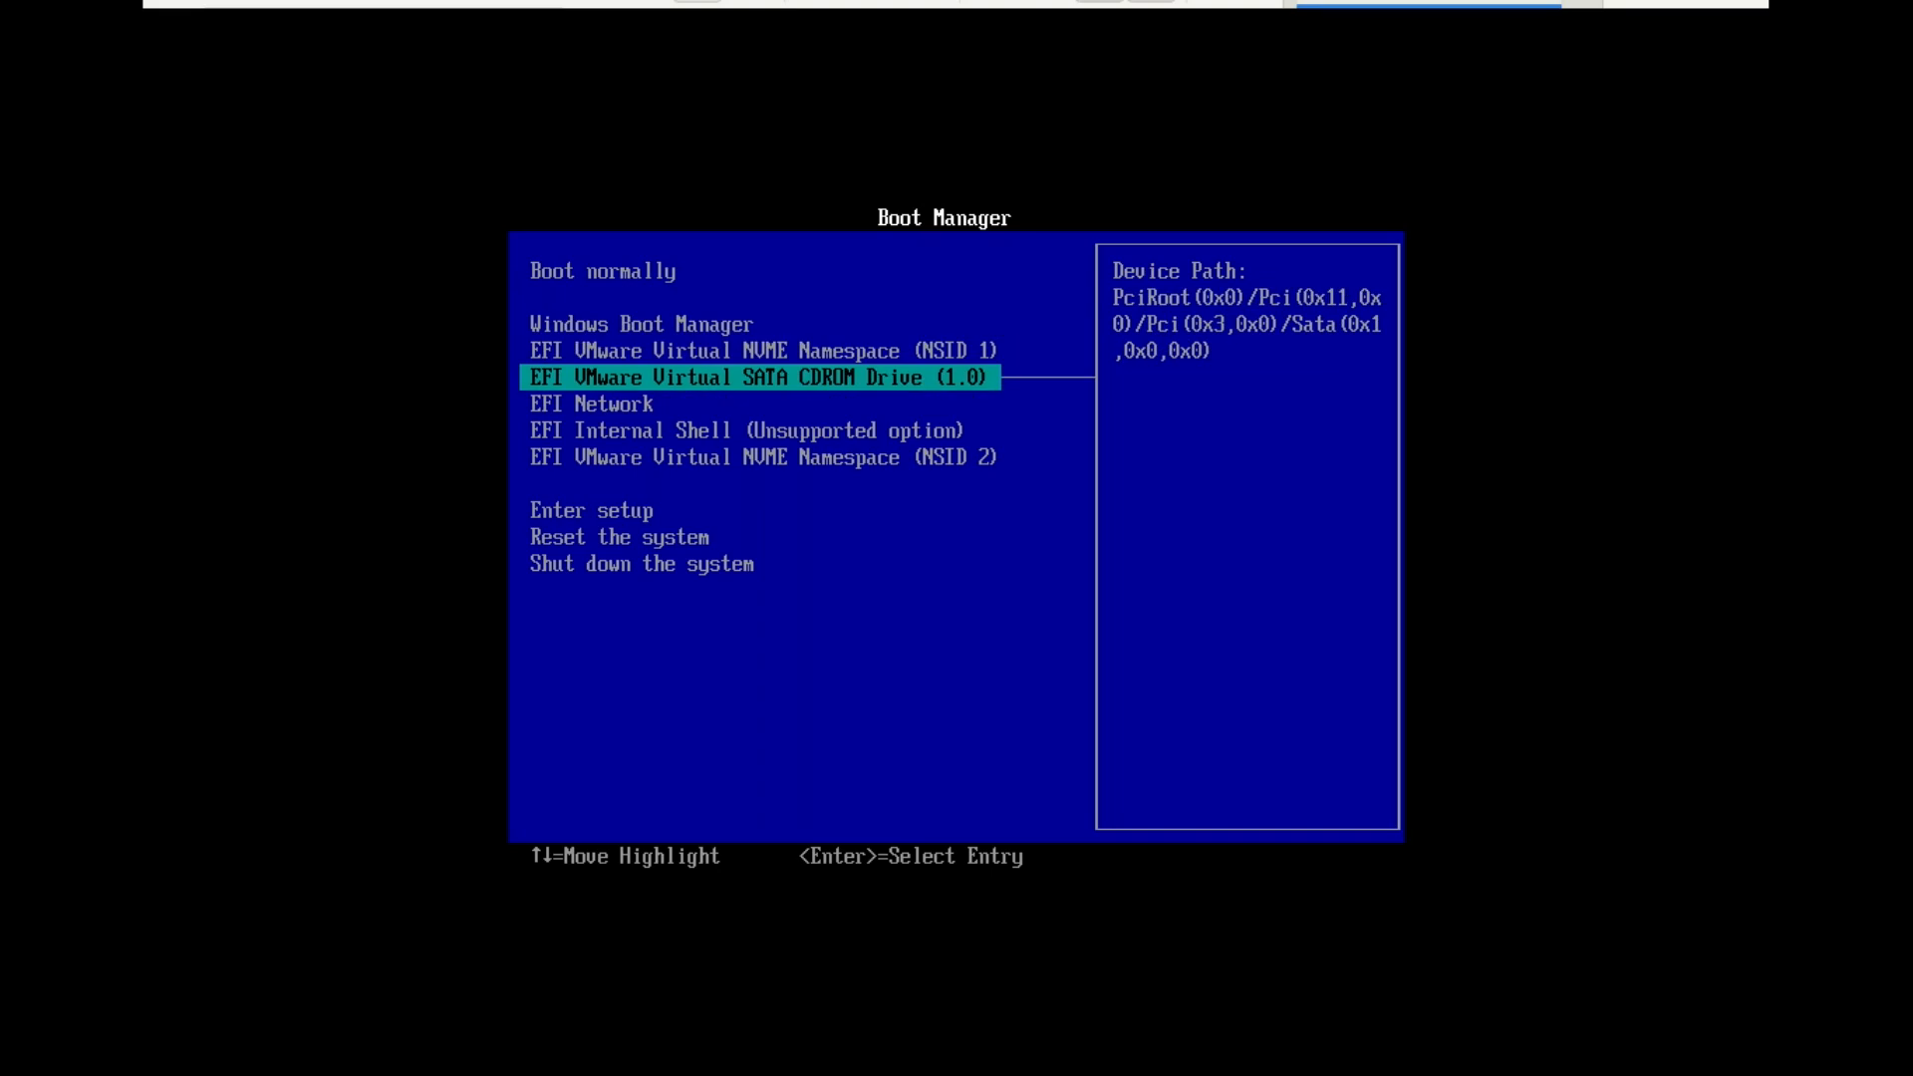
key(Up)
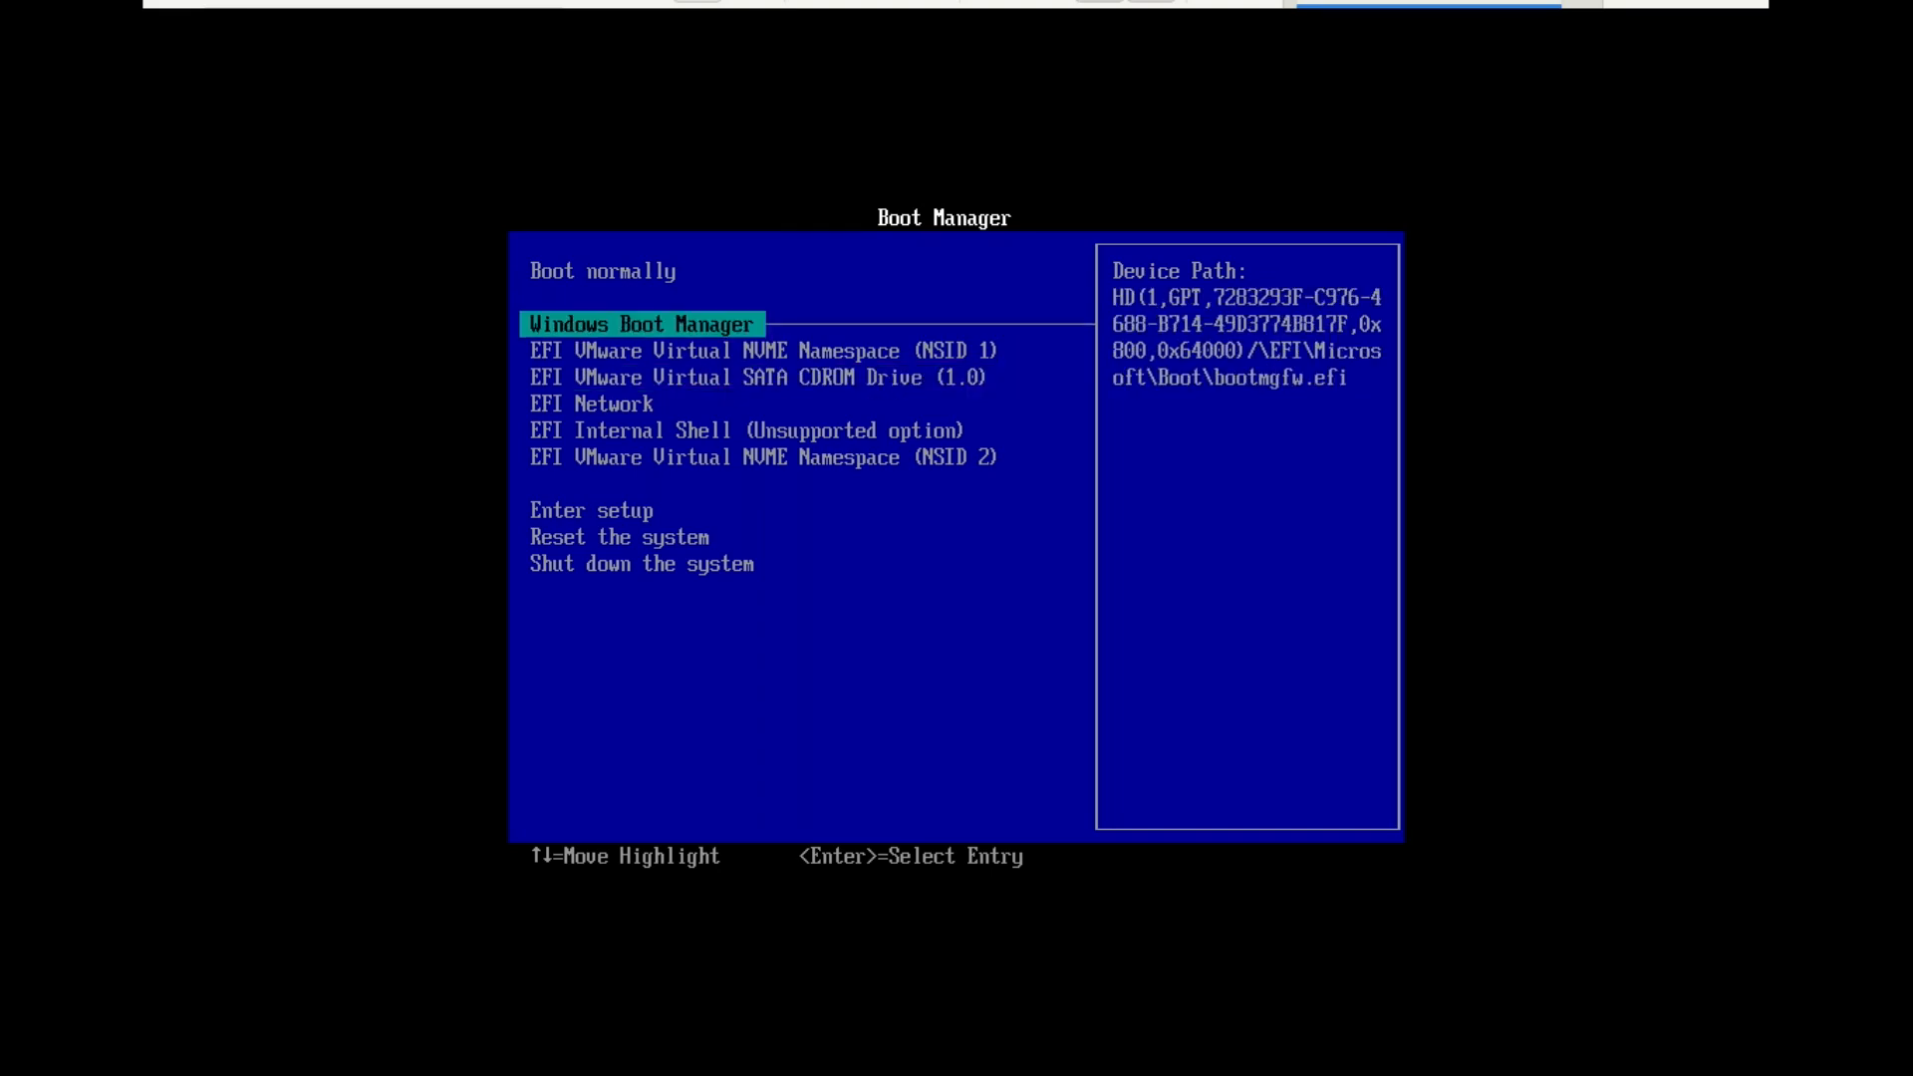
key(Down)
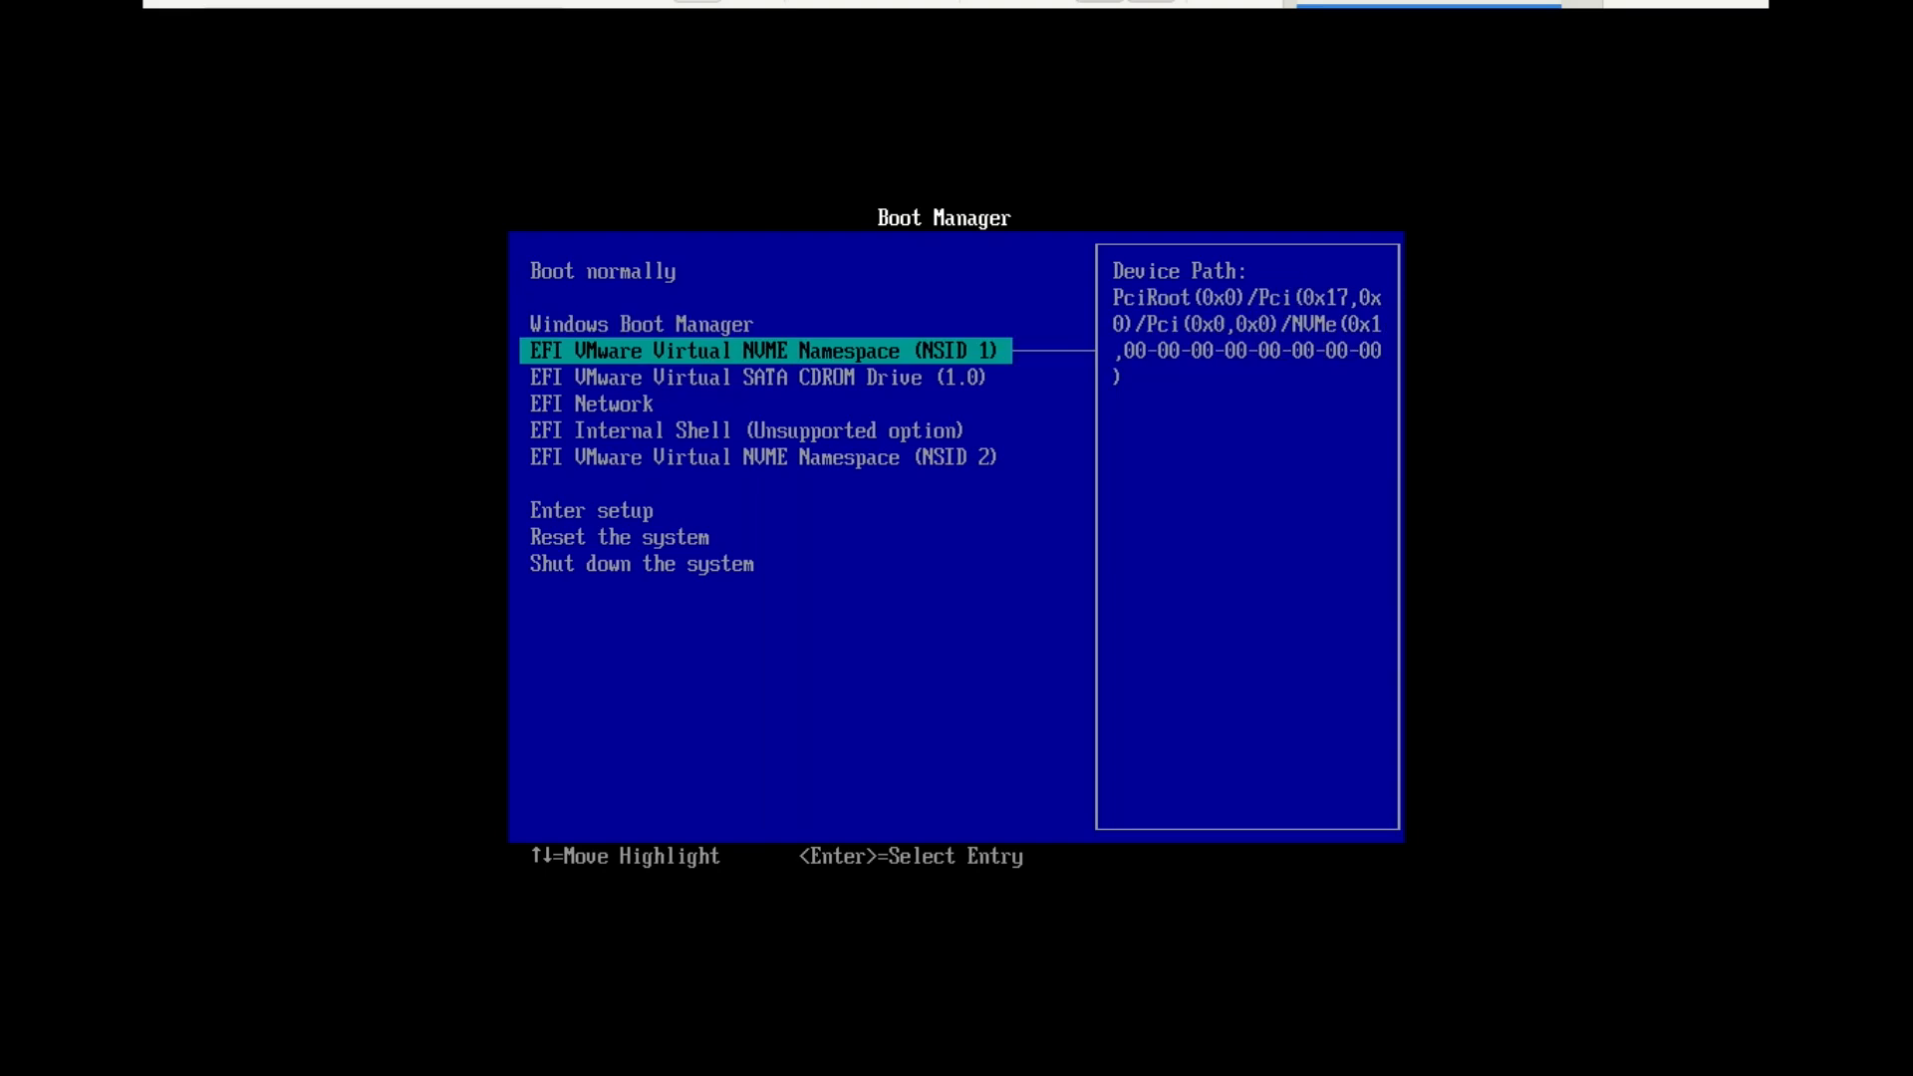
key(Up)
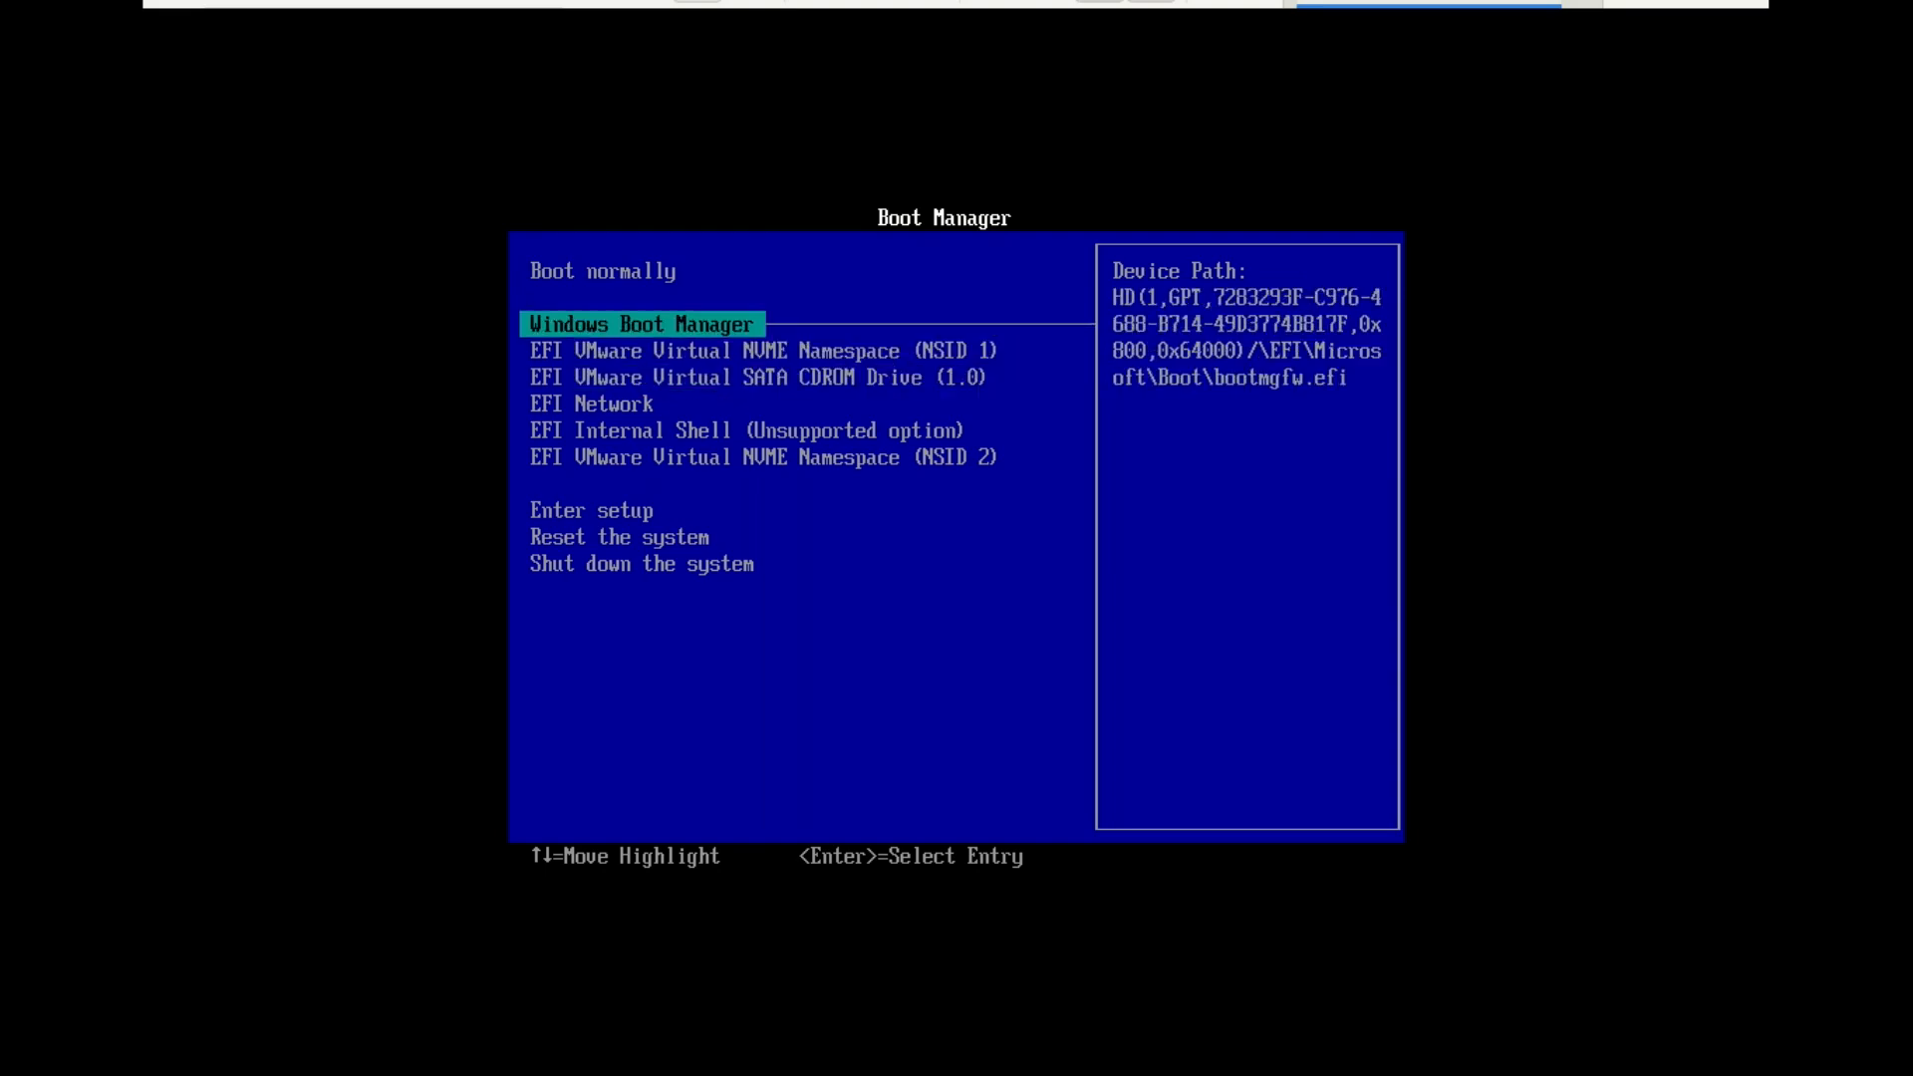
key(Down)
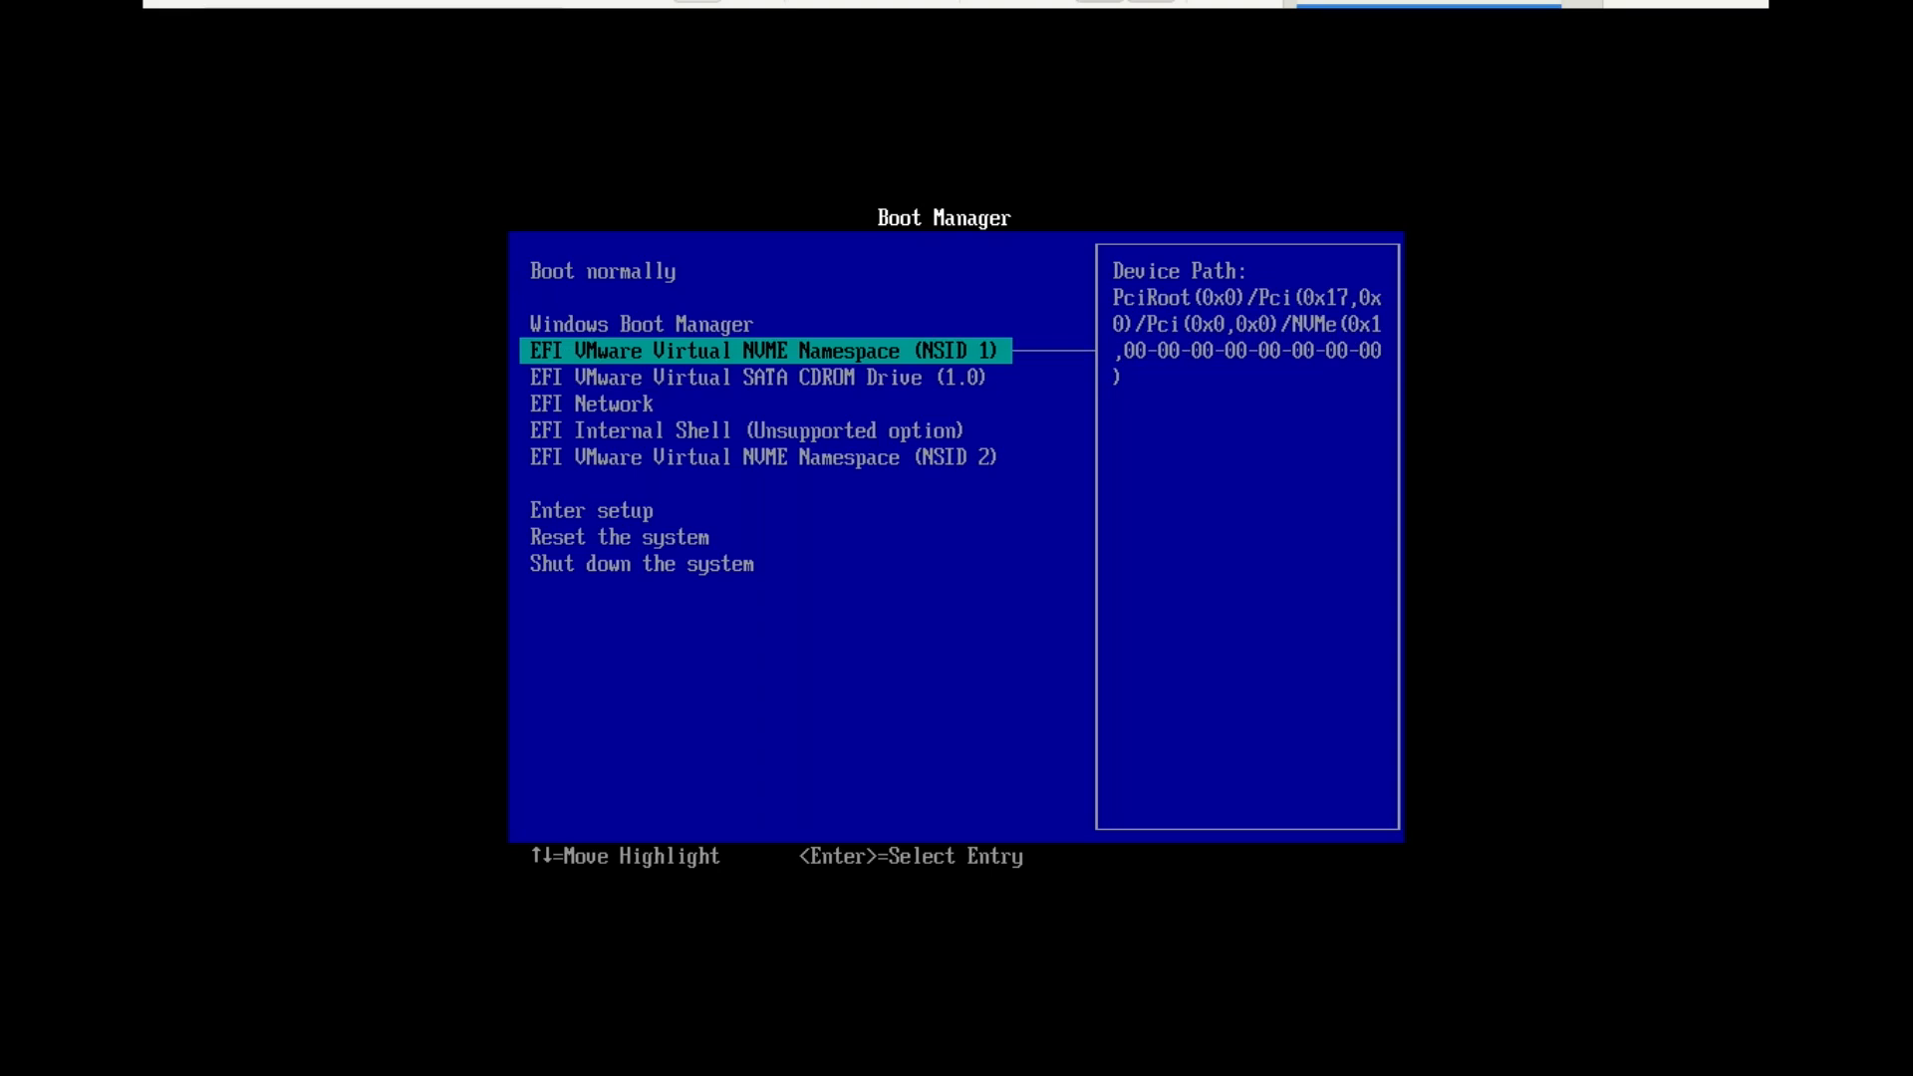
key(Up)
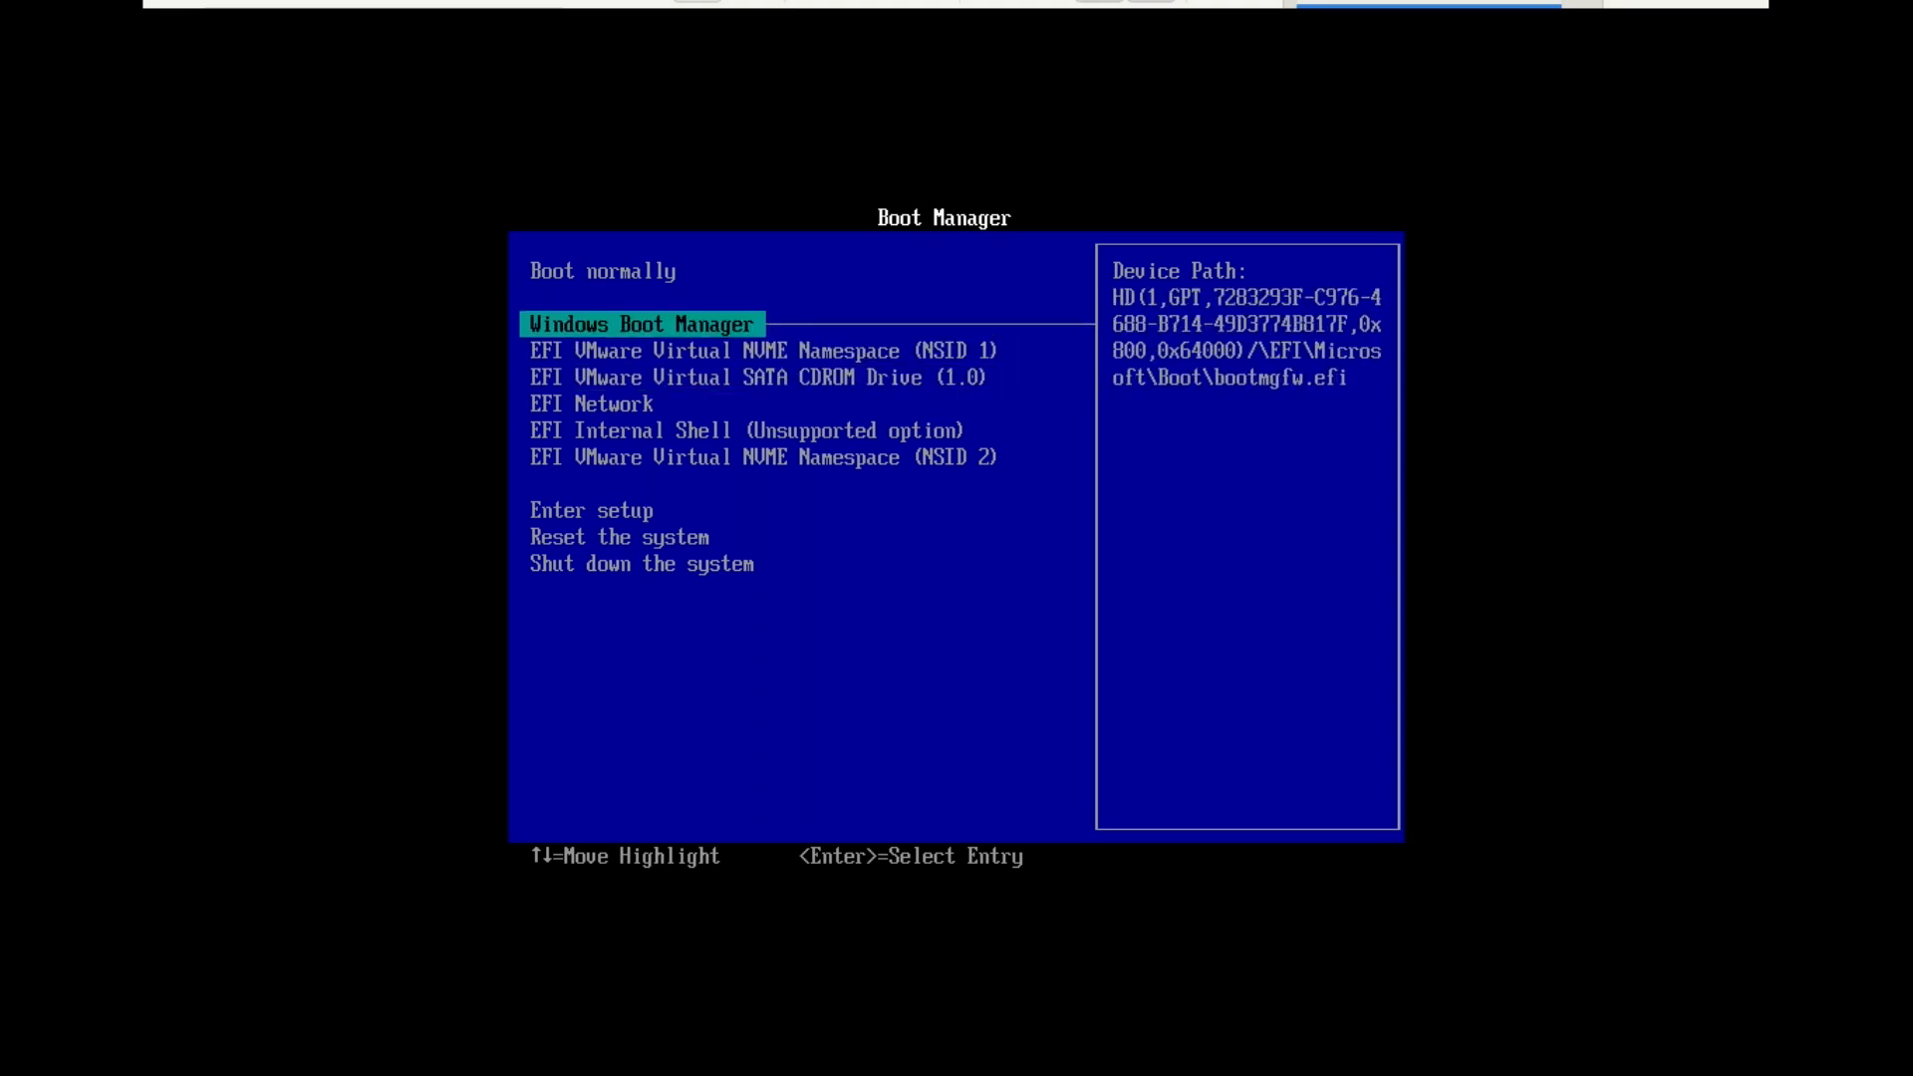
key(Down)
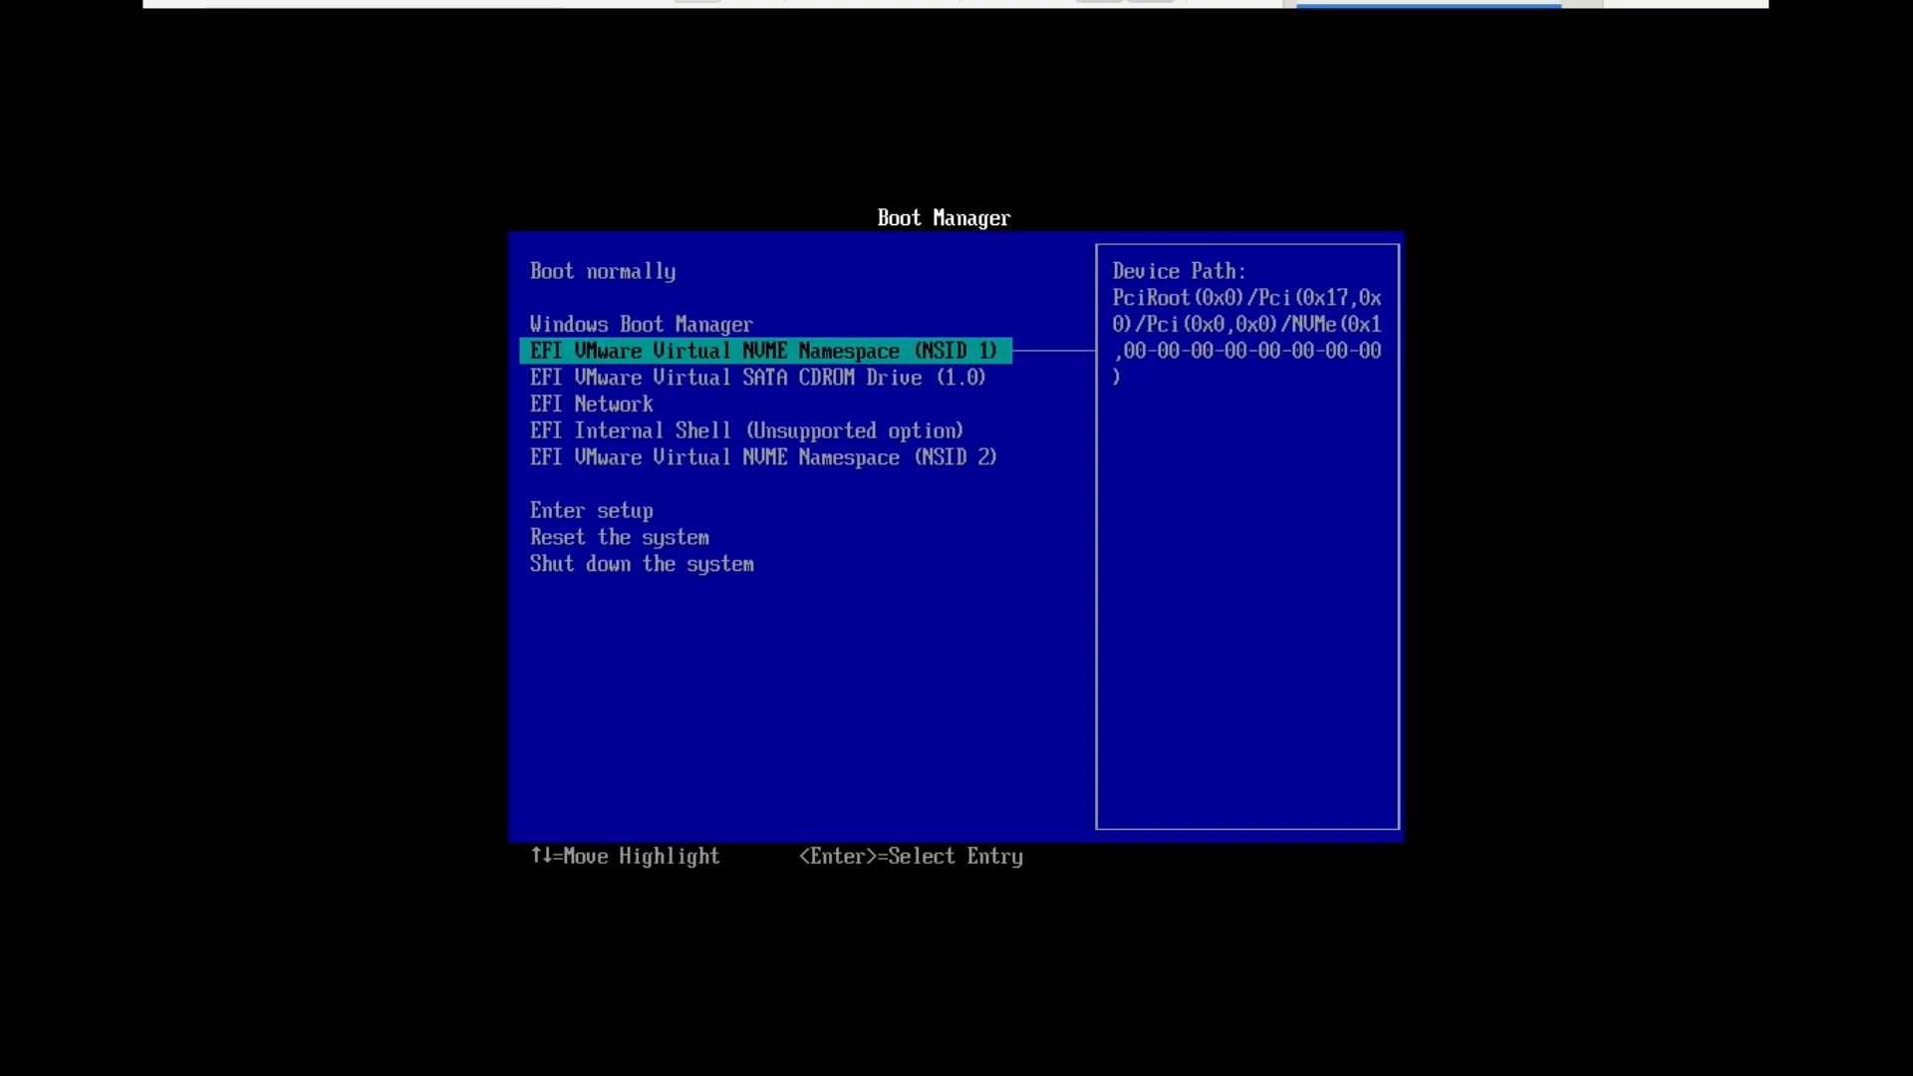
key(Down)
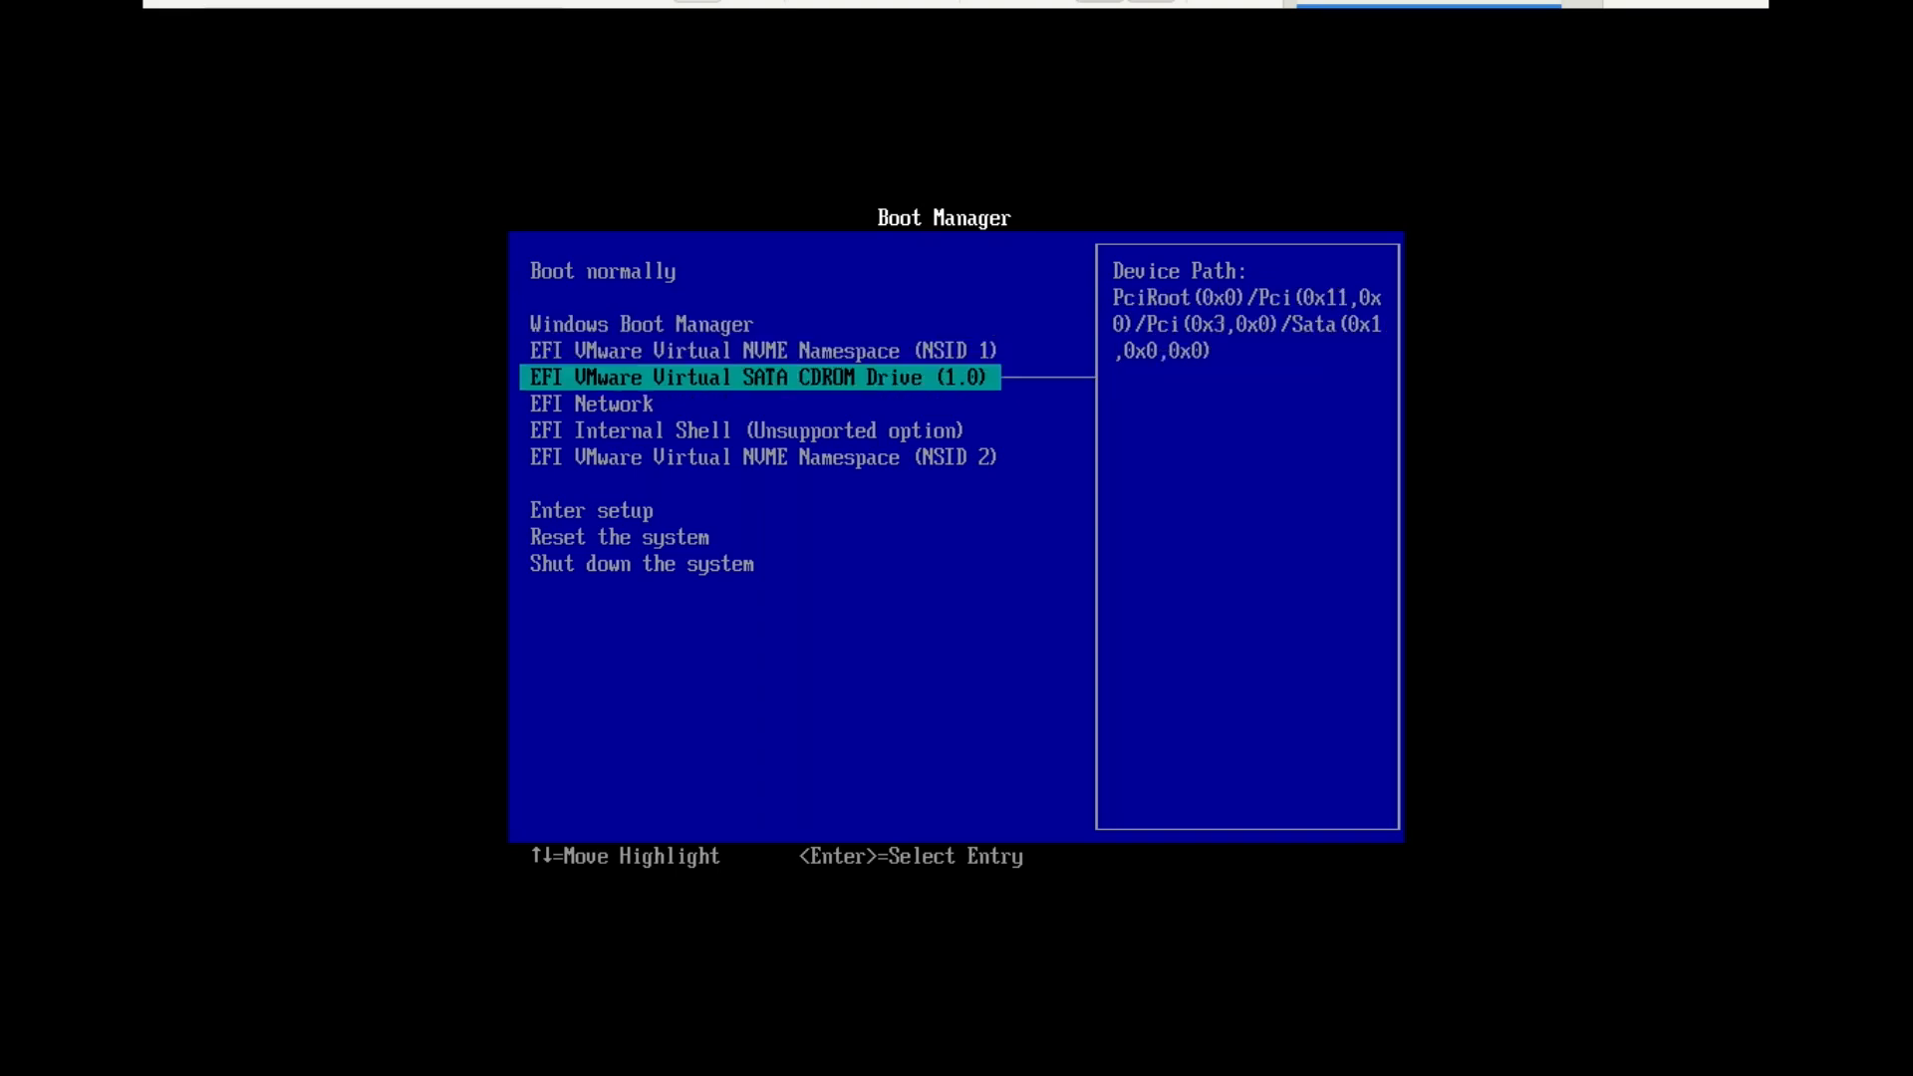
key(Up)
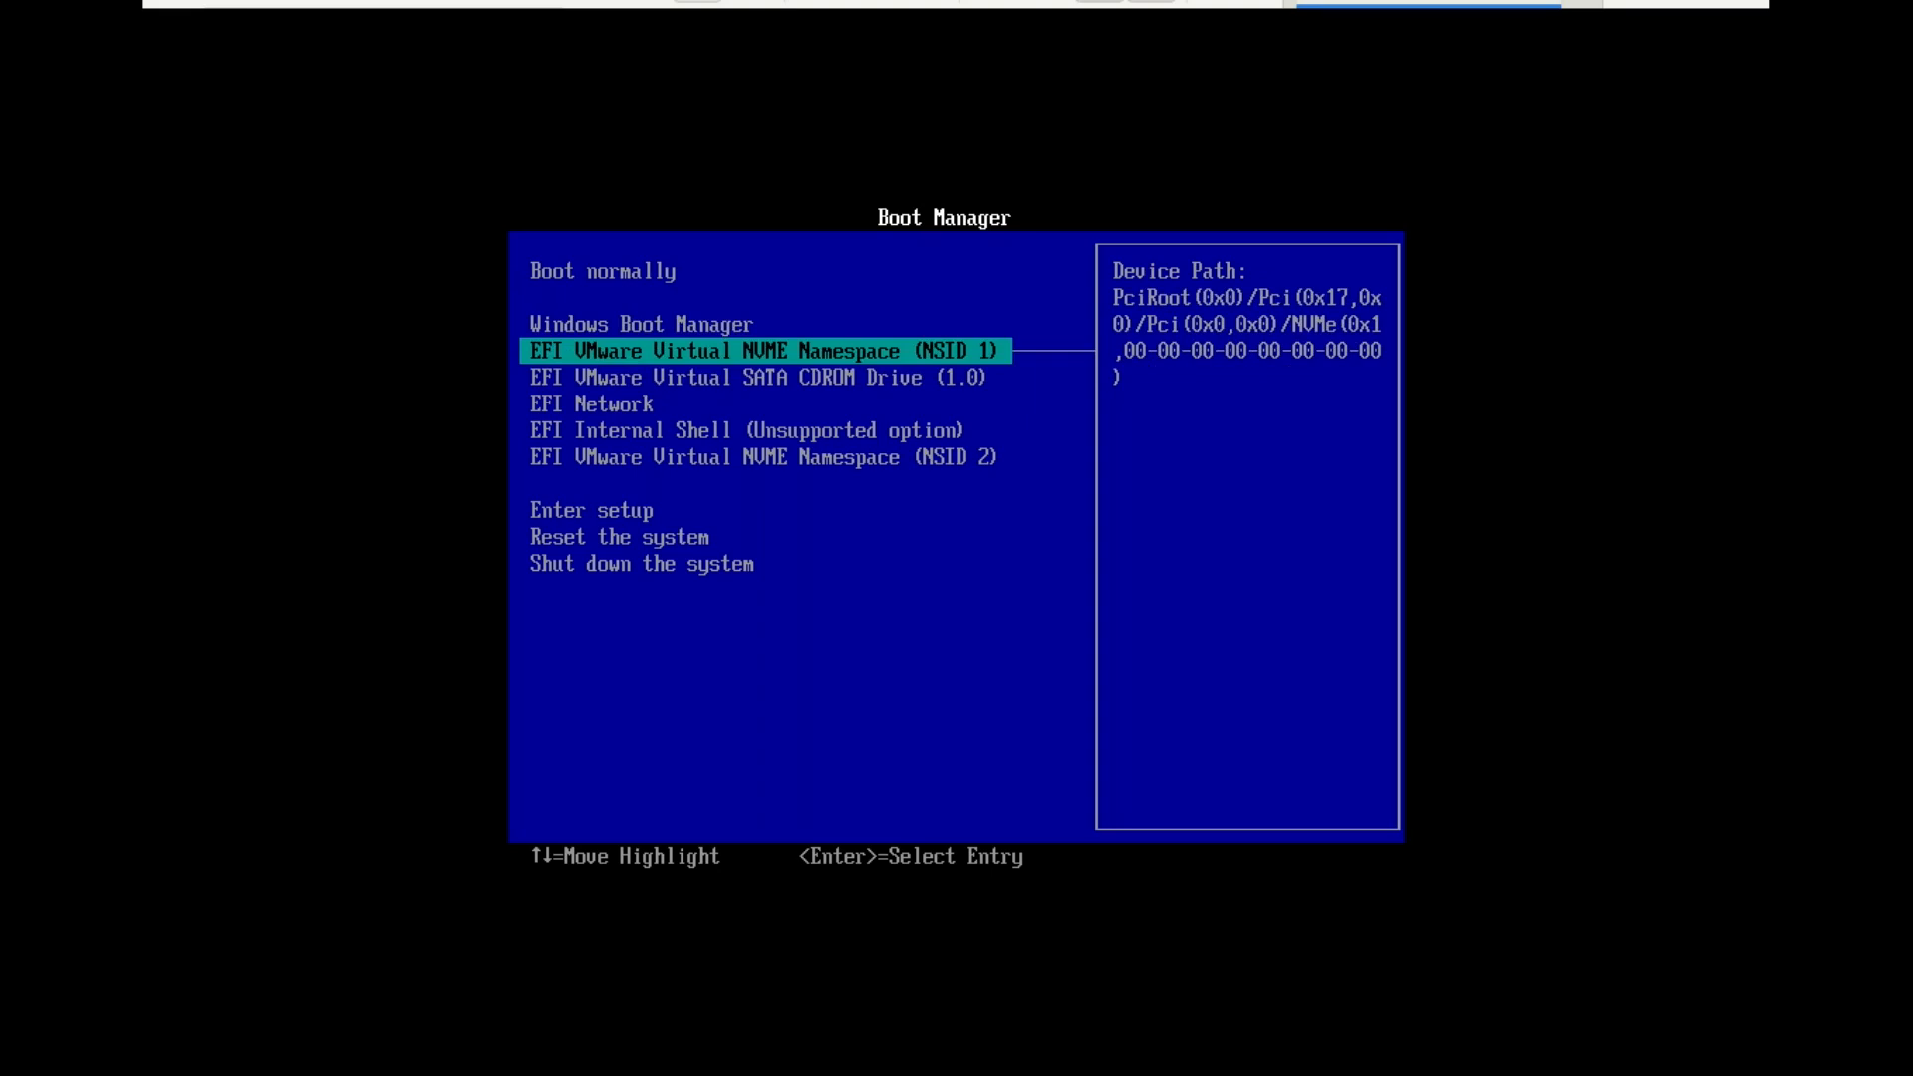
key(Down)
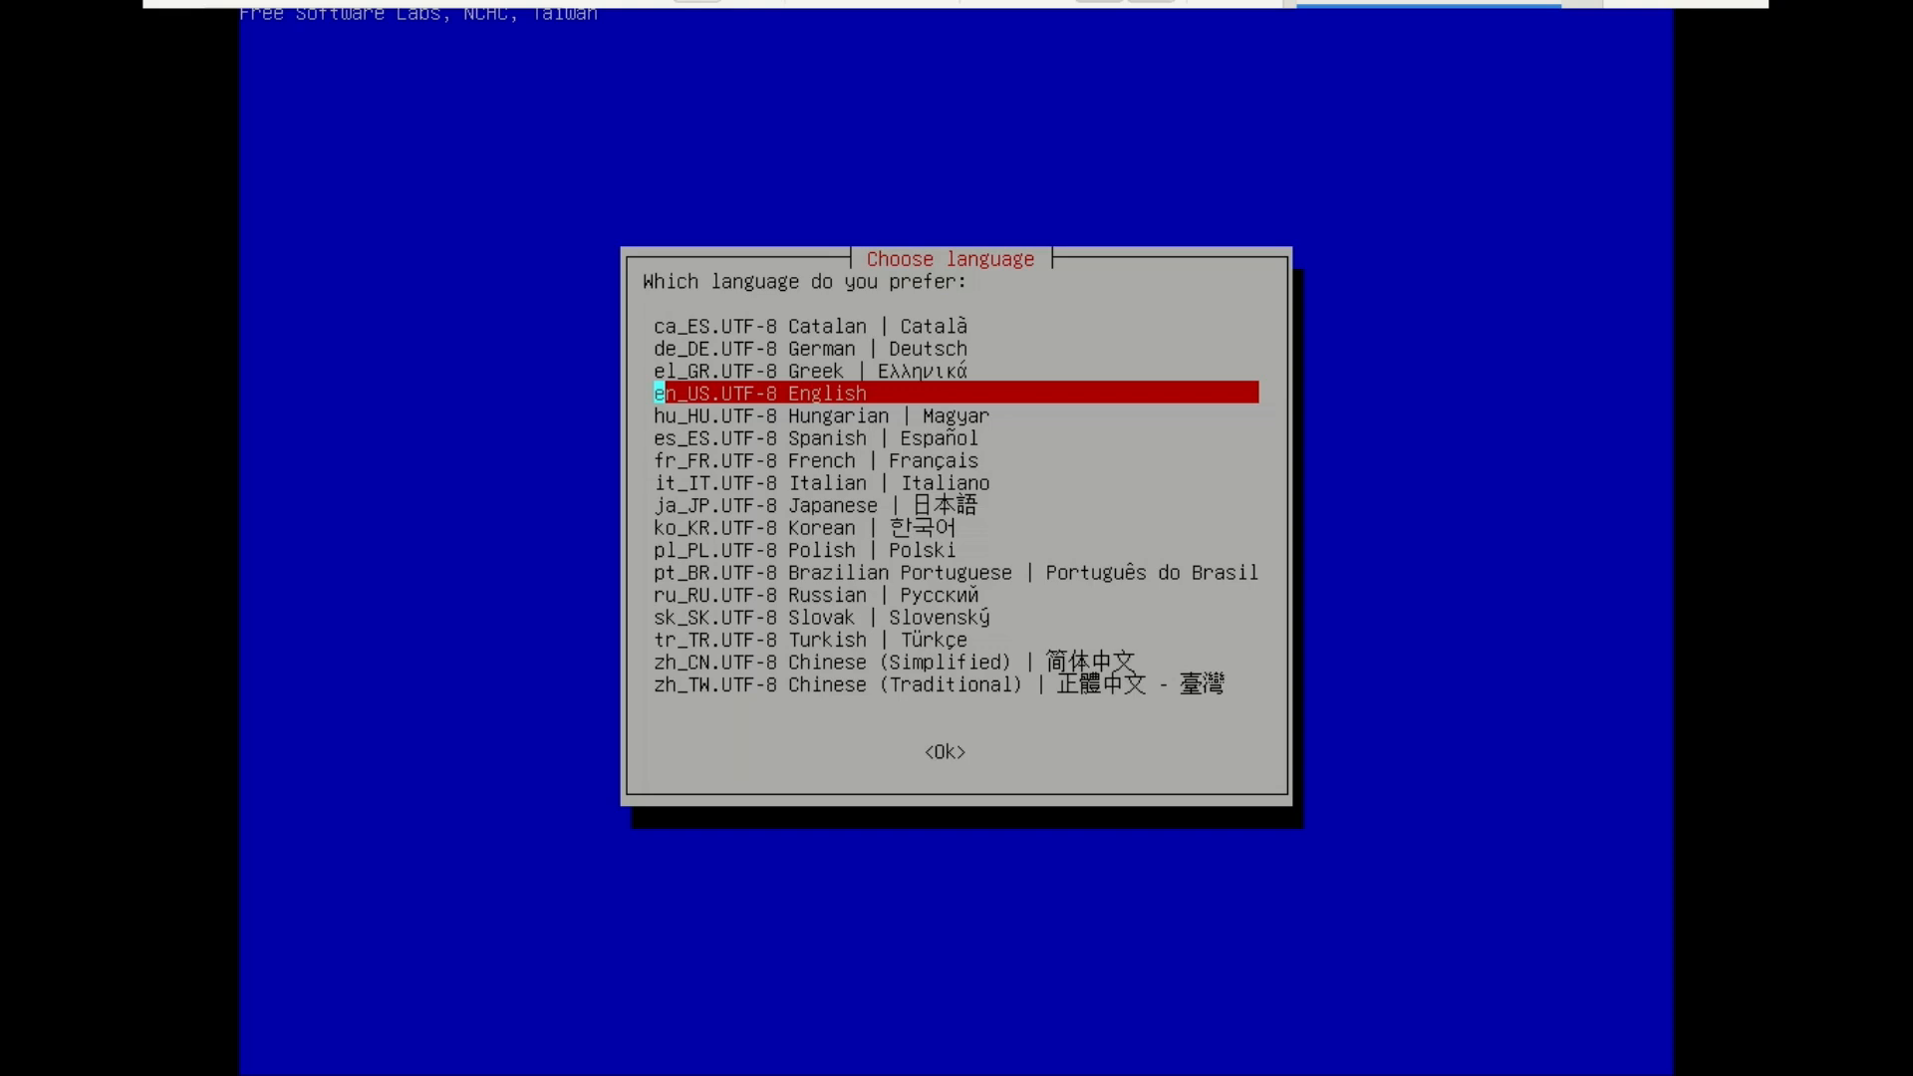
Step: Run Clonezilla in en_US.UTF-8 English with device-device disk-to-disk cloning mode
click(945, 751)
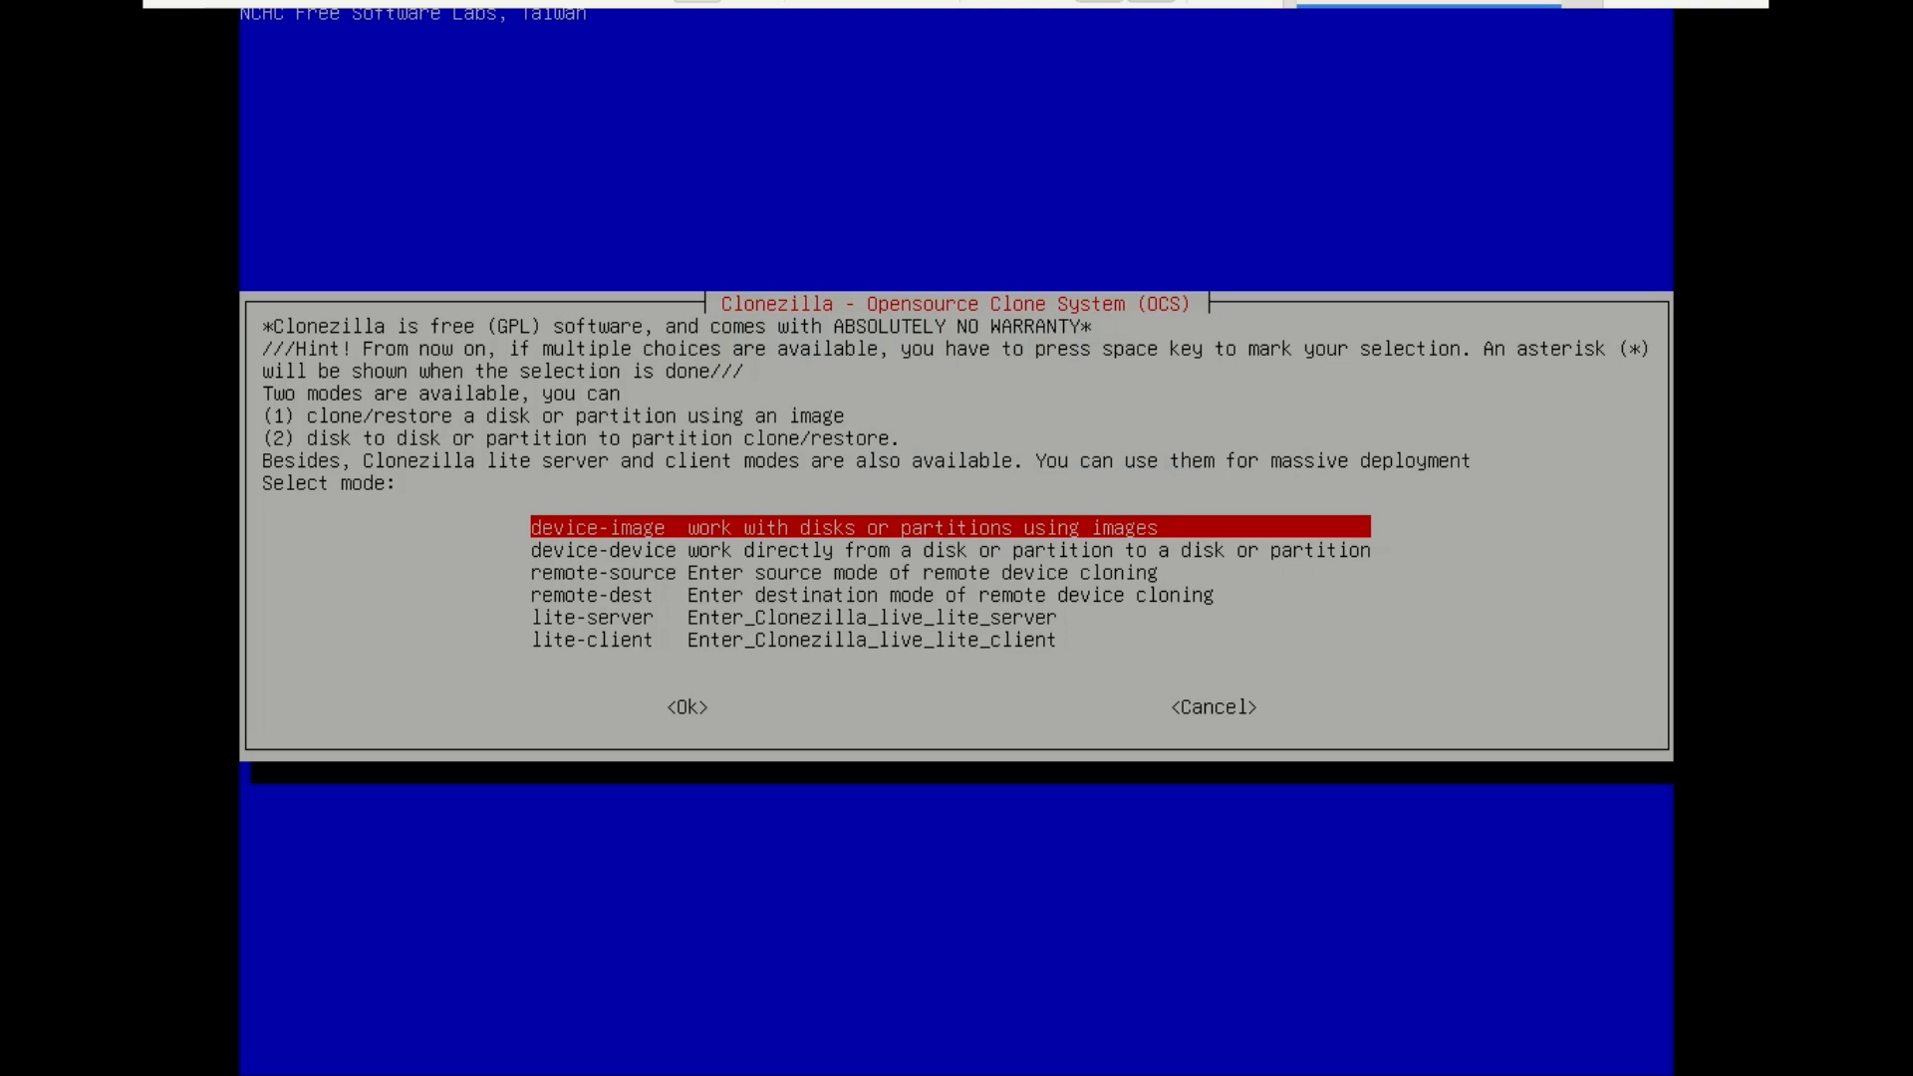
key(Down)
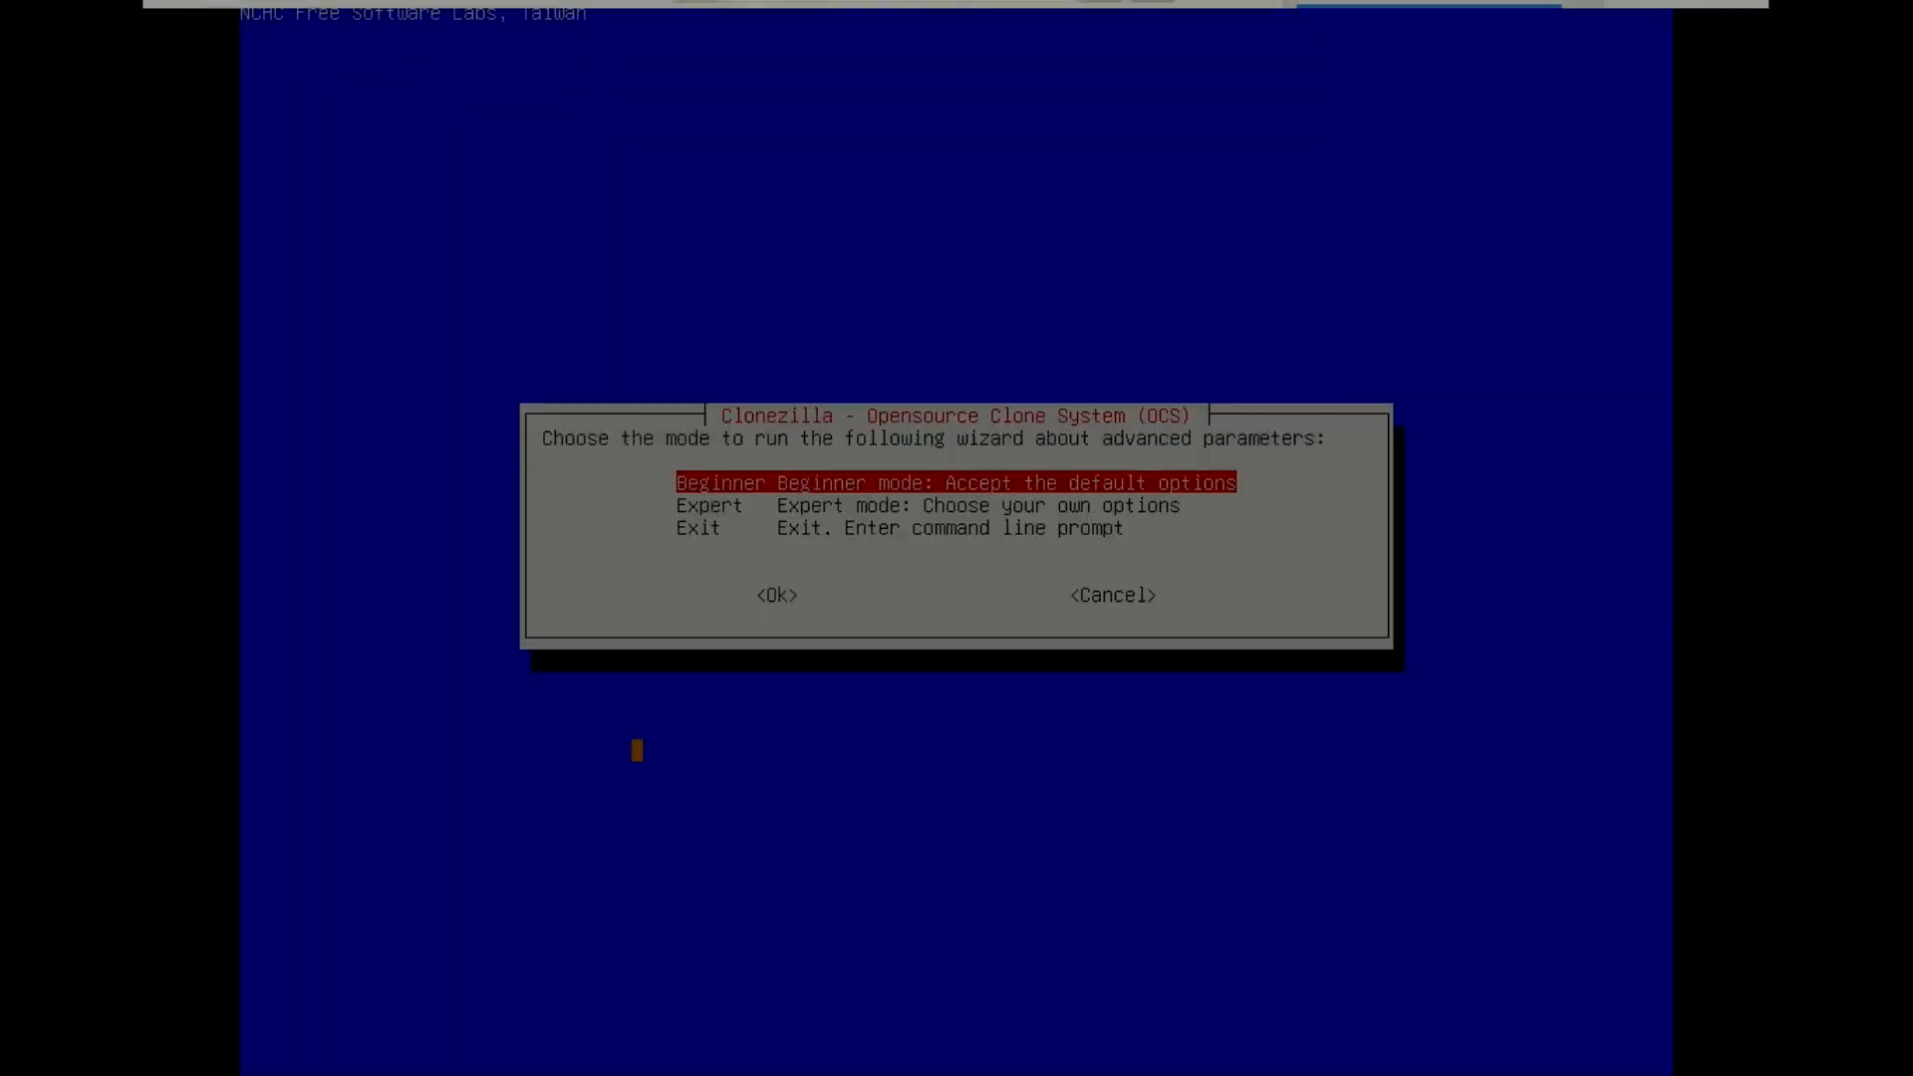
Step: Beginner disk_to_local_disk clone with 96.6GB nvme0n1 as source and 129GB nvme0n2 as target
click(774, 596)
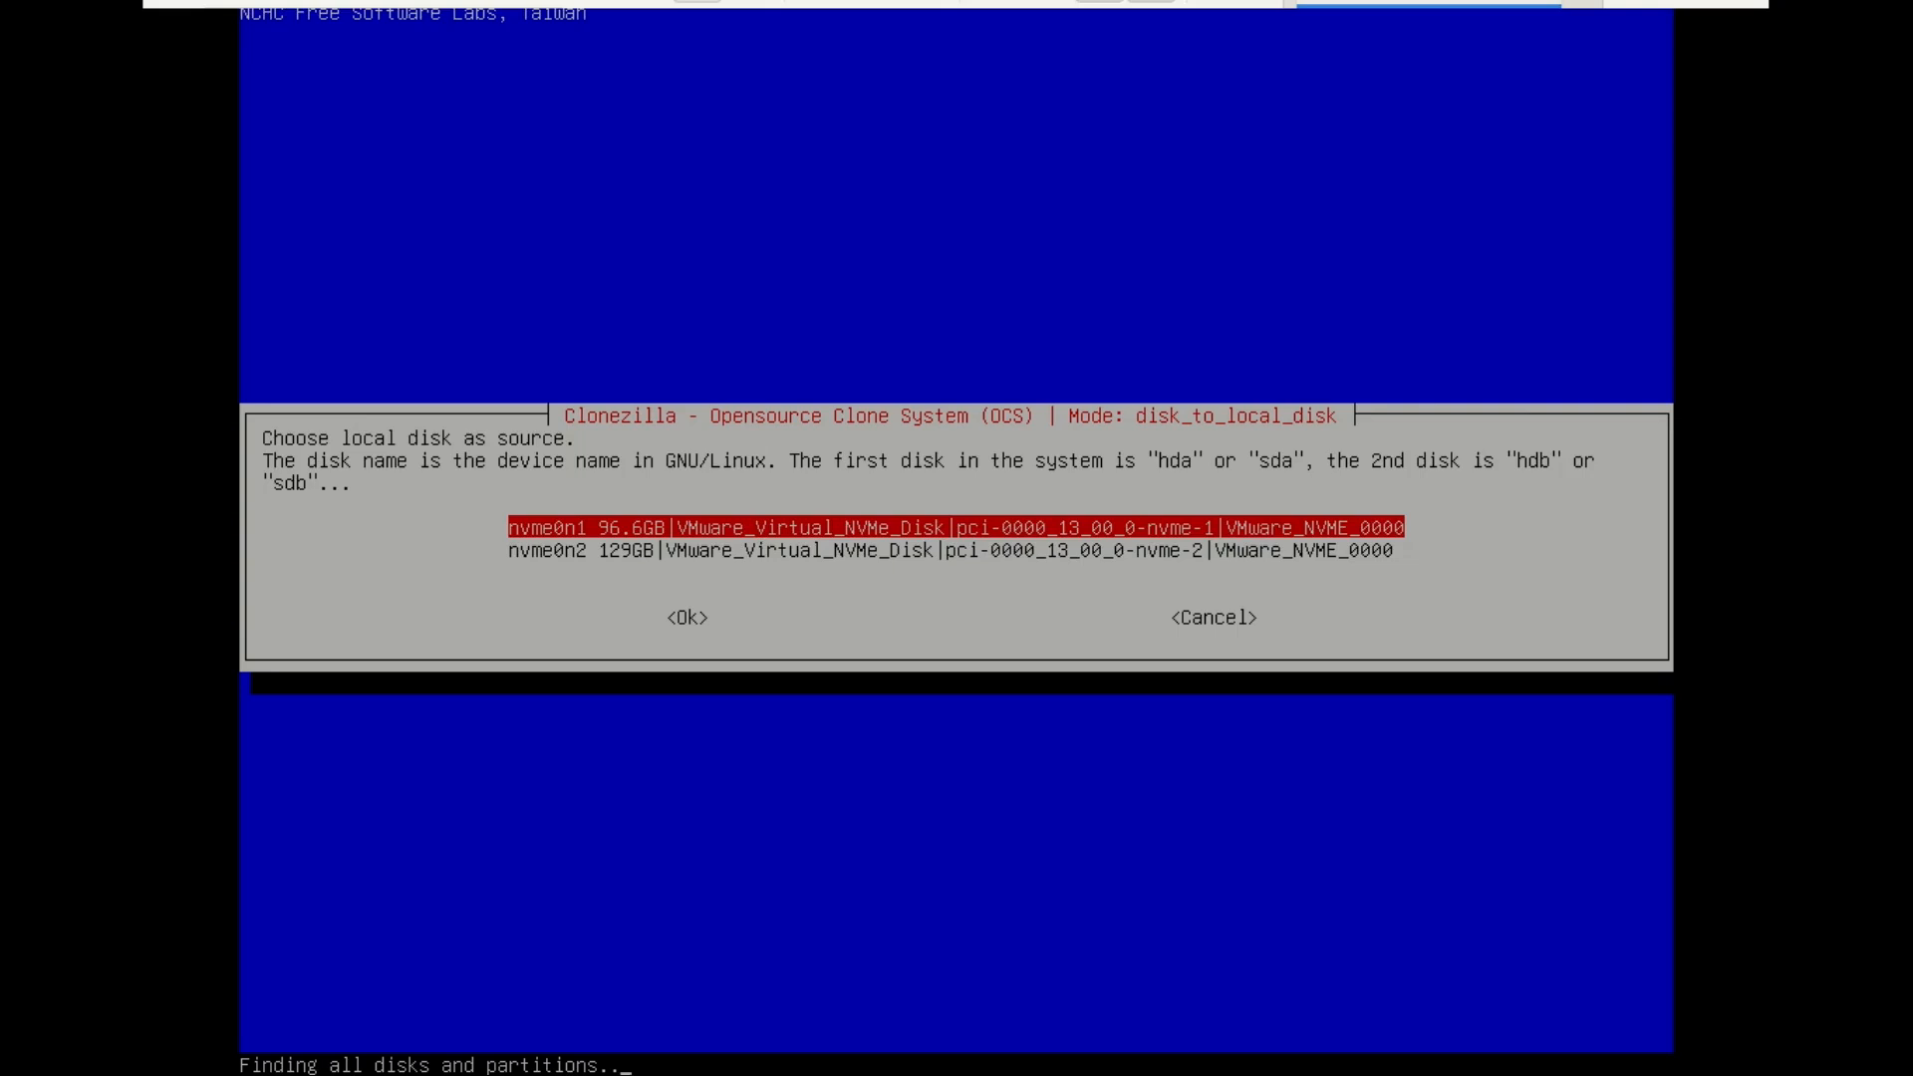
click(688, 615)
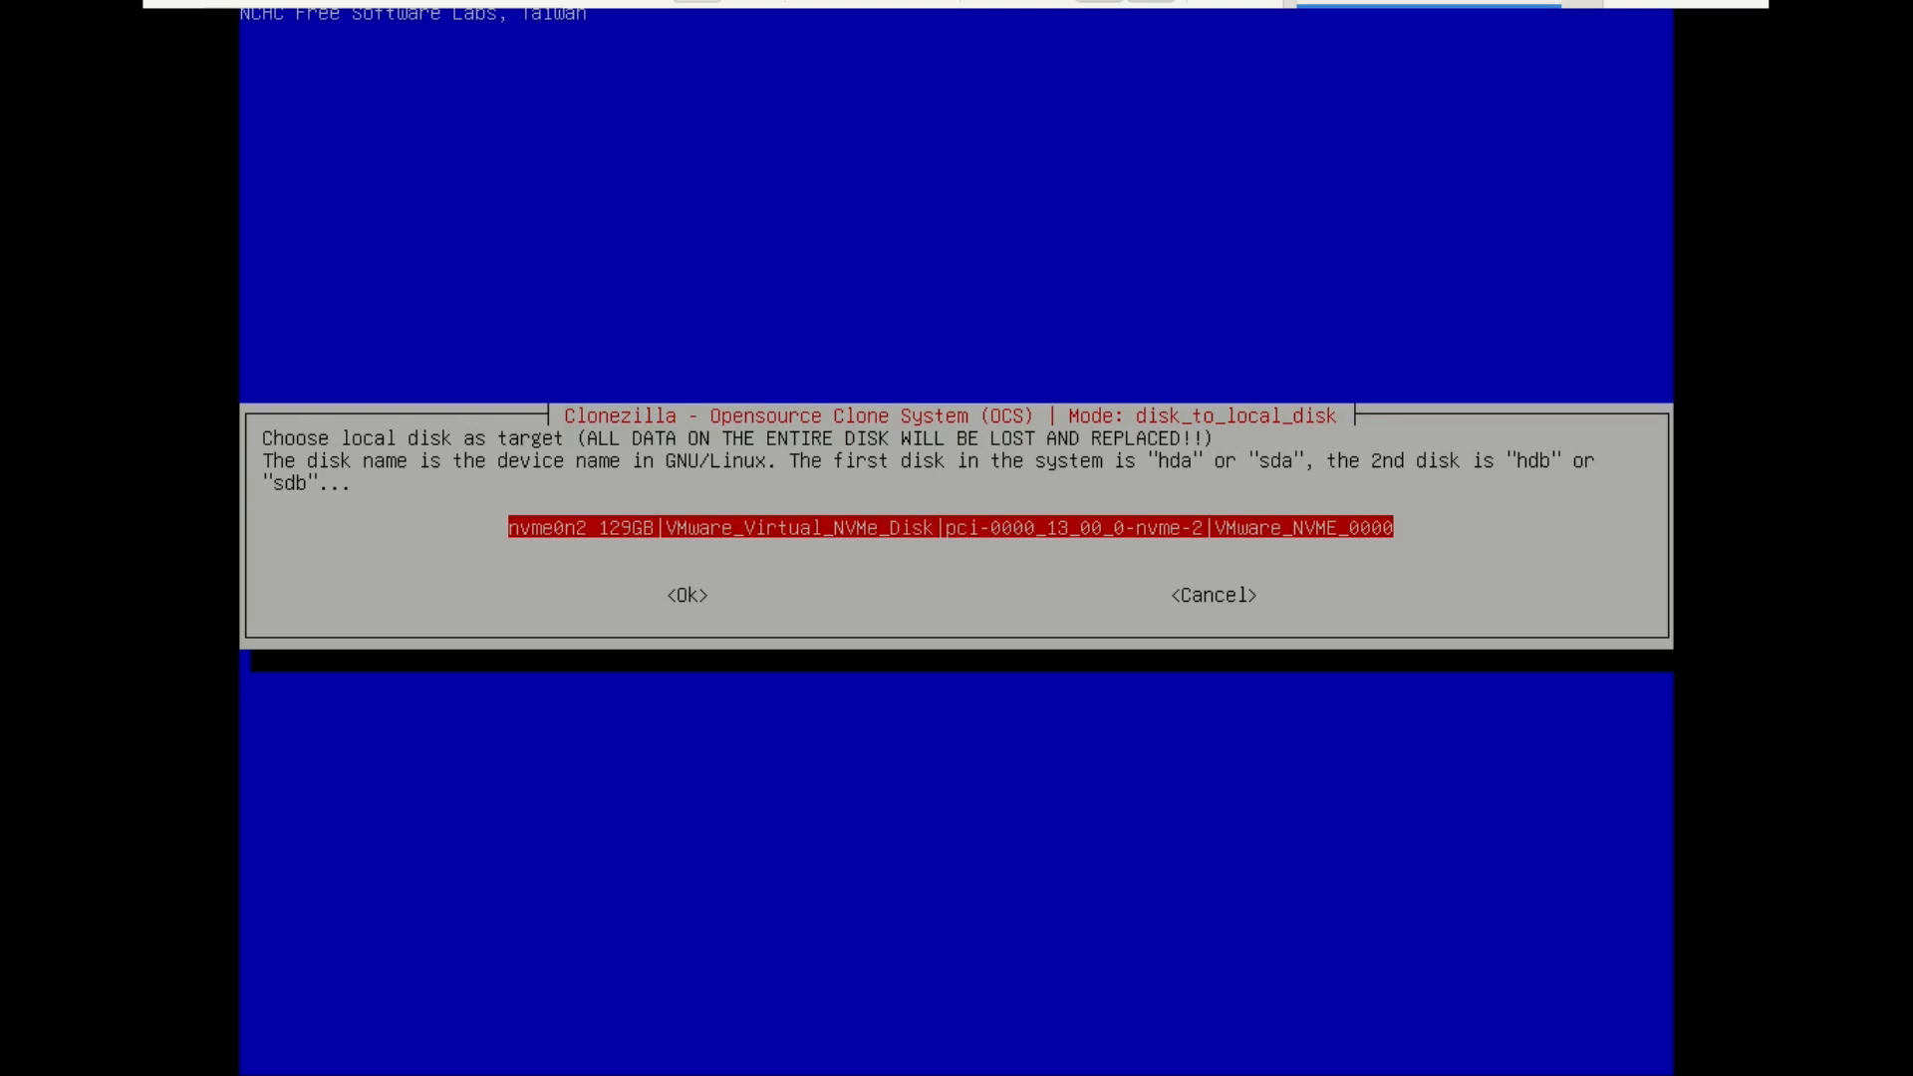
click(692, 596)
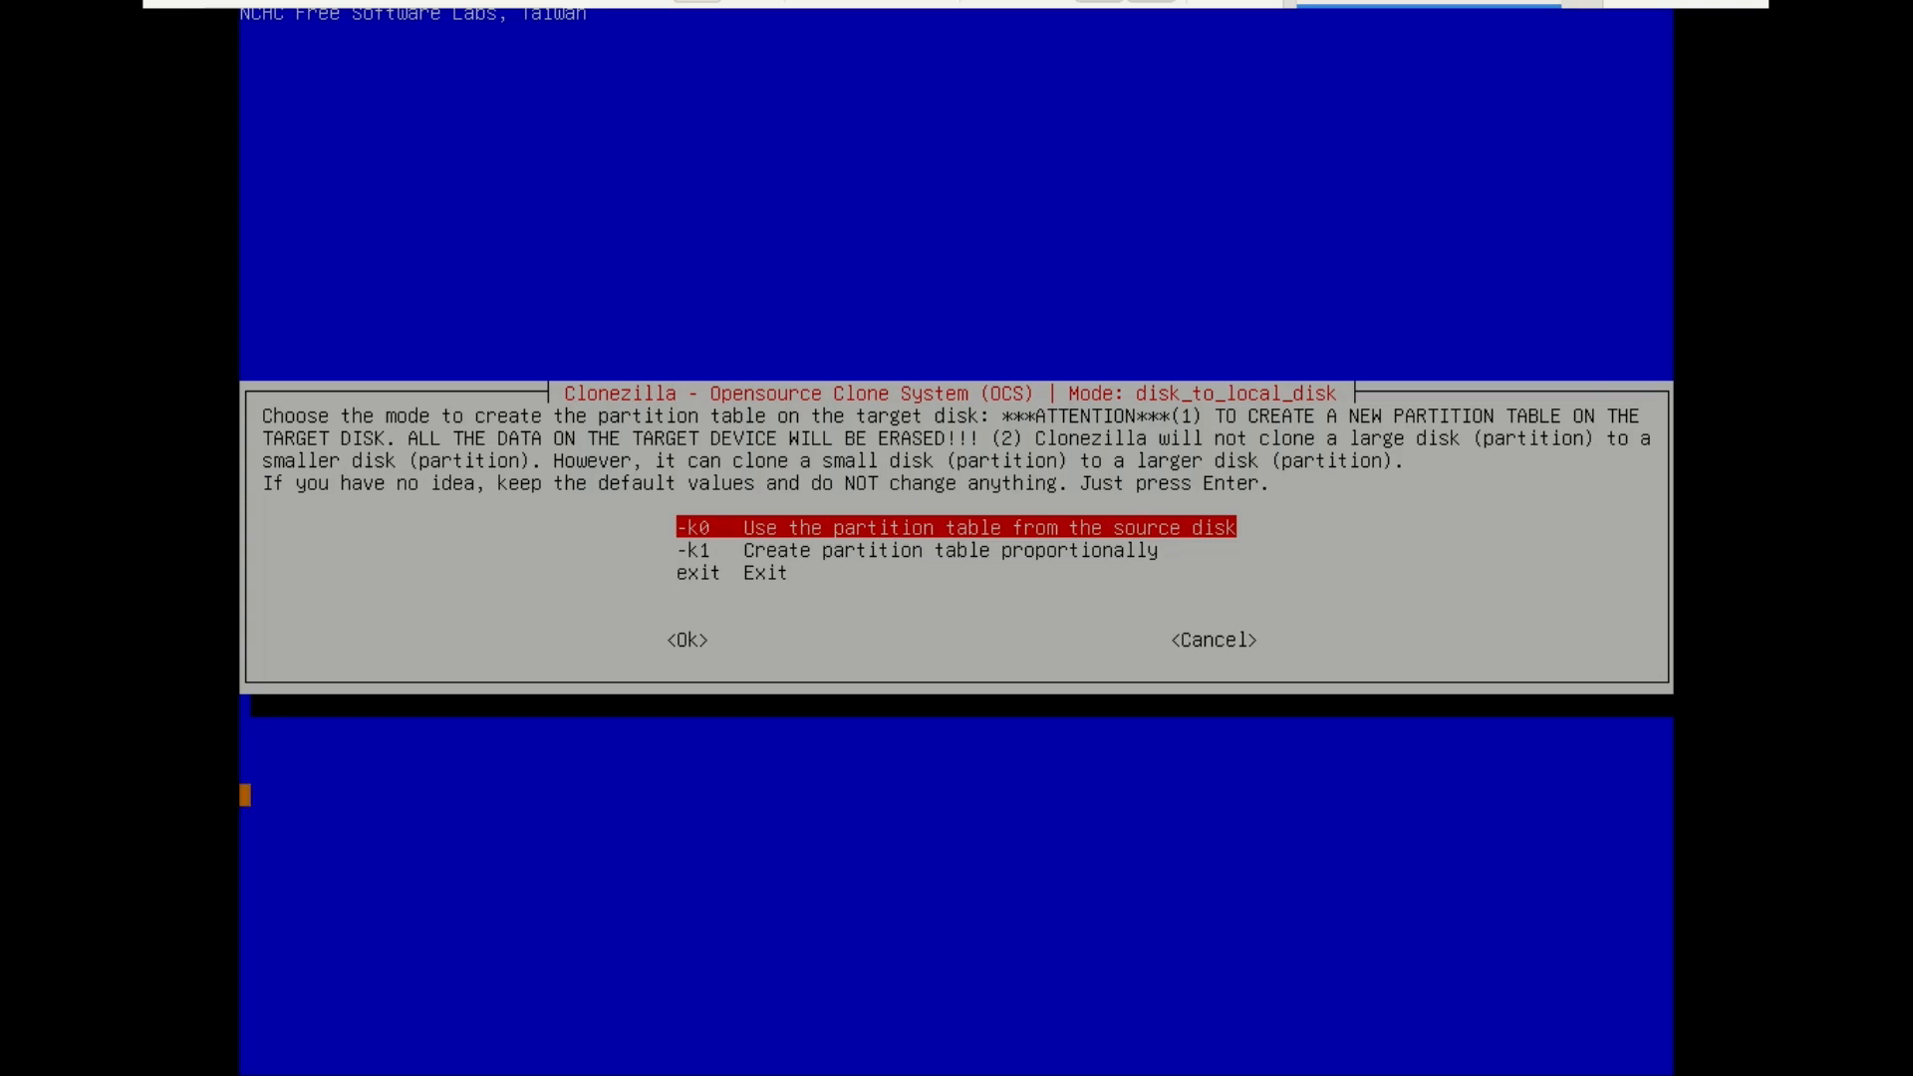
Step: Use -k1 so nvme0n2's partition table is created proportionally to fill the larger disk
key(Down)
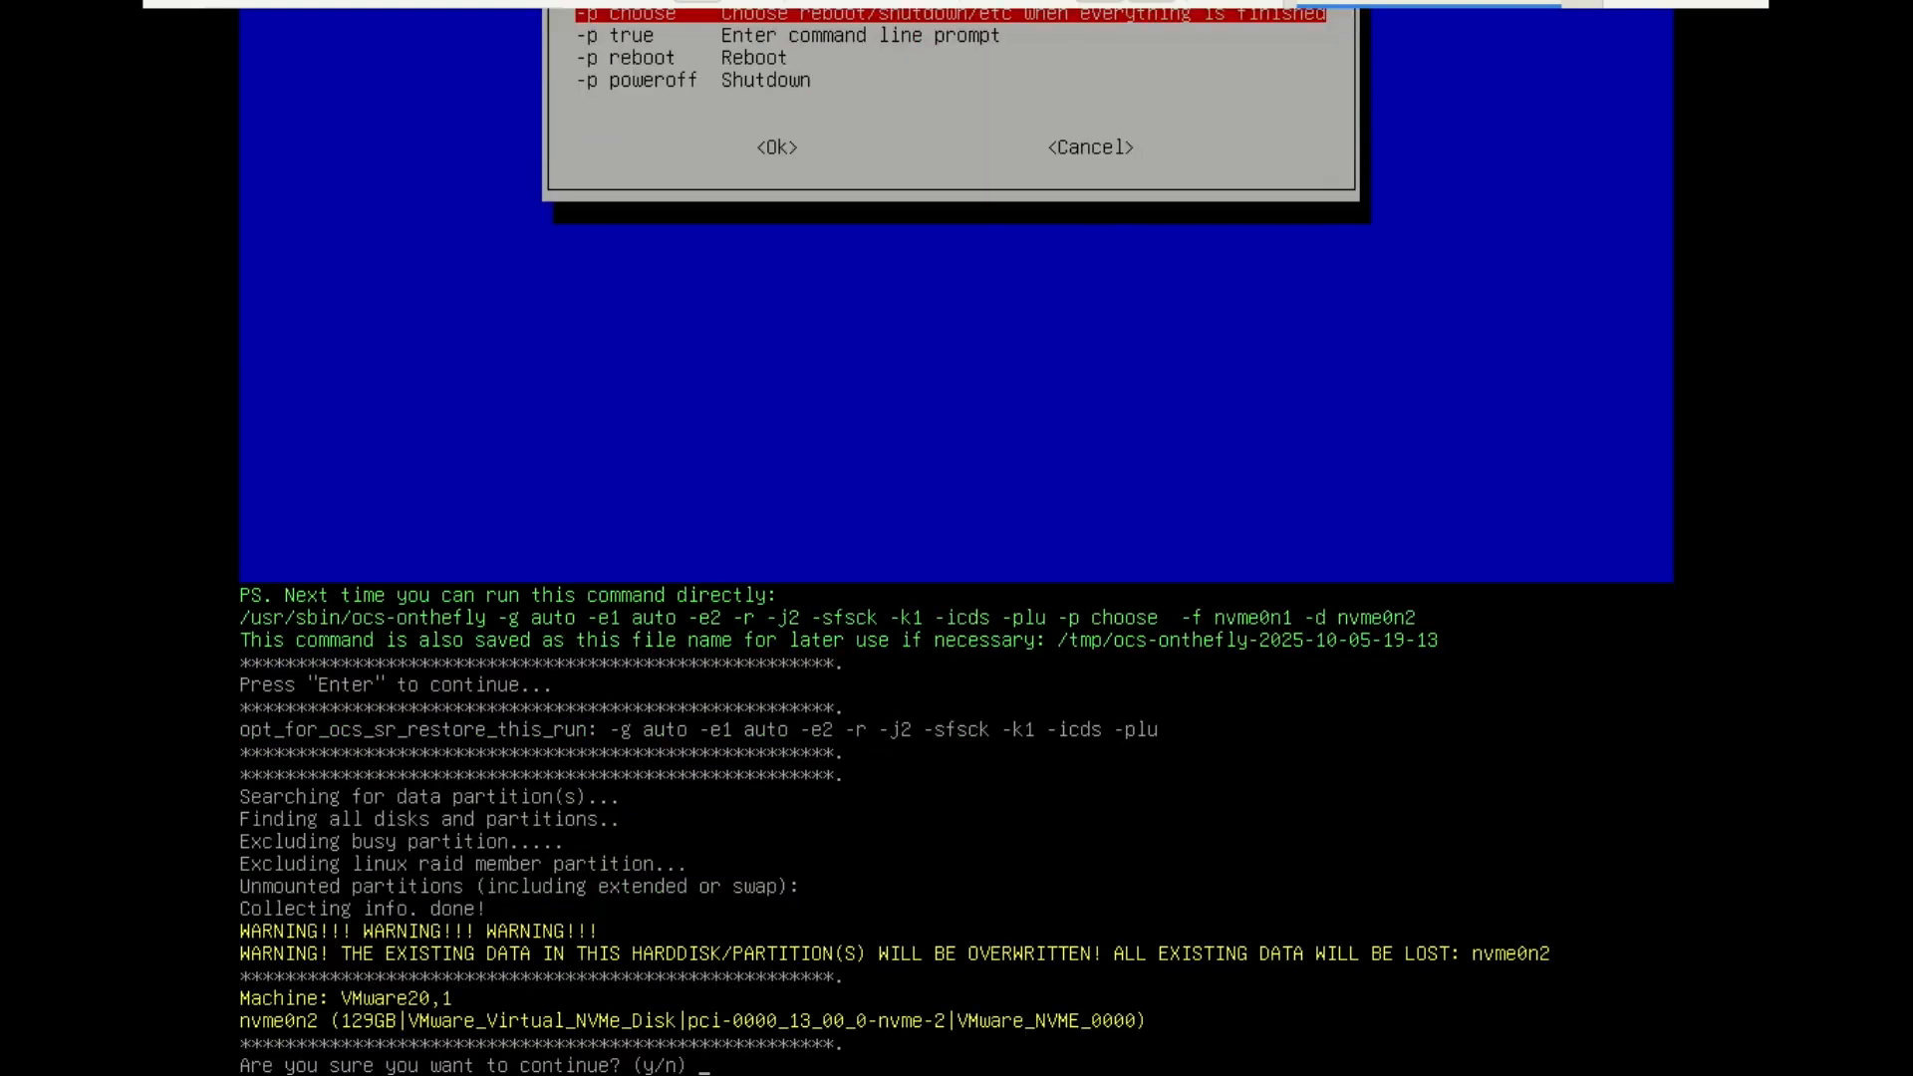
Step: Answer y to both overwrite warnings so nvme0n1 is copied onto nvme0n2
text(y)
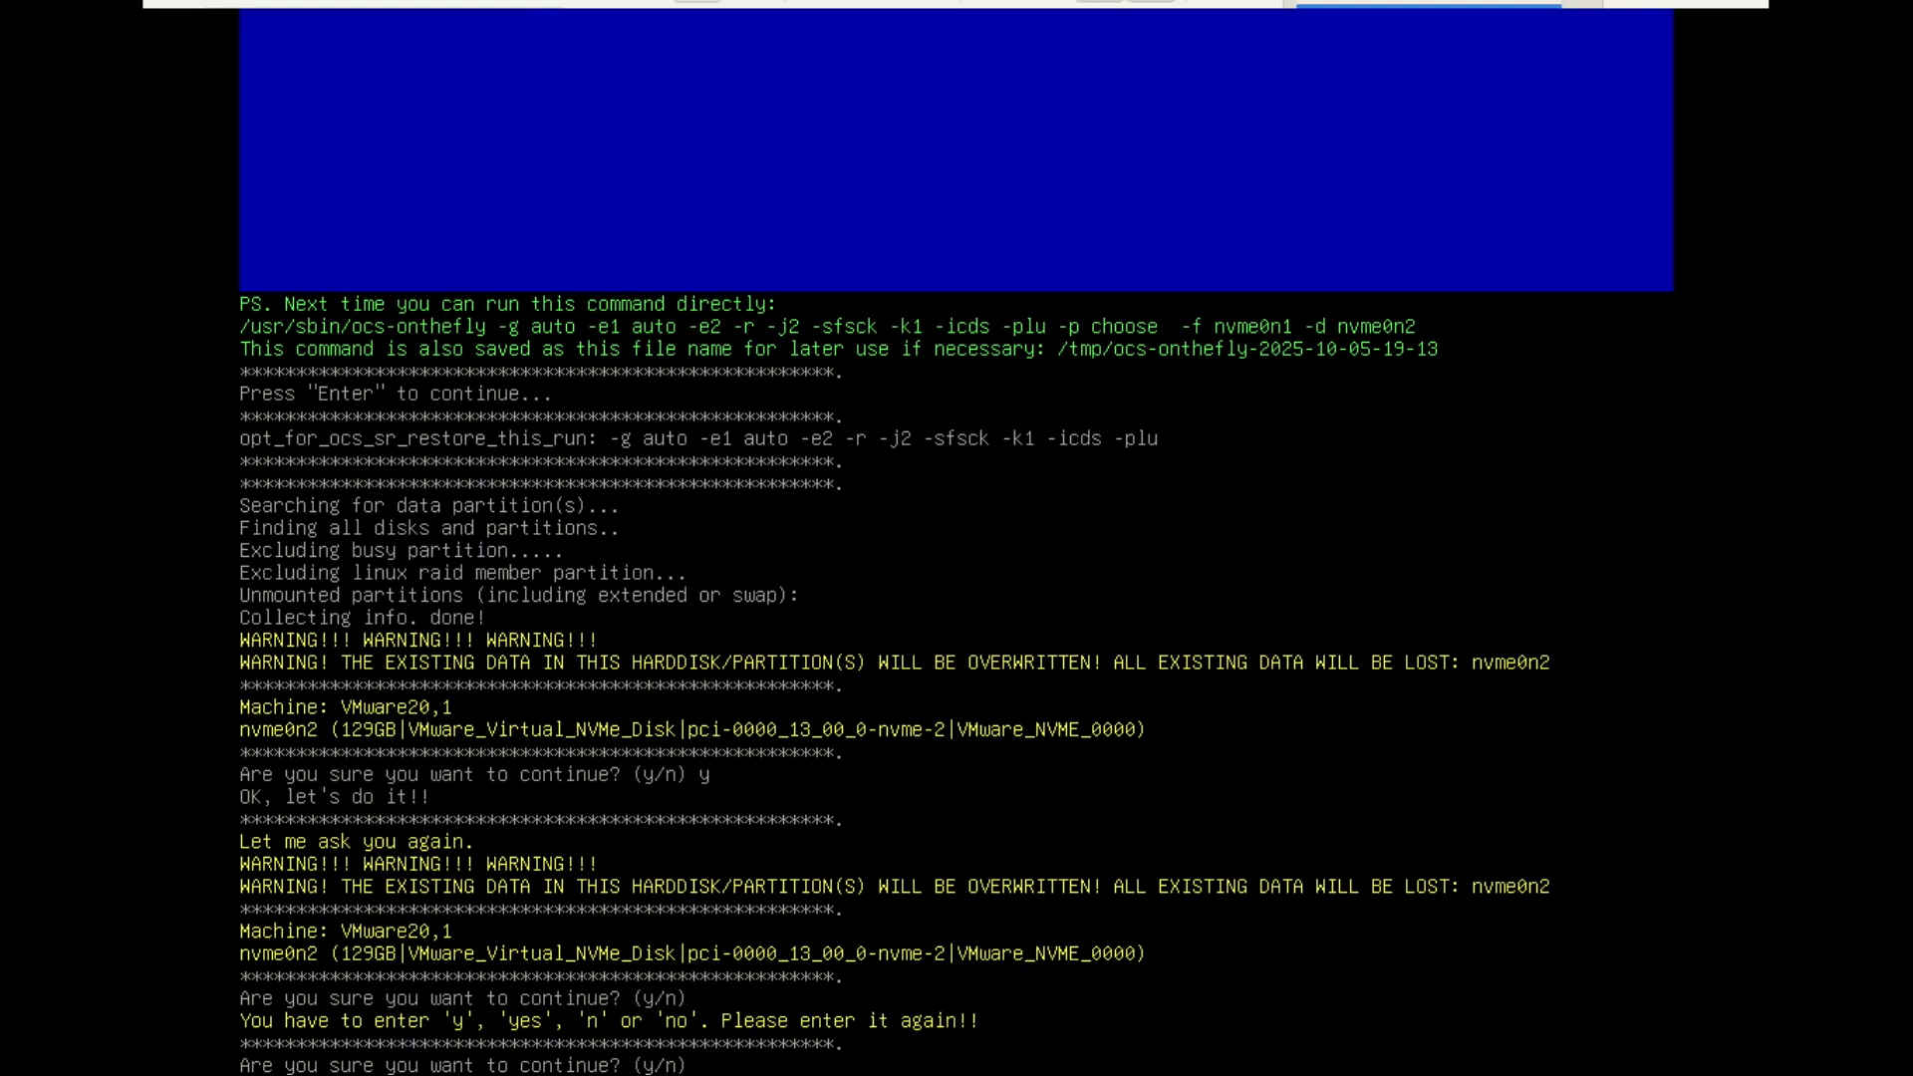
text(y)
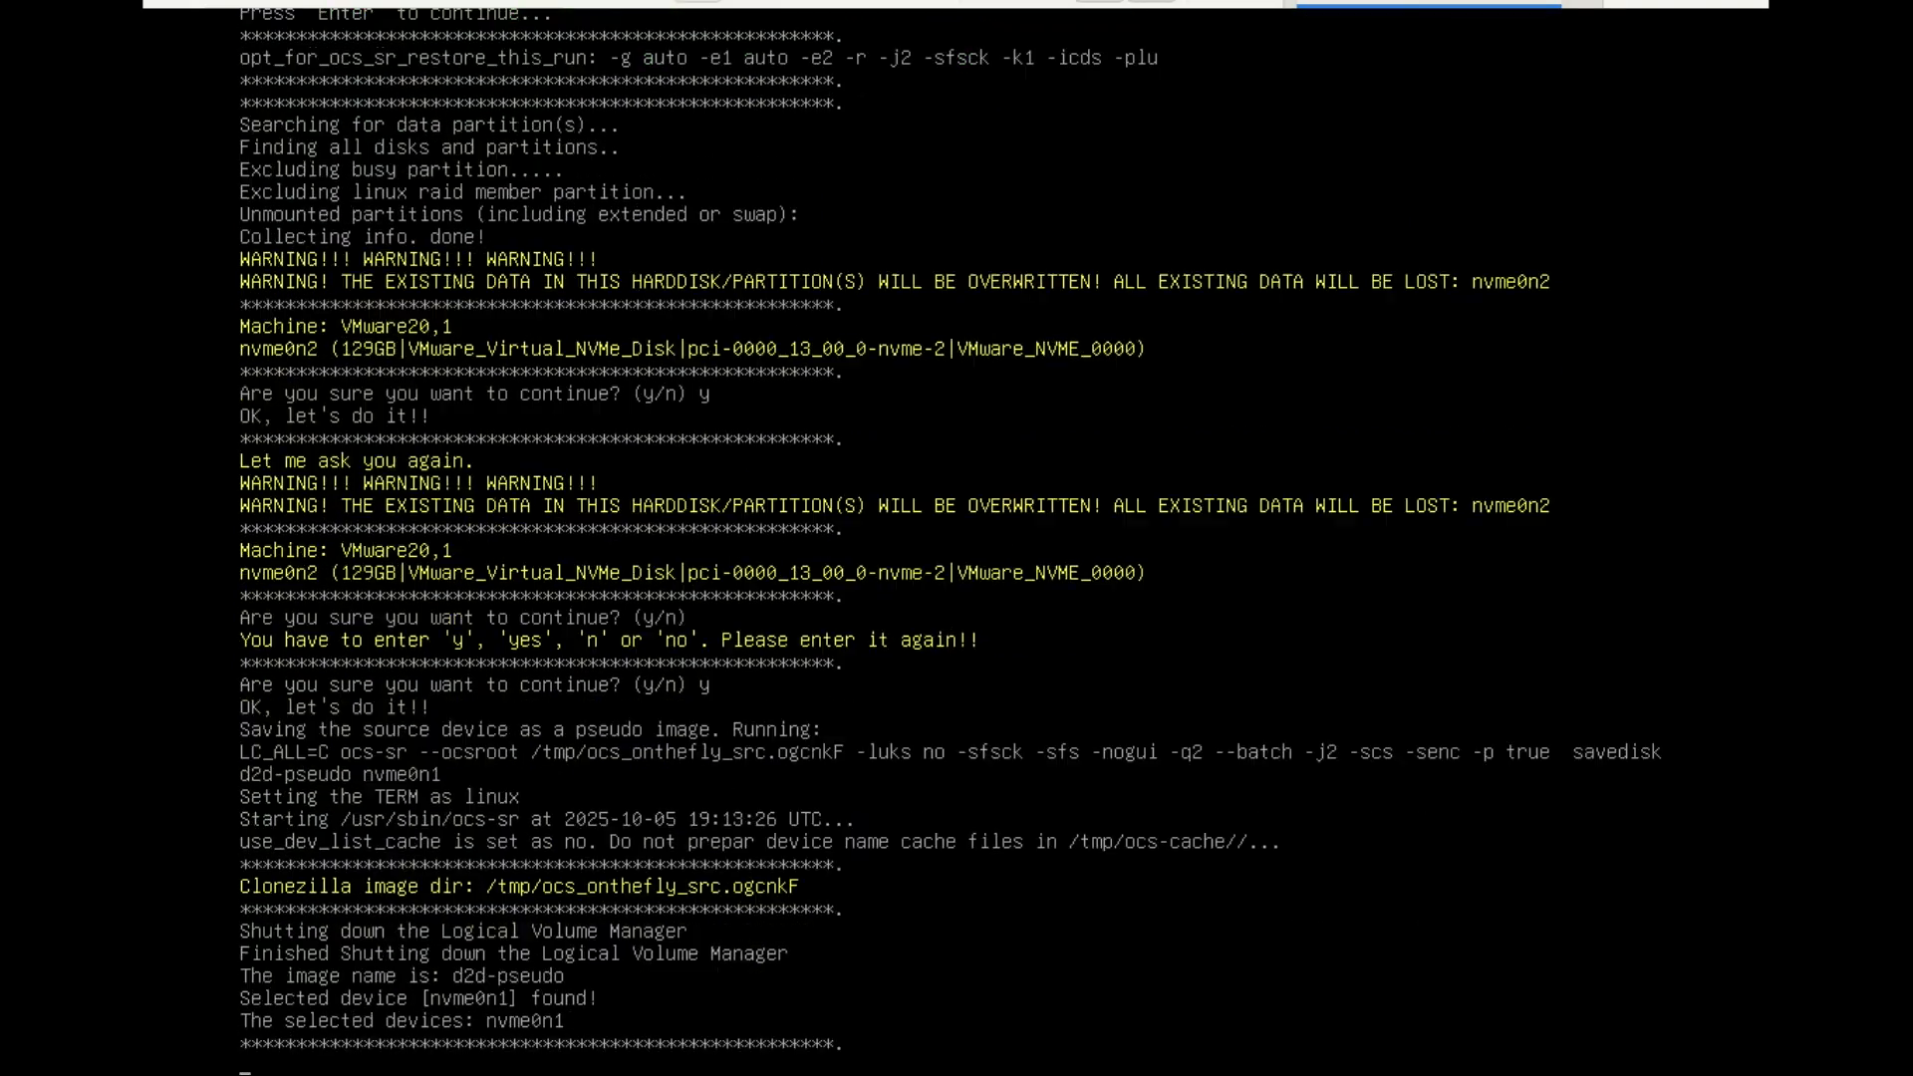
scroll(down, 3)
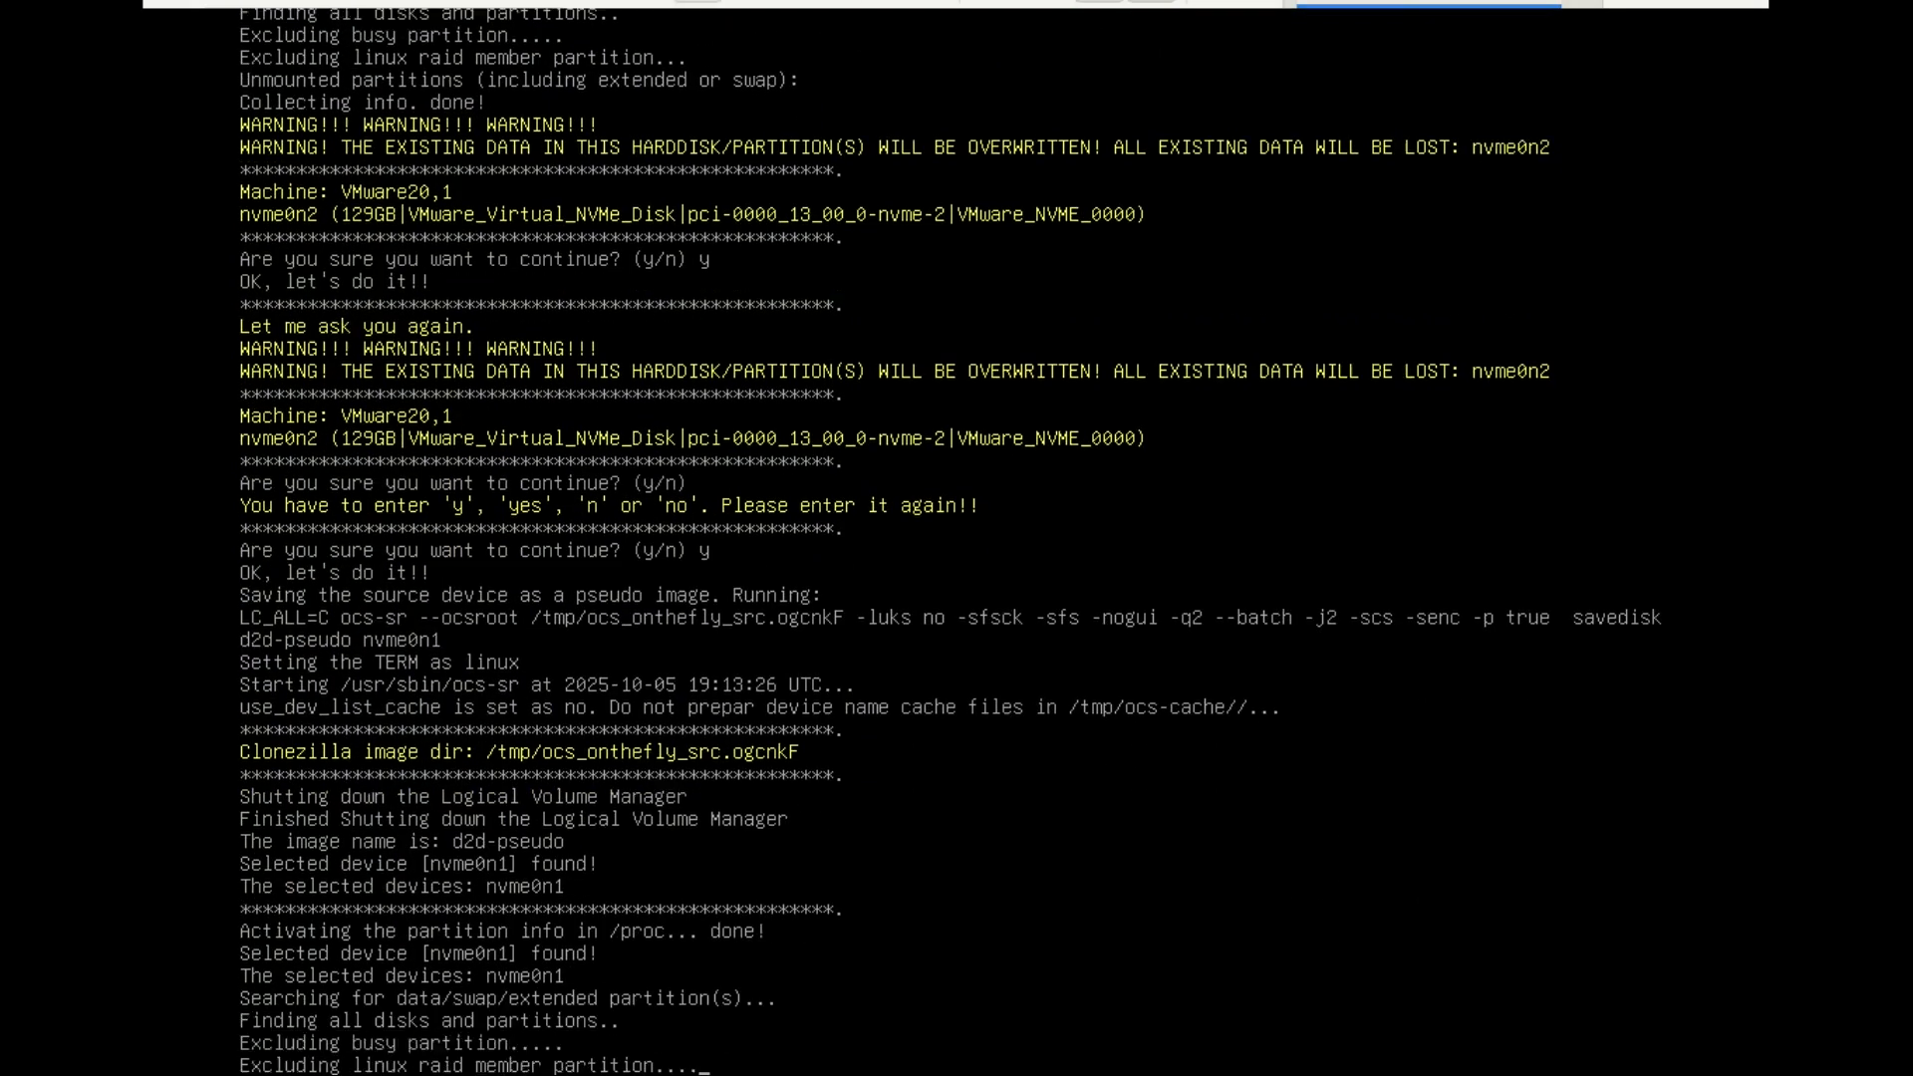
scroll(down, 3)
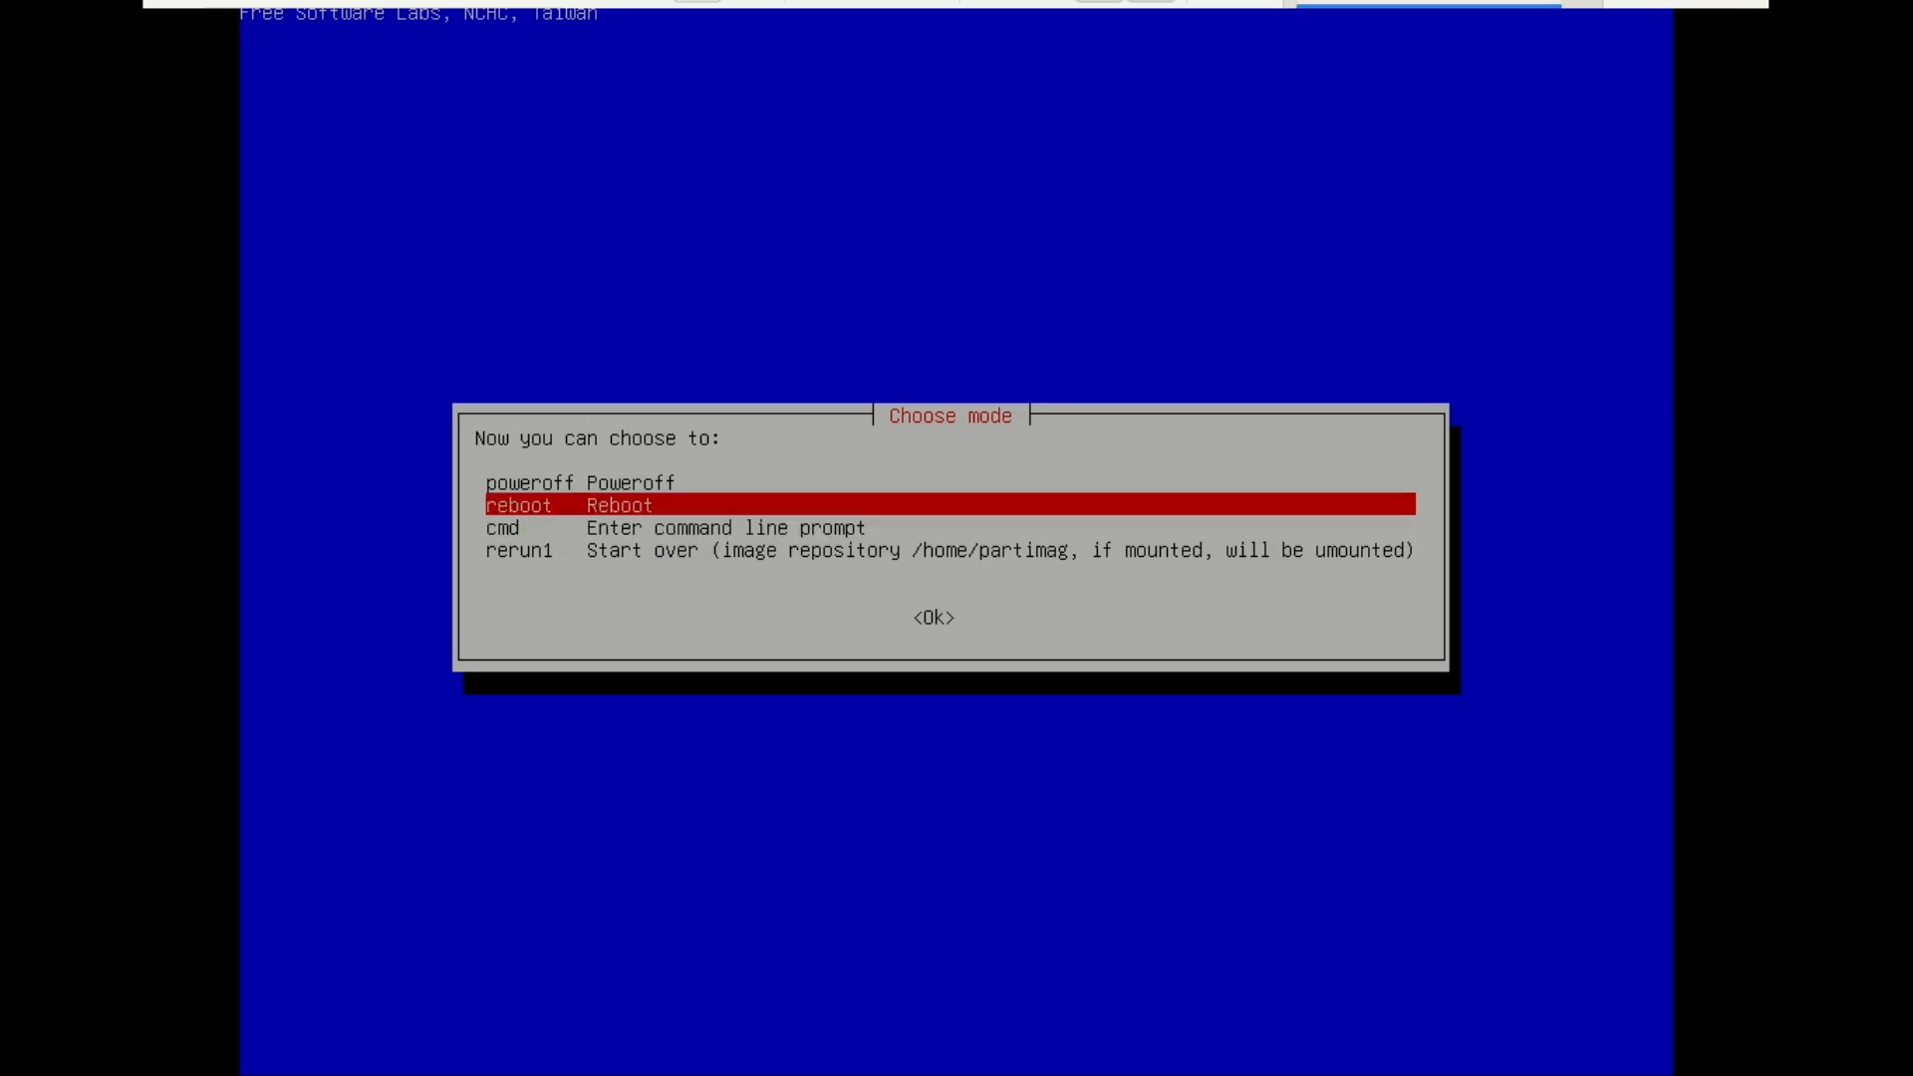
Step: Select poweroff in Clonezilla's closing menu once the clone has finished
key(Up)
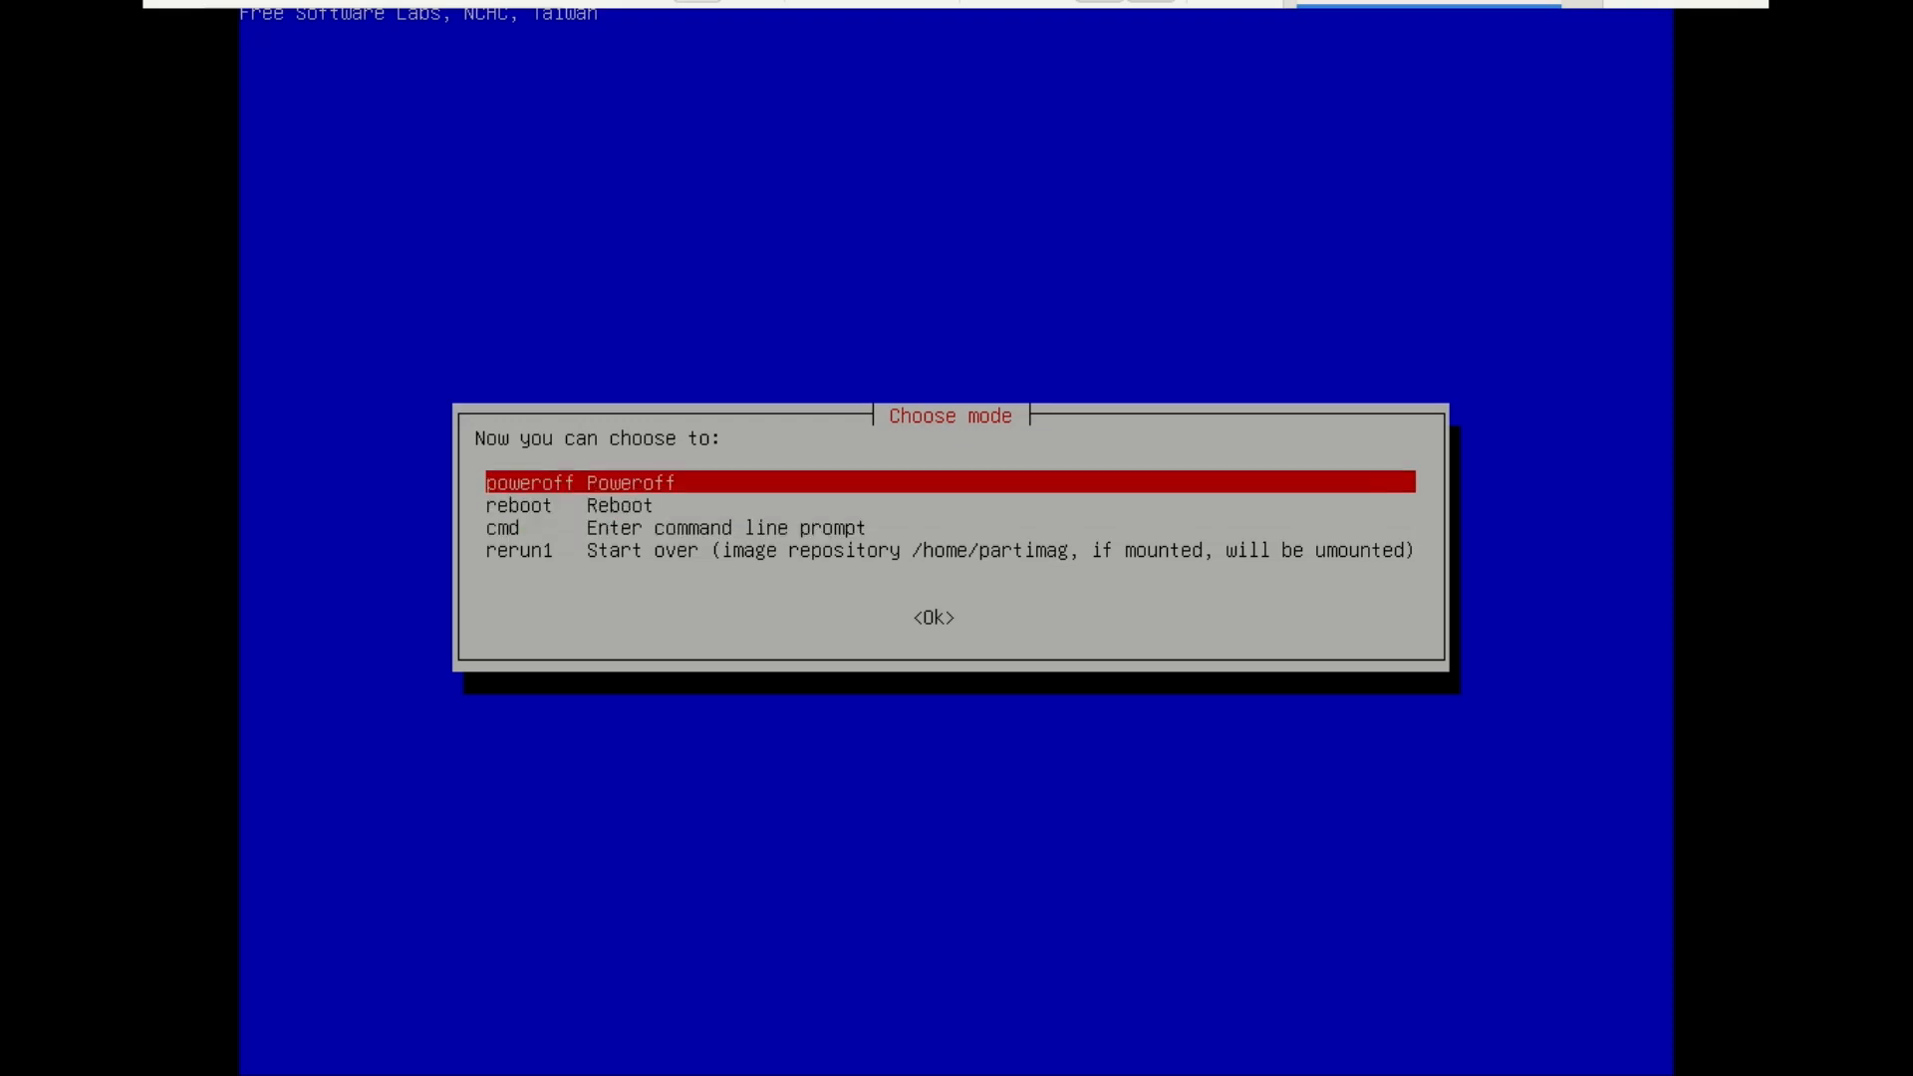